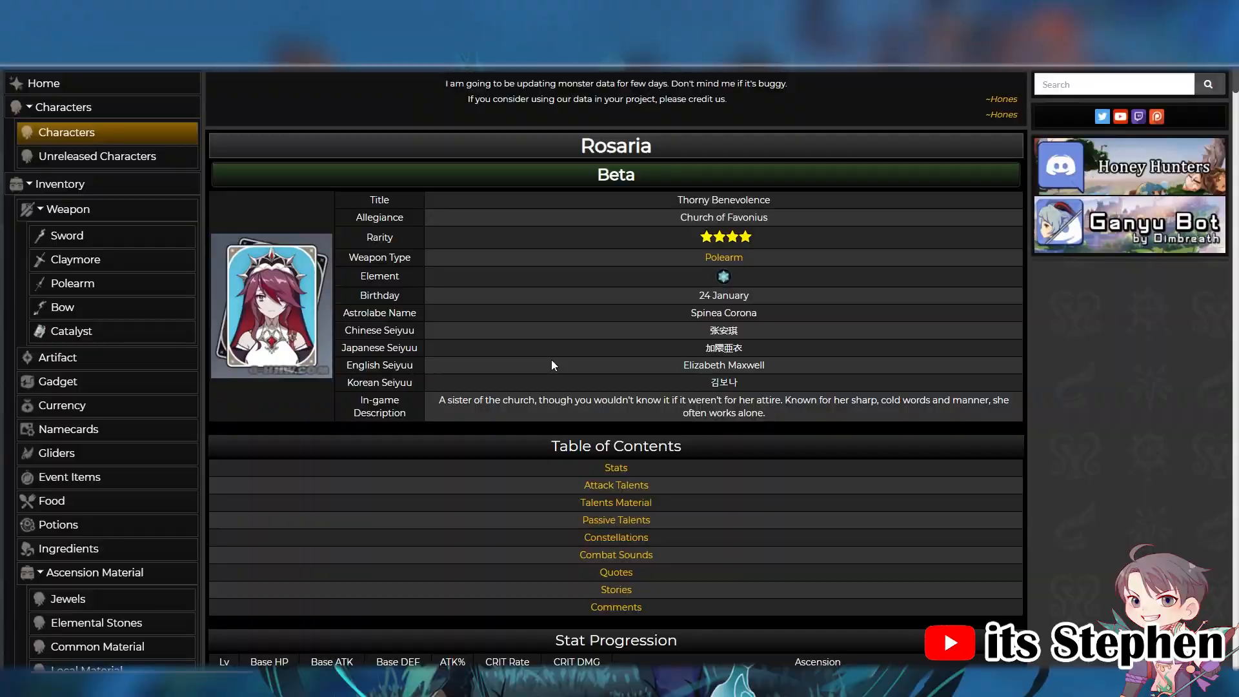
mouse_move(682, 429)
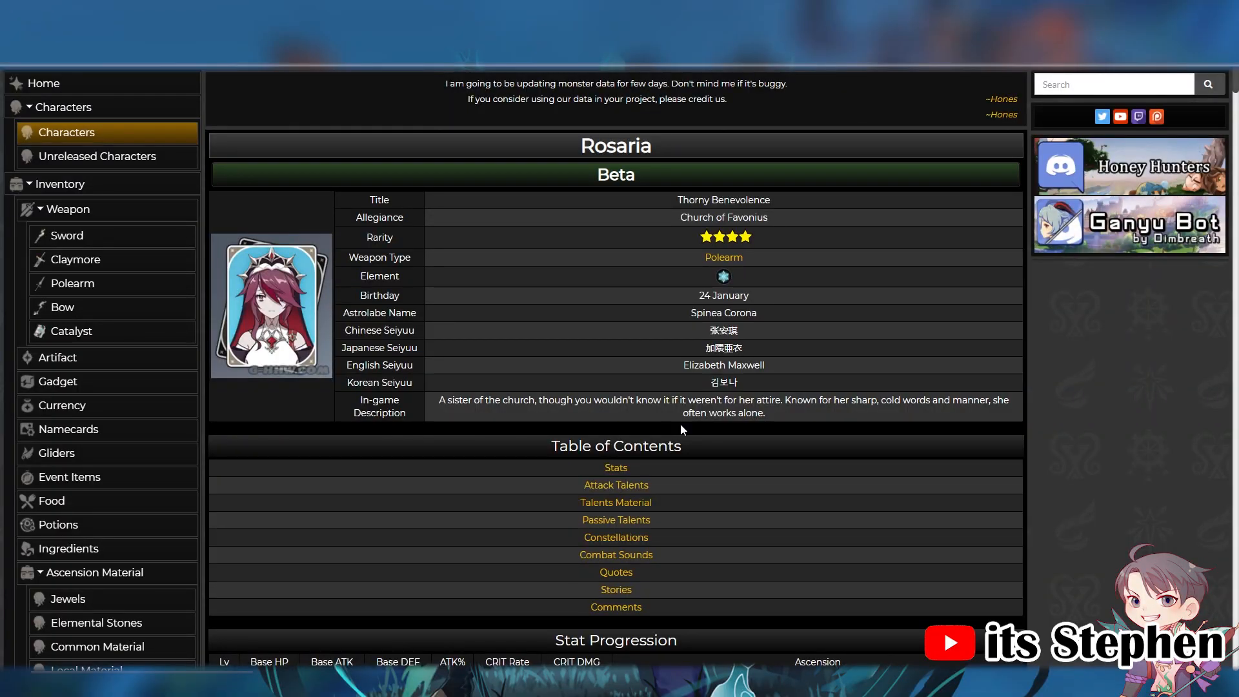
Scroll Rosaria's Honey Hunter World page down to her Attack Talents damage tables.
scroll("down", 3)
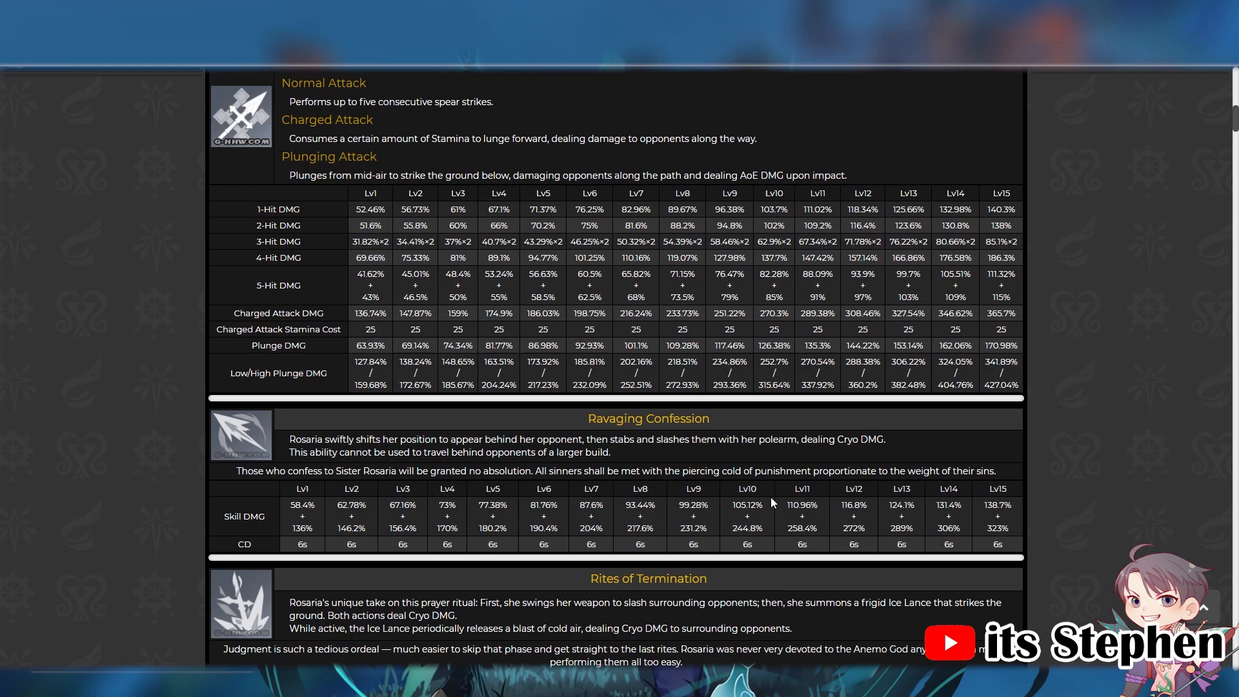
mouse_move(773, 327)
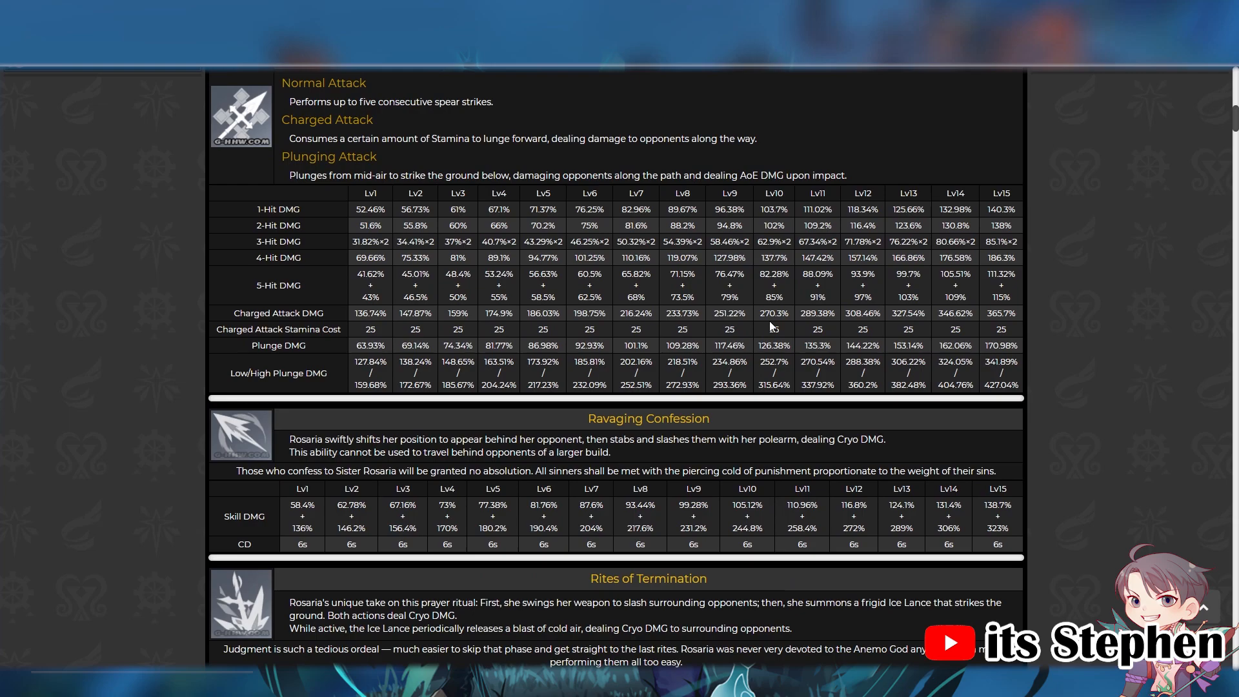
scroll("down", 3)
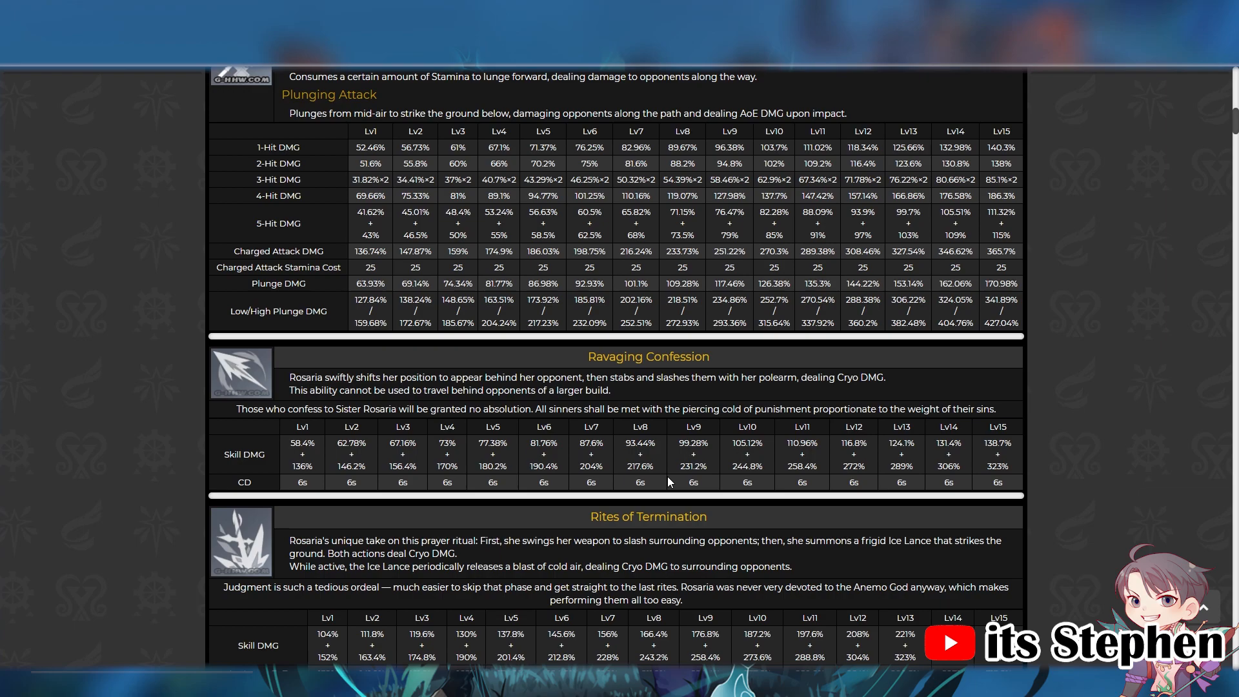
Scroll past Ravaging Confession to the Rites of Termination and Talent Ascension Materials tables.
scroll("down", 3)
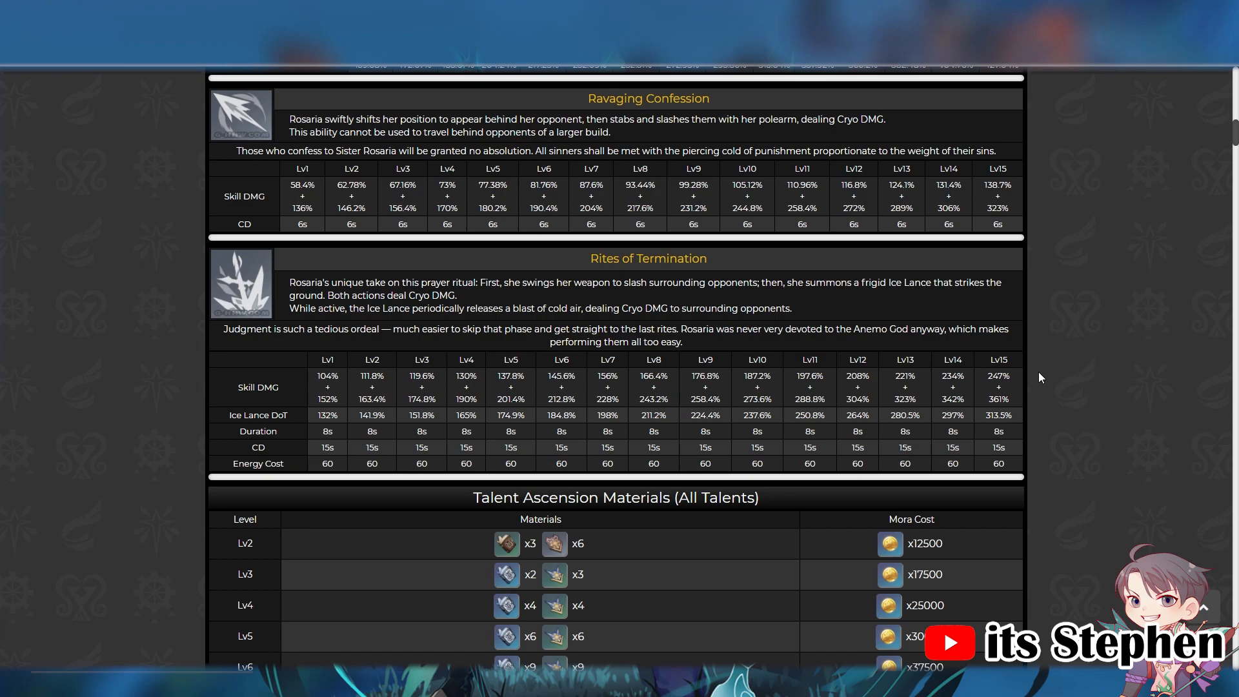
scroll("down", 3)
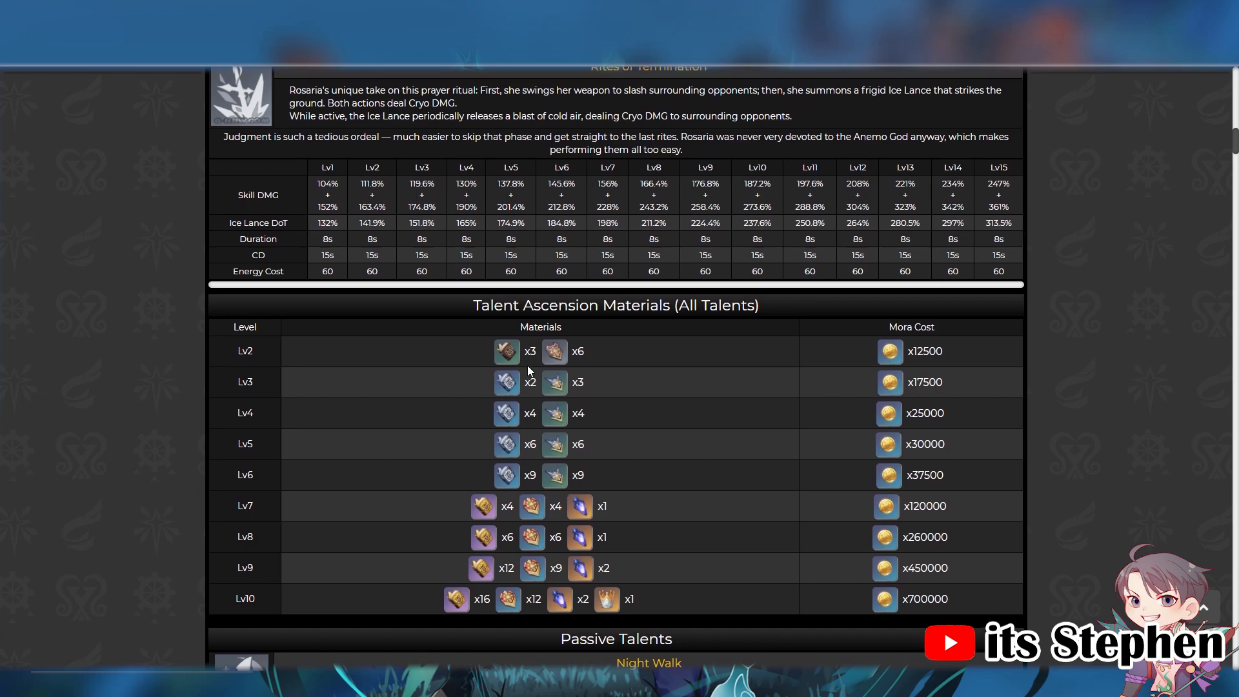
Scroll to Rosaria's Passive Talents and Constellations, including Painful Grace and Last Rites.
scroll("down", 3)
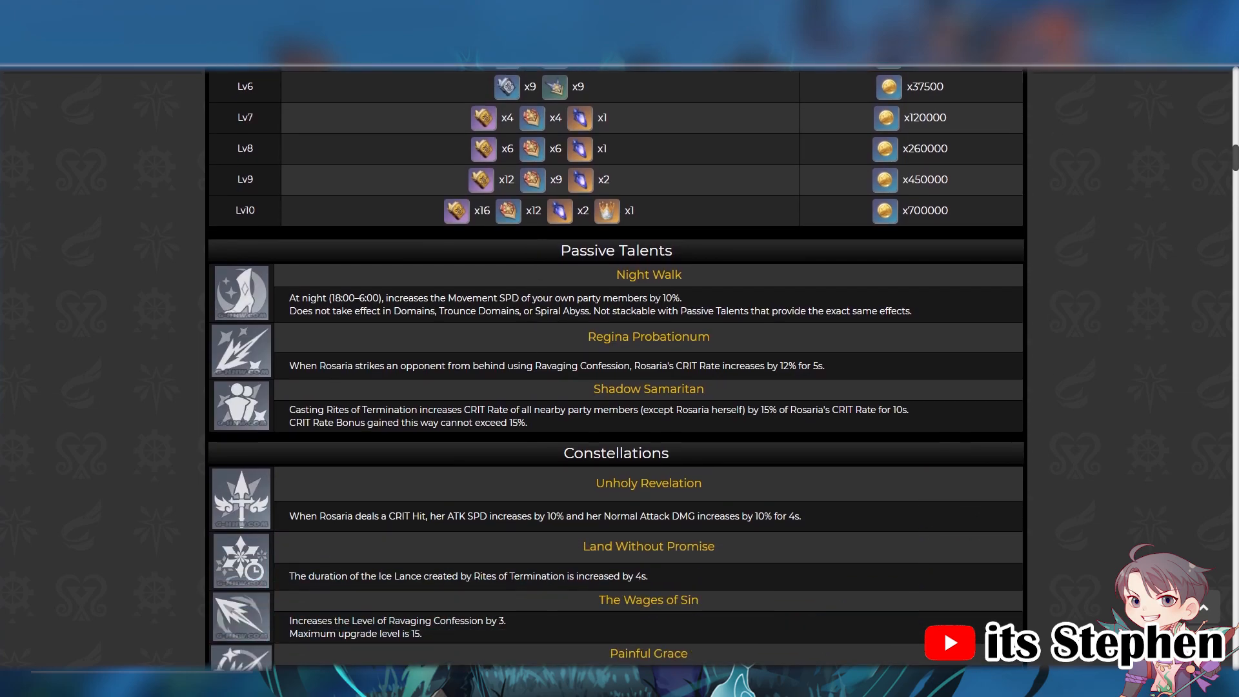
mouse_move(673, 226)
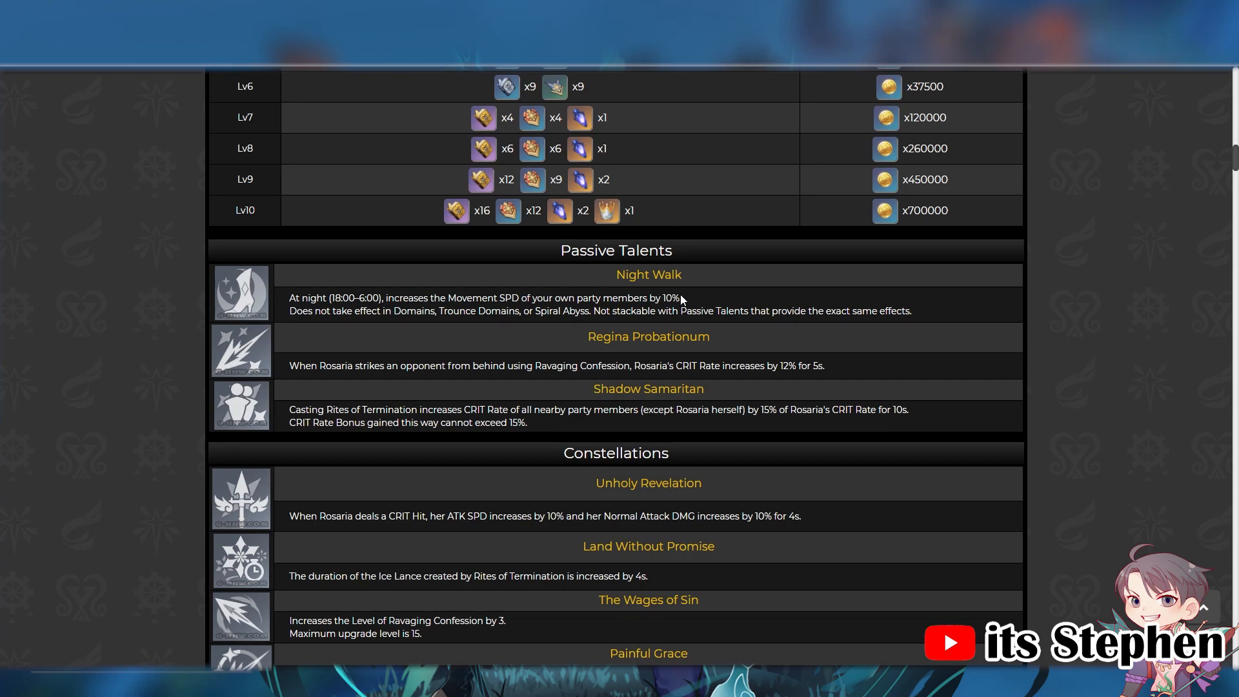
mouse_move(904, 367)
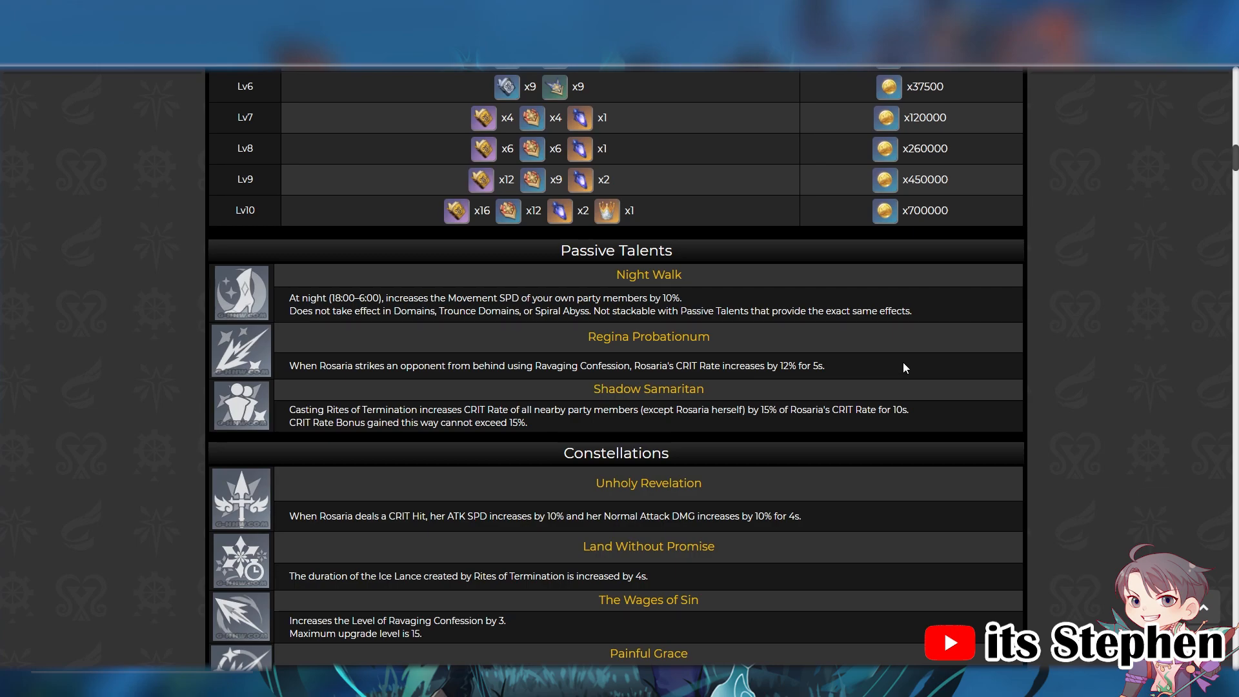
scroll("up", 3)
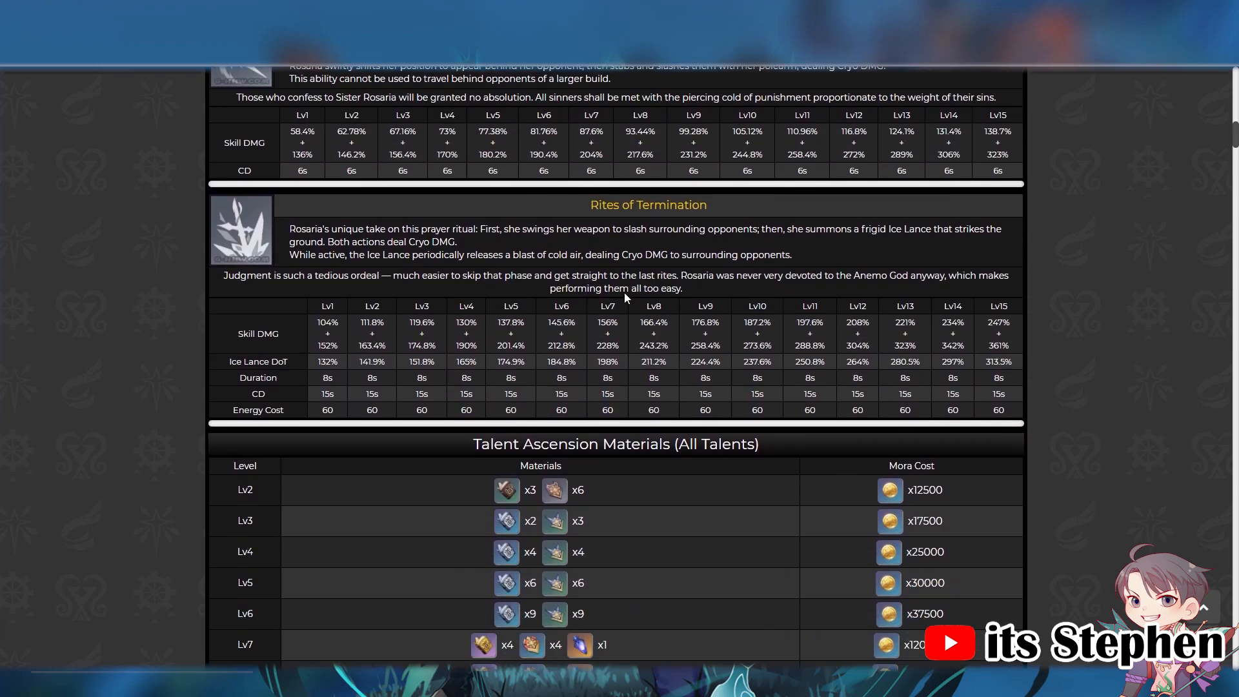
scroll("down", 3)
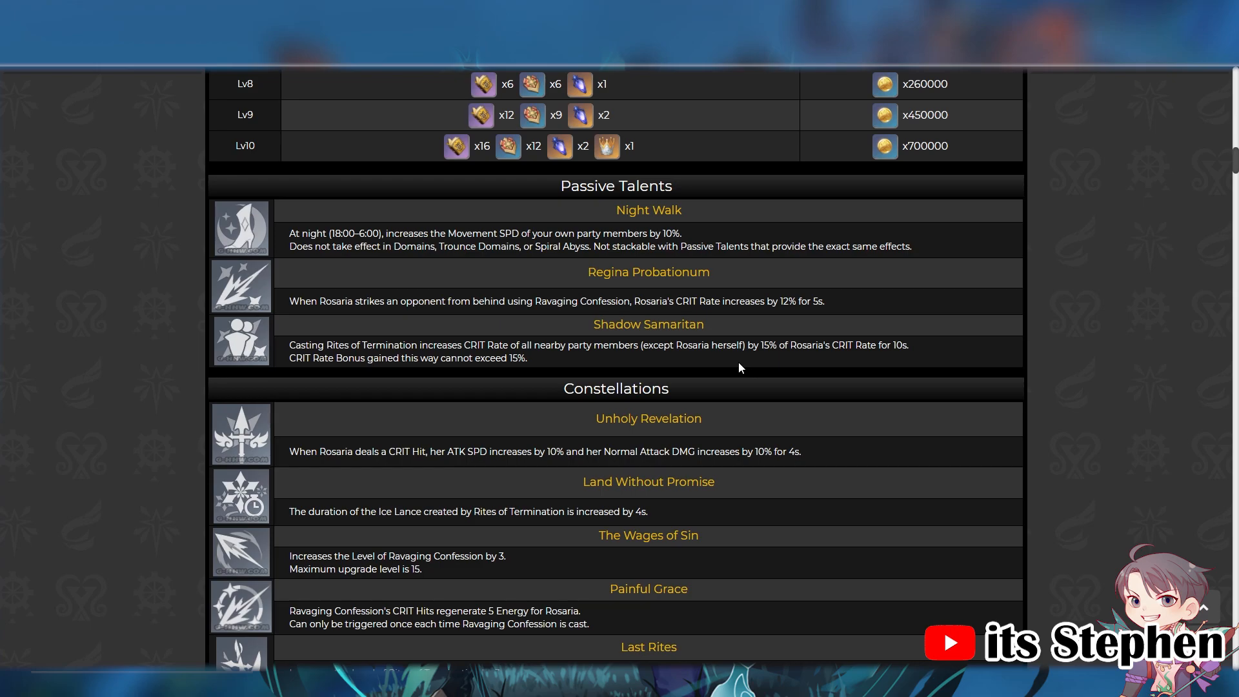
Scroll down to show all six constellations through Divine Retribution.
scroll("down", 3)
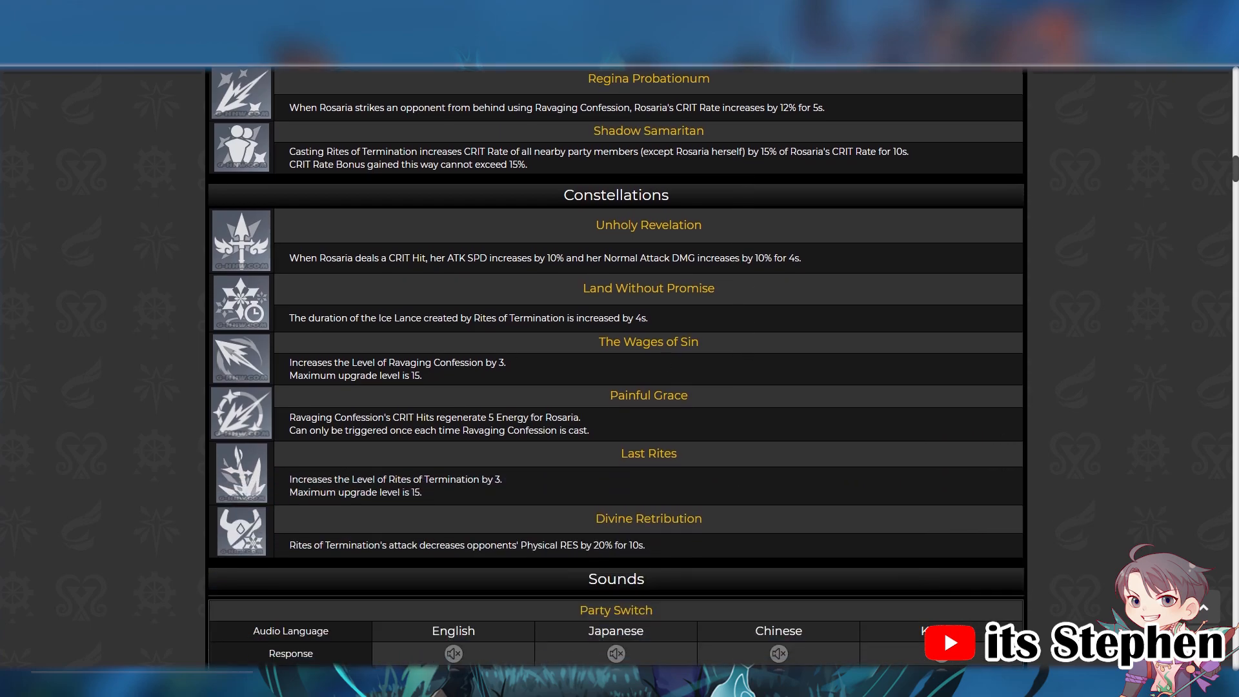
mouse_move(859, 293)
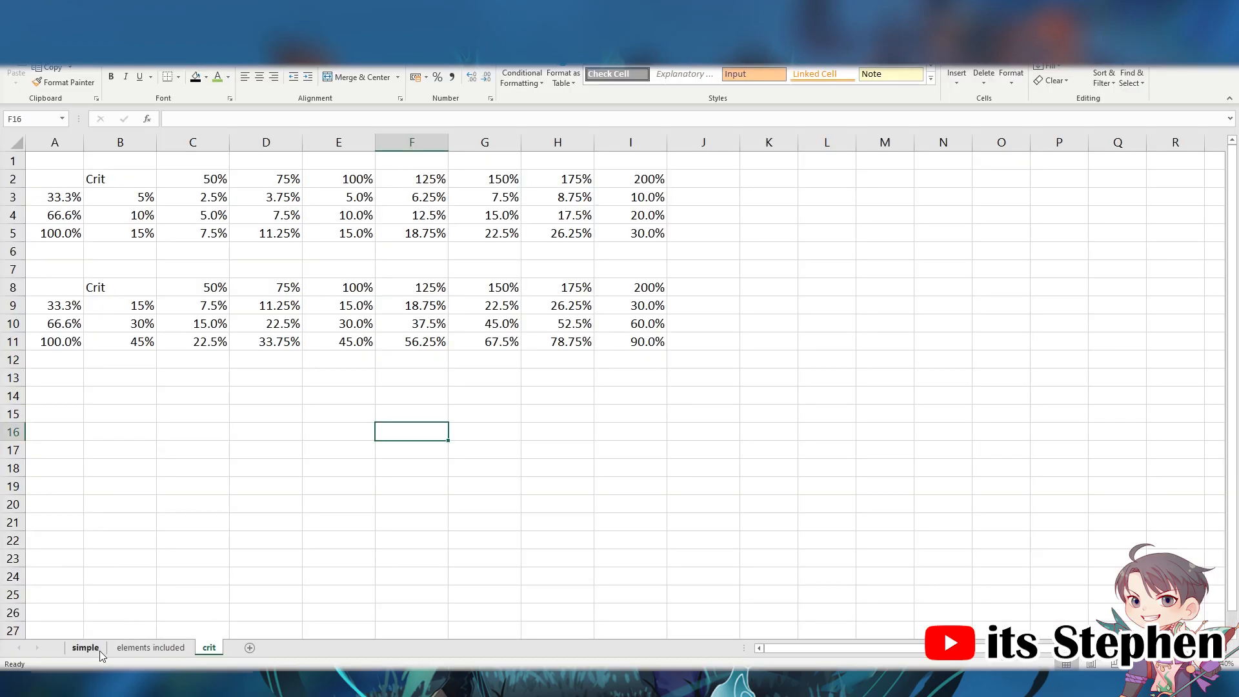
Switch to the simple sheet comparing Rosaria's and Xingqiu's burst damage over time.
left_click(85, 647)
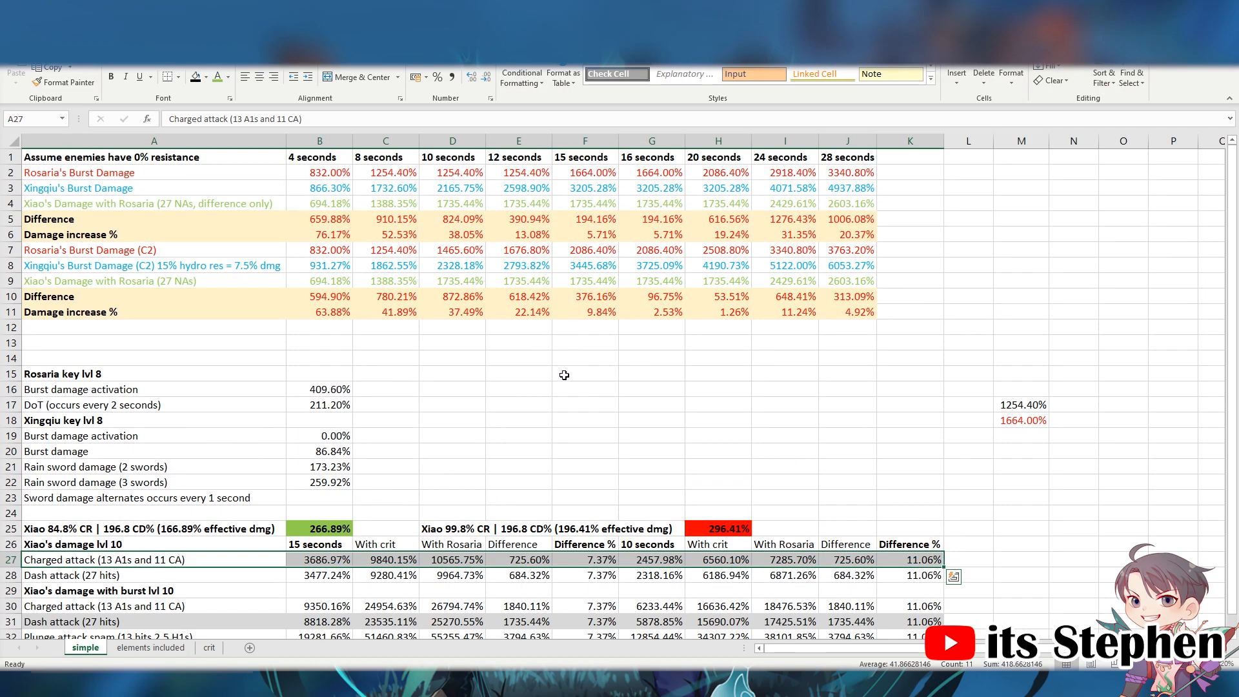
mouse_move(265, 514)
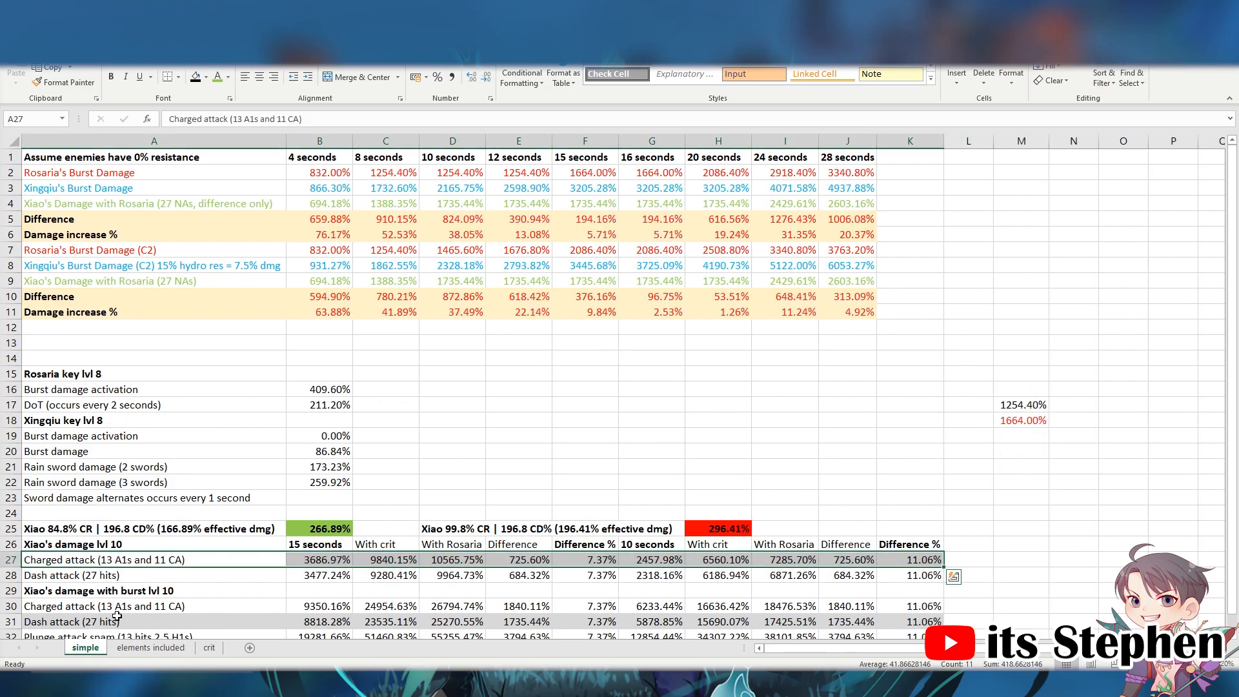
mouse_move(384, 500)
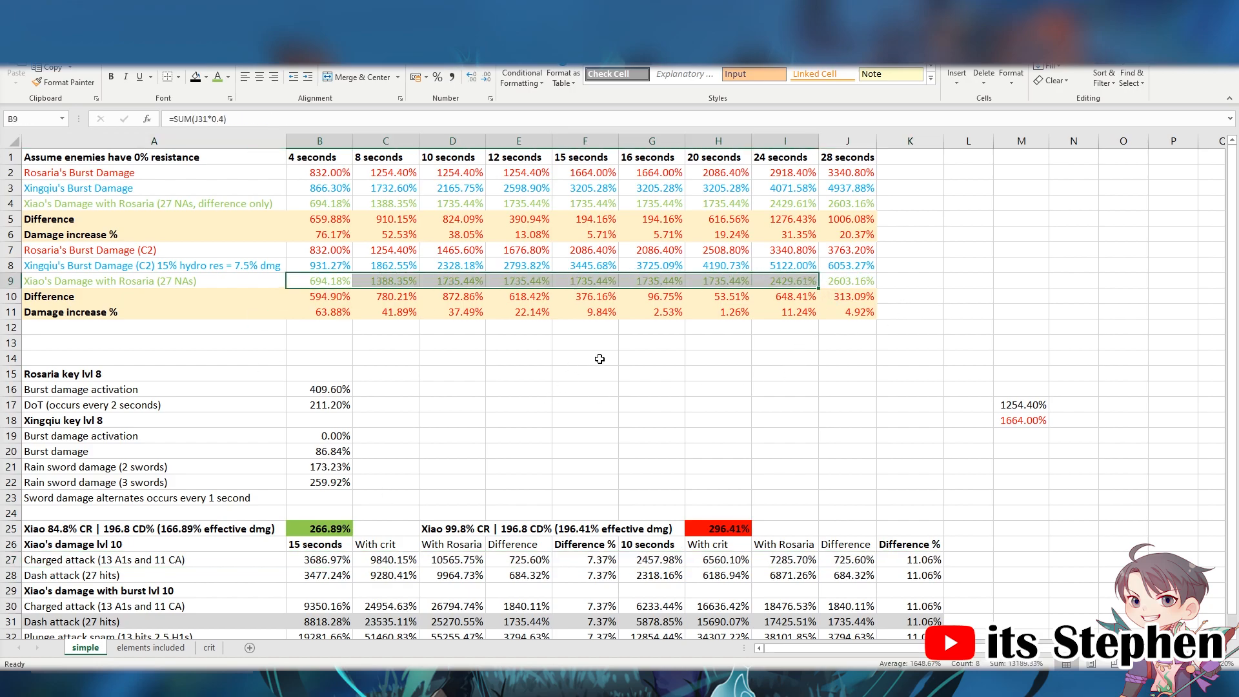
left_click(651, 436)
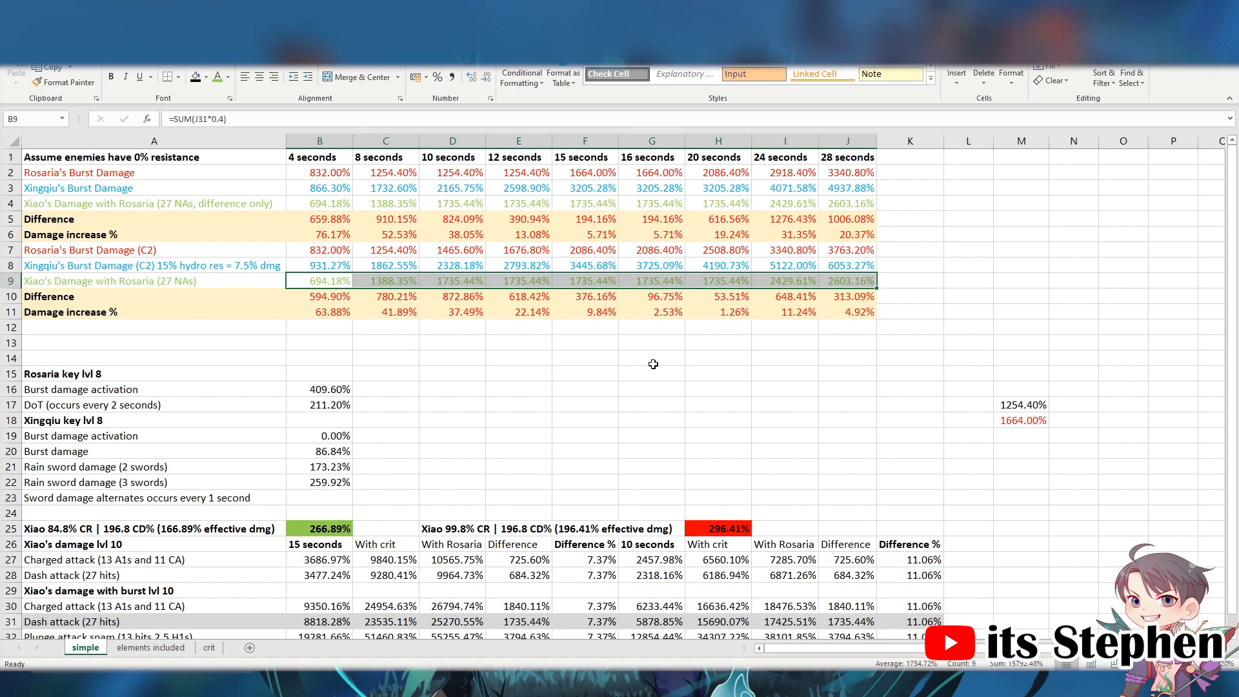
mouse_move(629, 369)
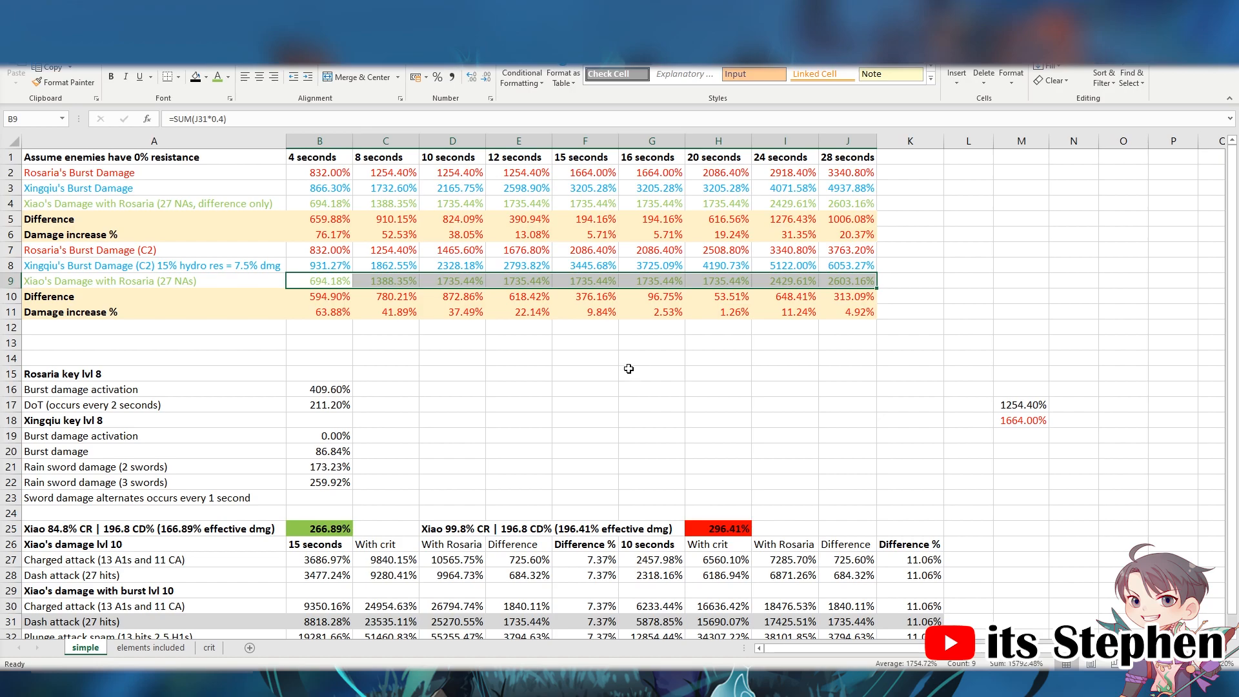
left_click(585, 388)
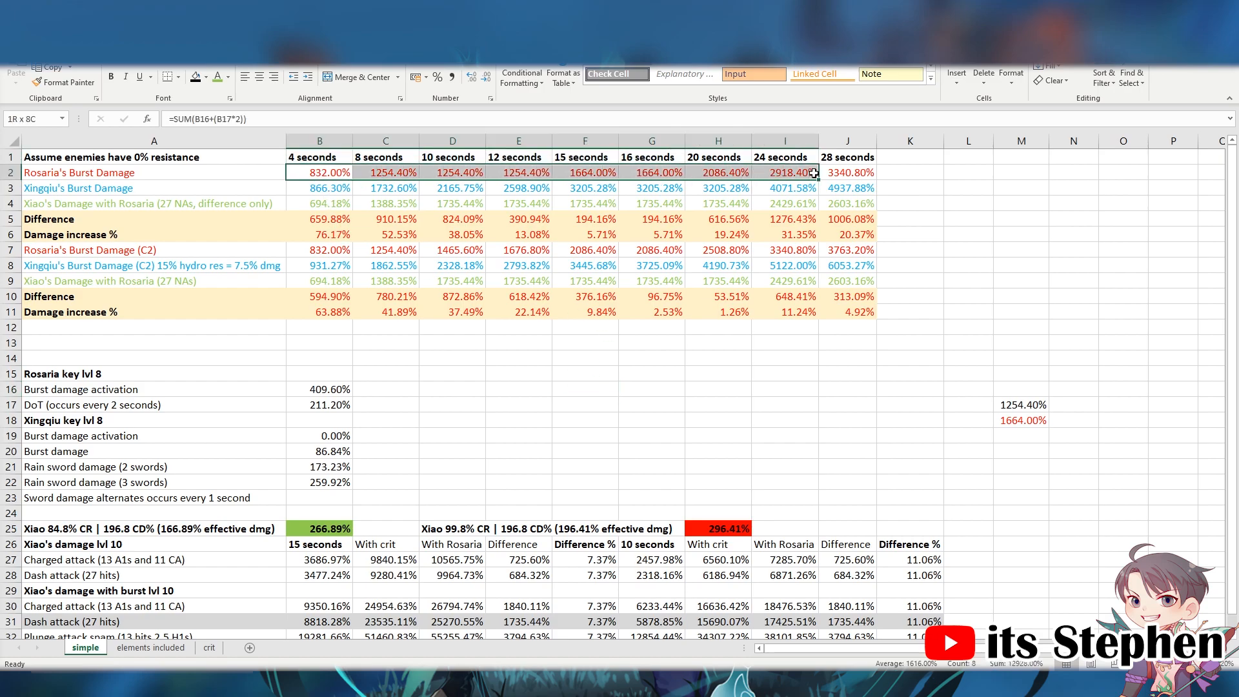
left_click(845, 357)
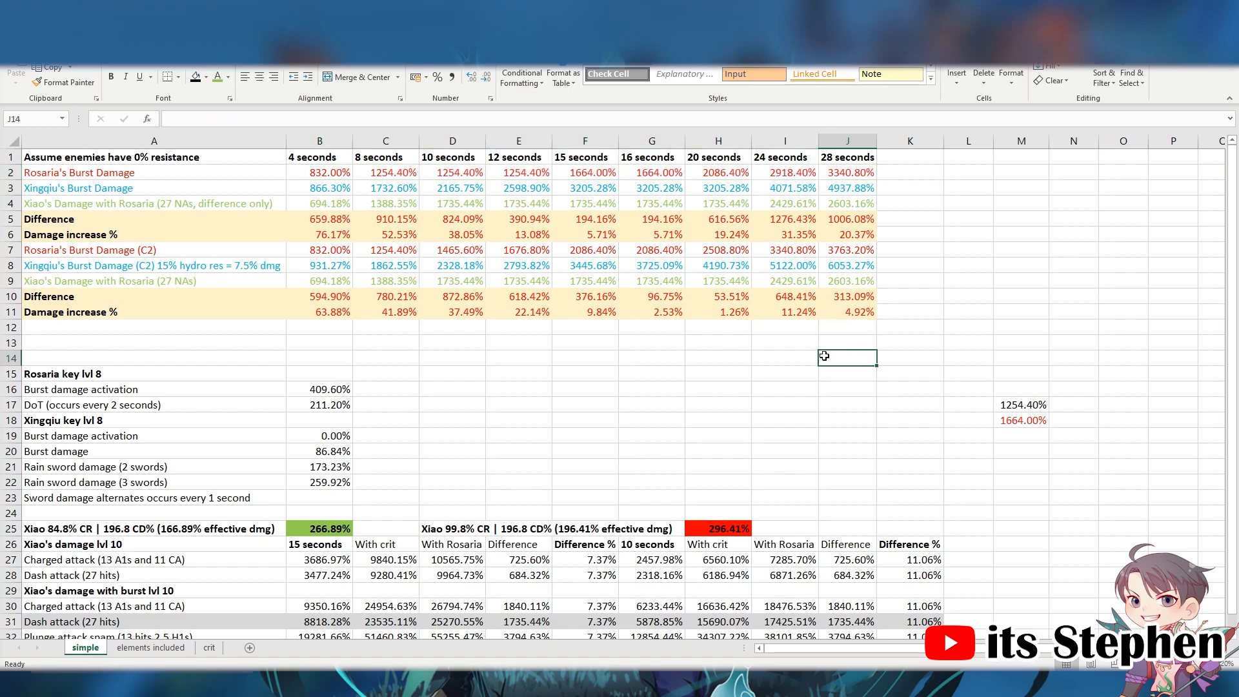
left_click_drag(319, 249, 717, 265)
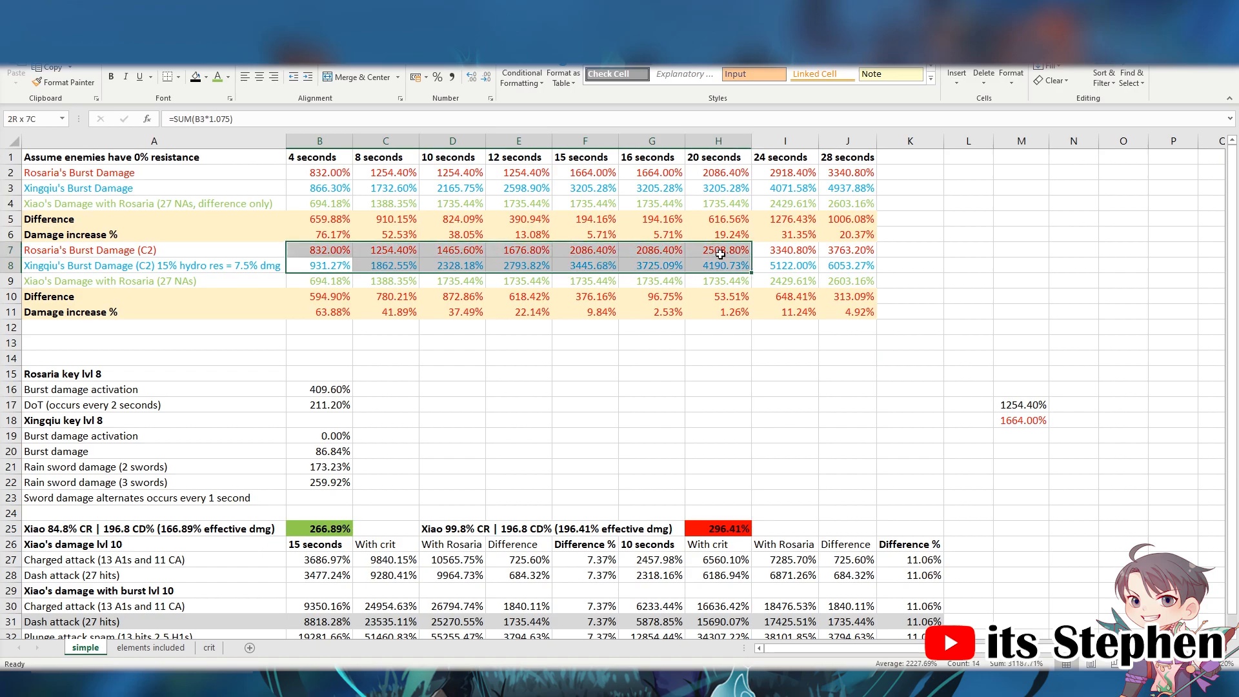
left_click(908, 405)
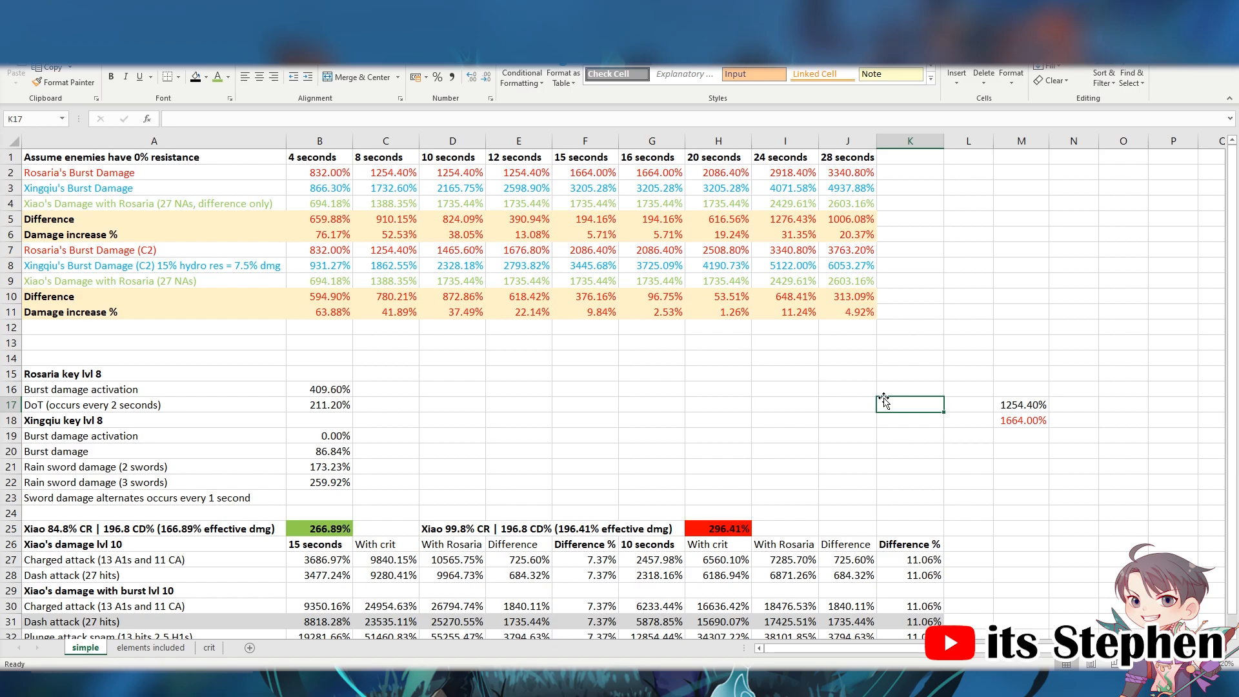
left_click(518, 434)
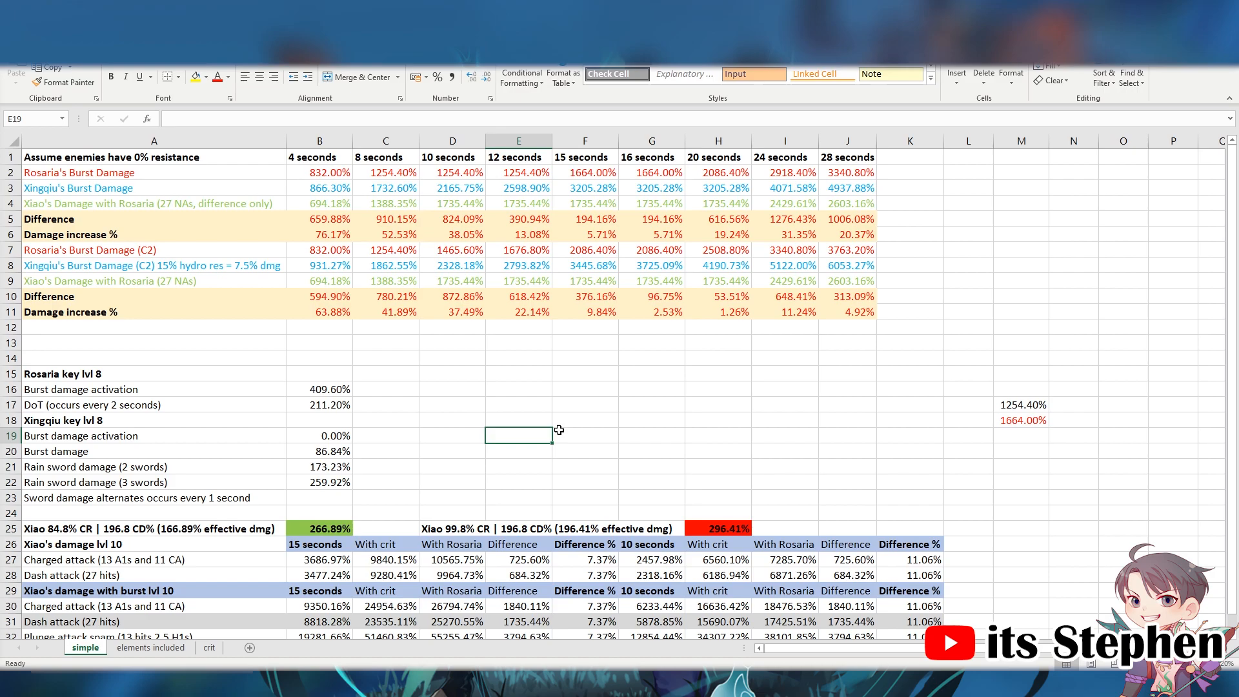
mouse_move(137, 374)
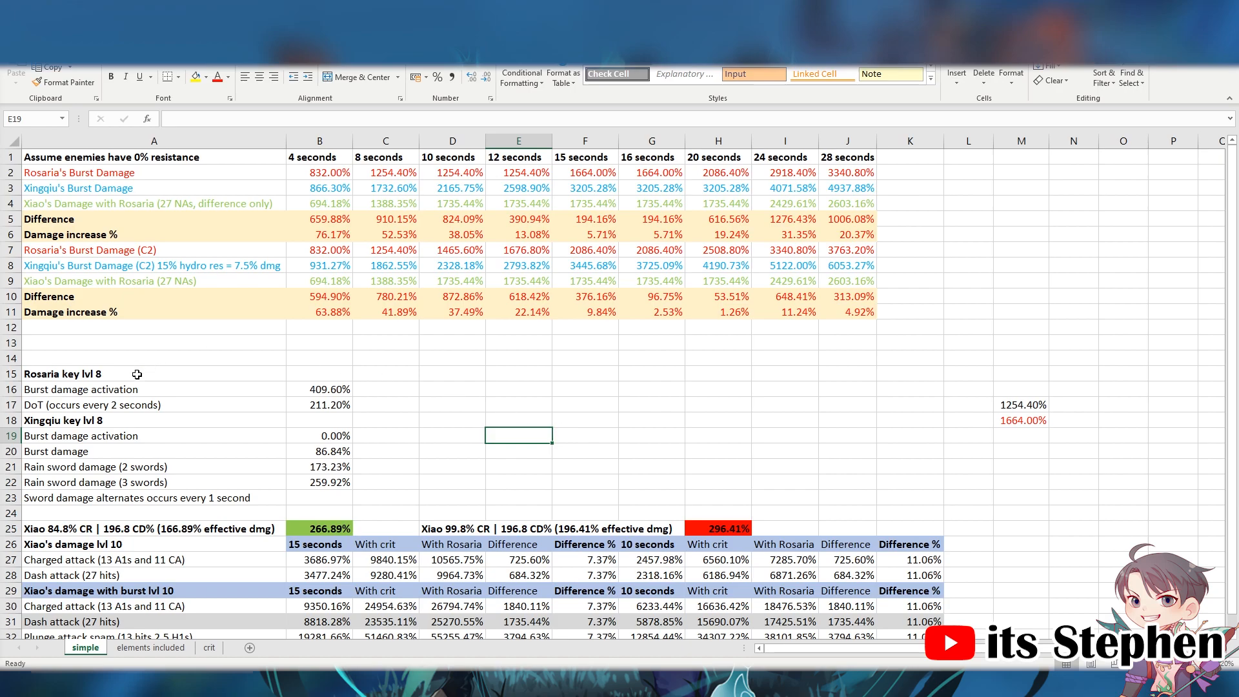
left_click(650, 434)
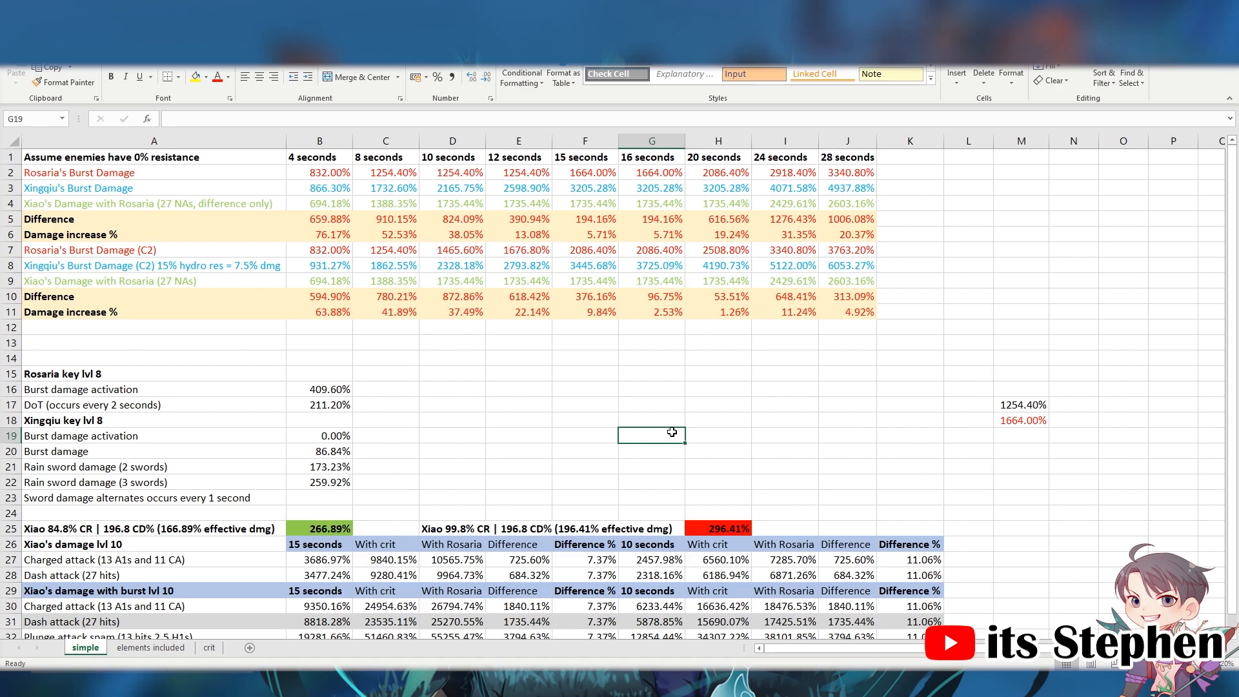
scroll("down", 3)
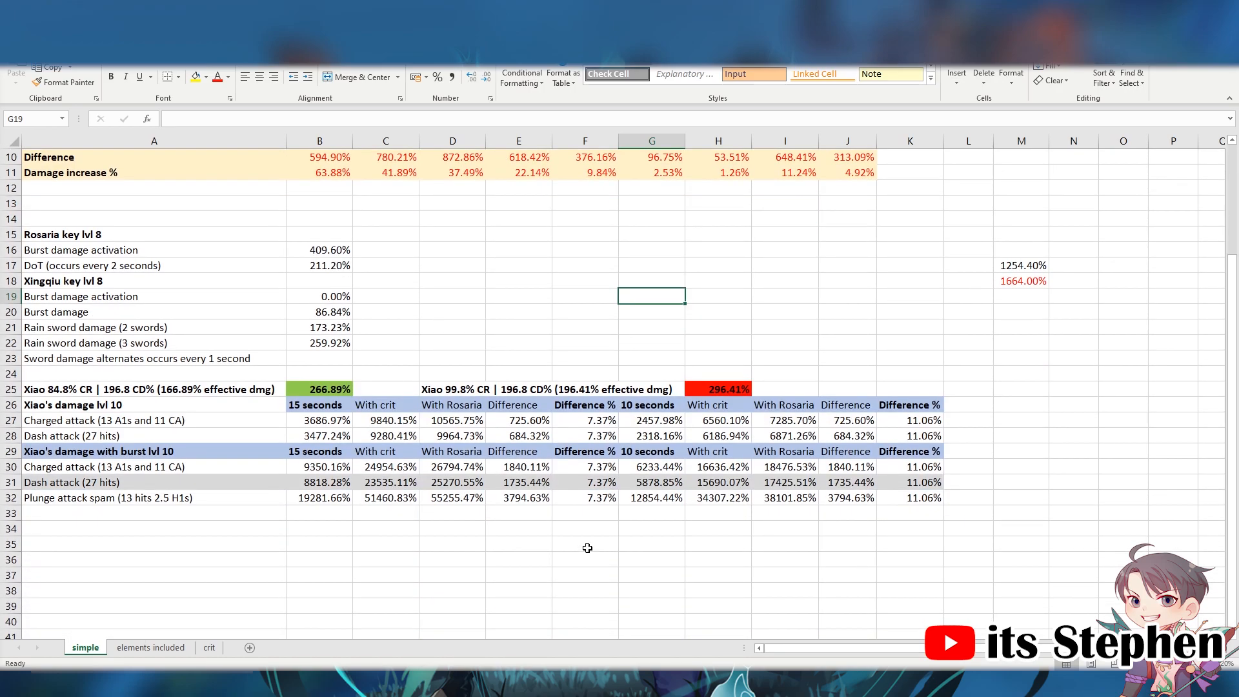
left_click(518, 546)
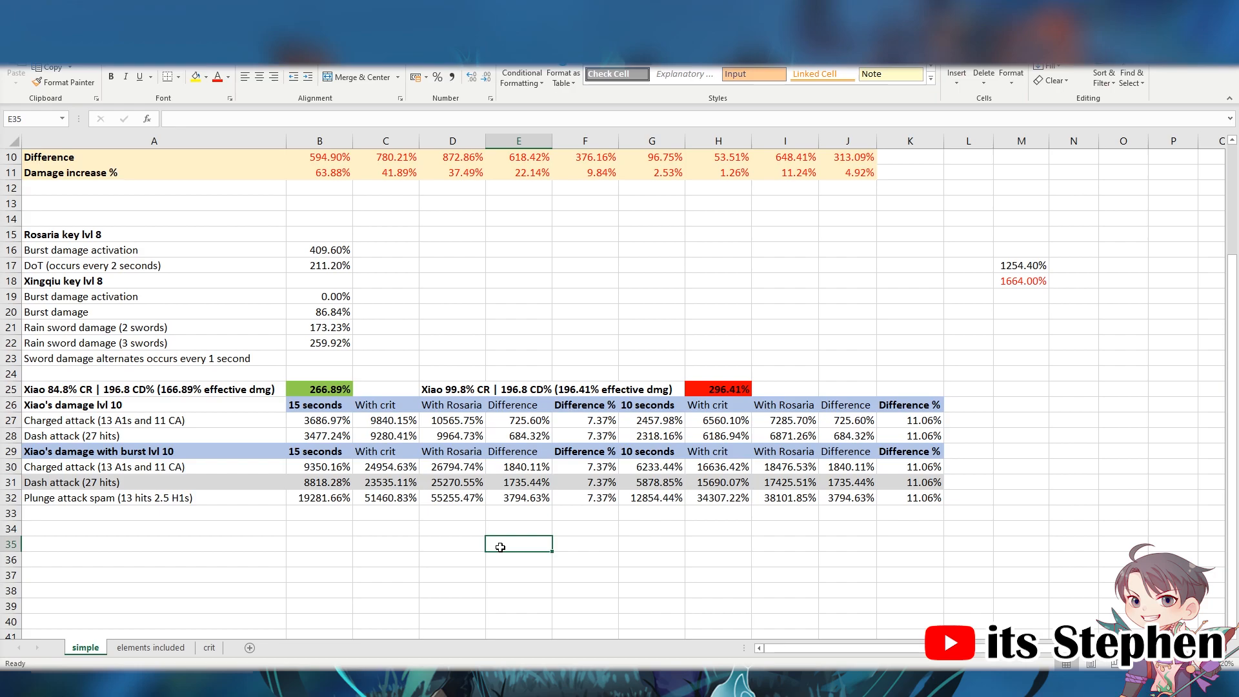
mouse_move(497, 513)
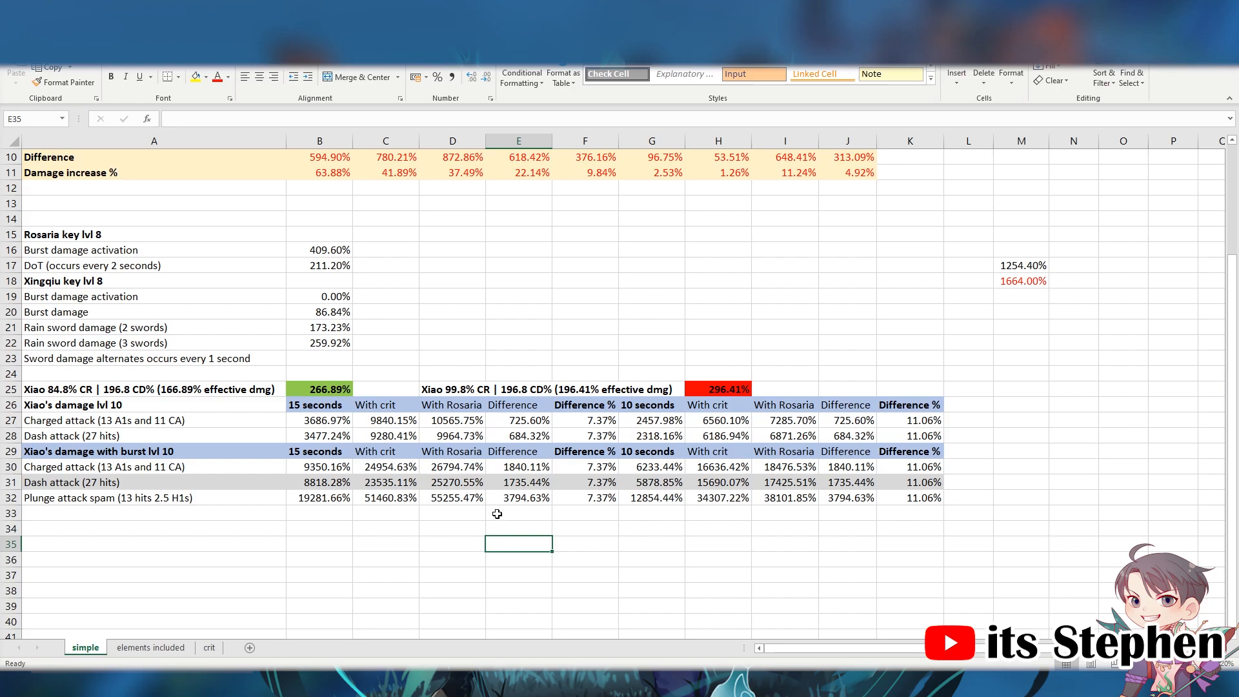
left_click(518, 497)
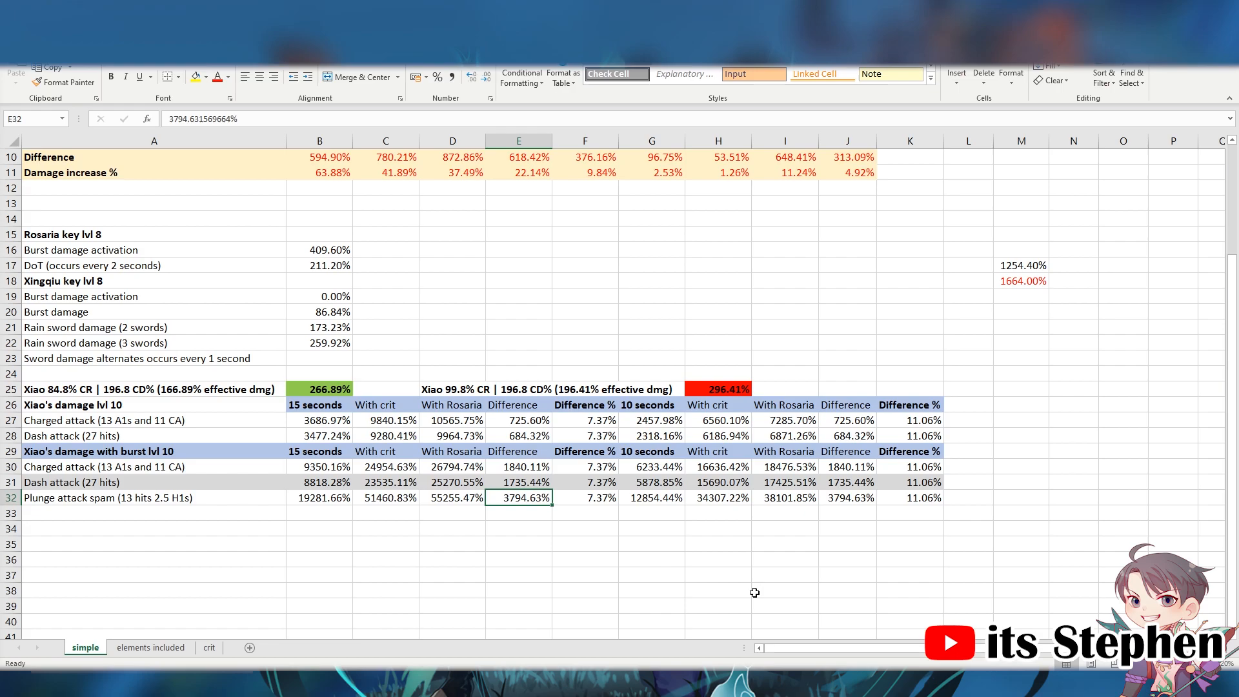
left_click(584, 498)
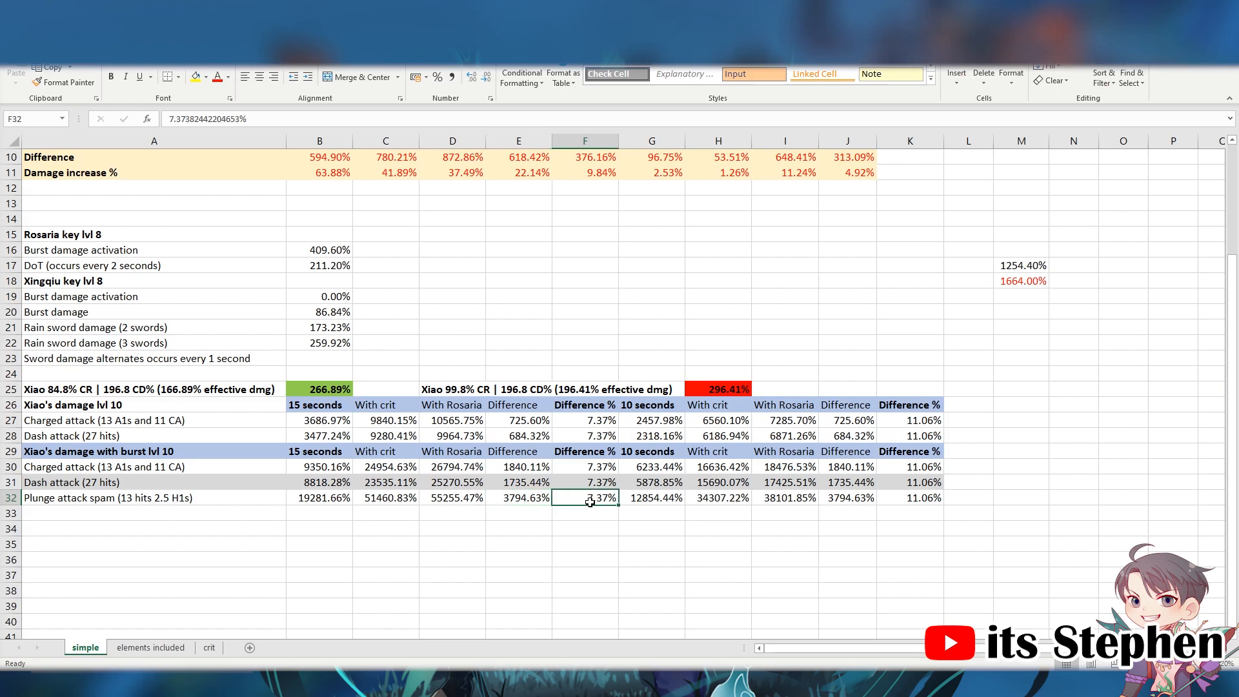
mouse_move(830, 599)
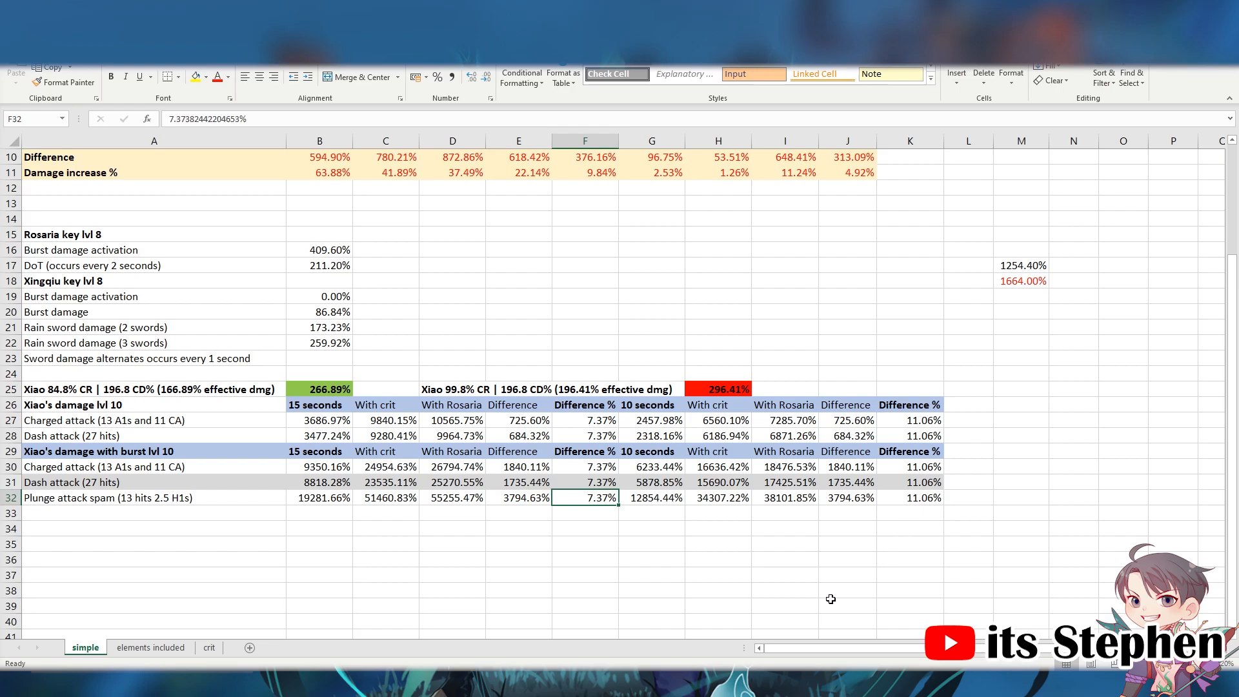
left_click(785, 574)
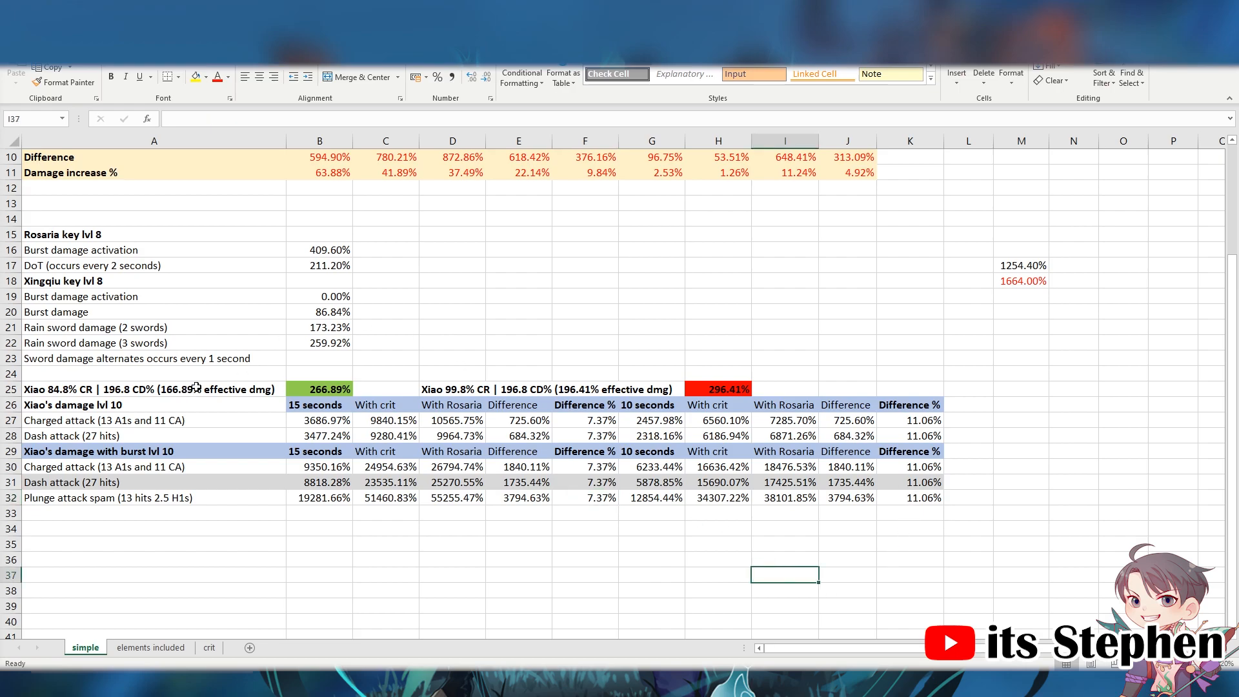
left_click(154, 389)
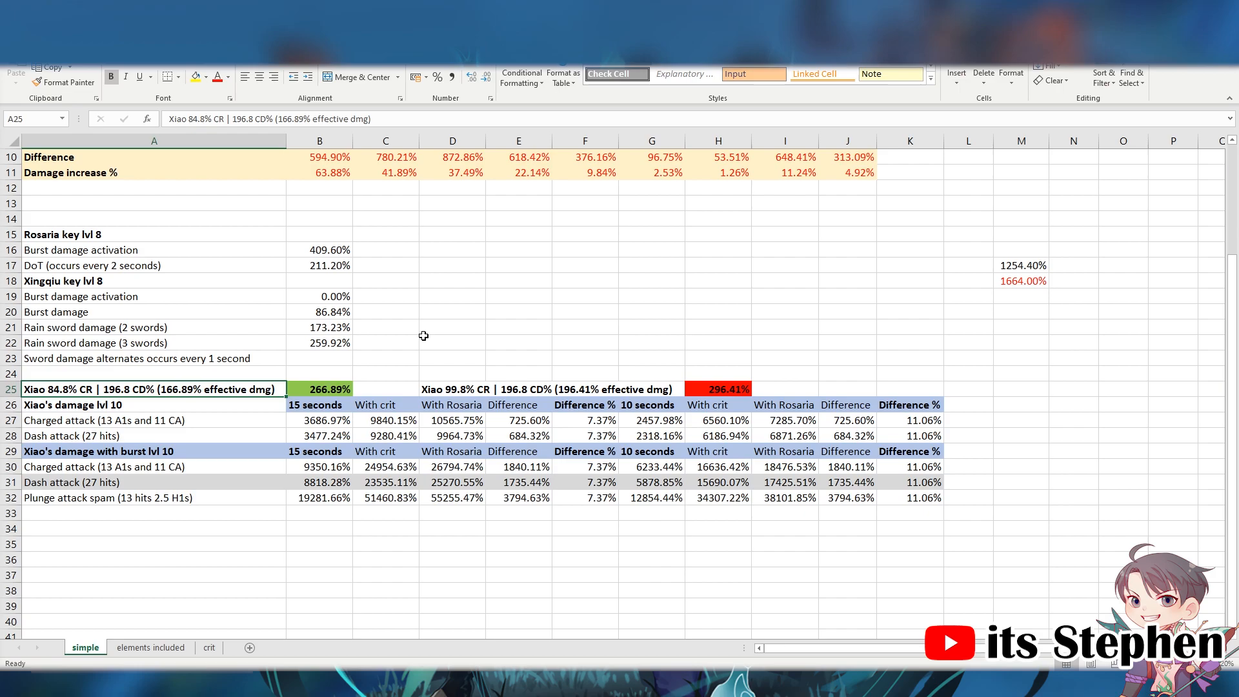
left_click(319, 388)
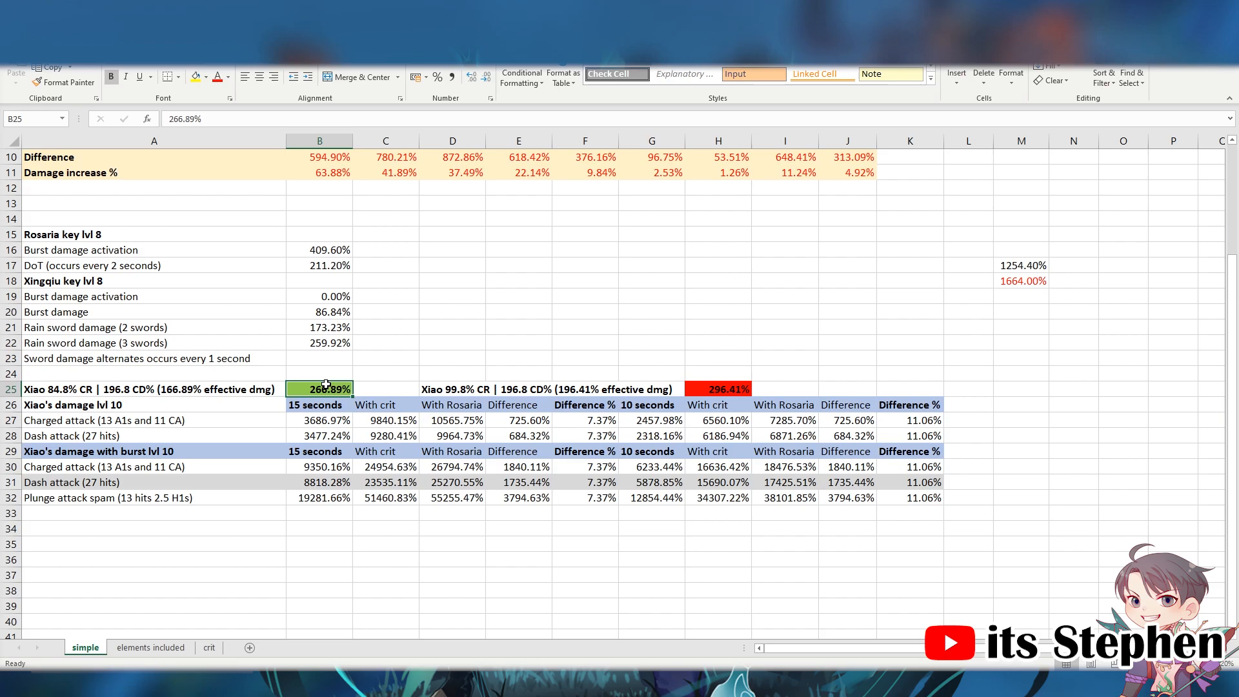
left_click(451, 388)
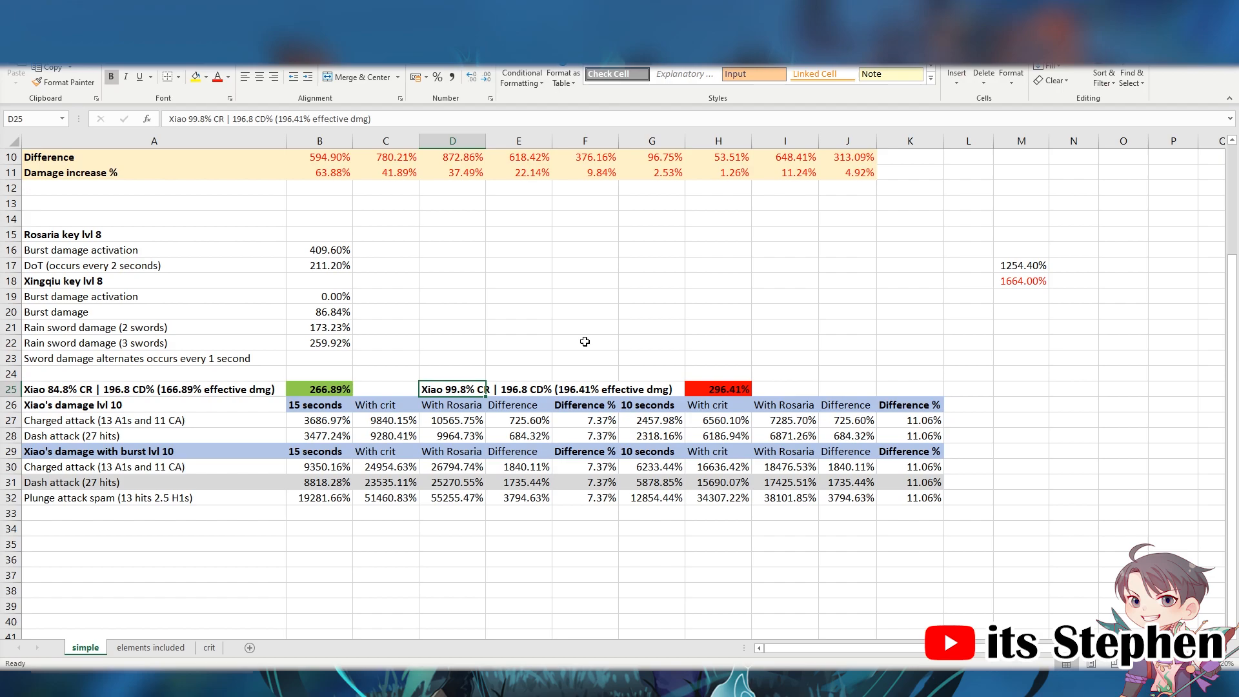
left_click(385, 543)
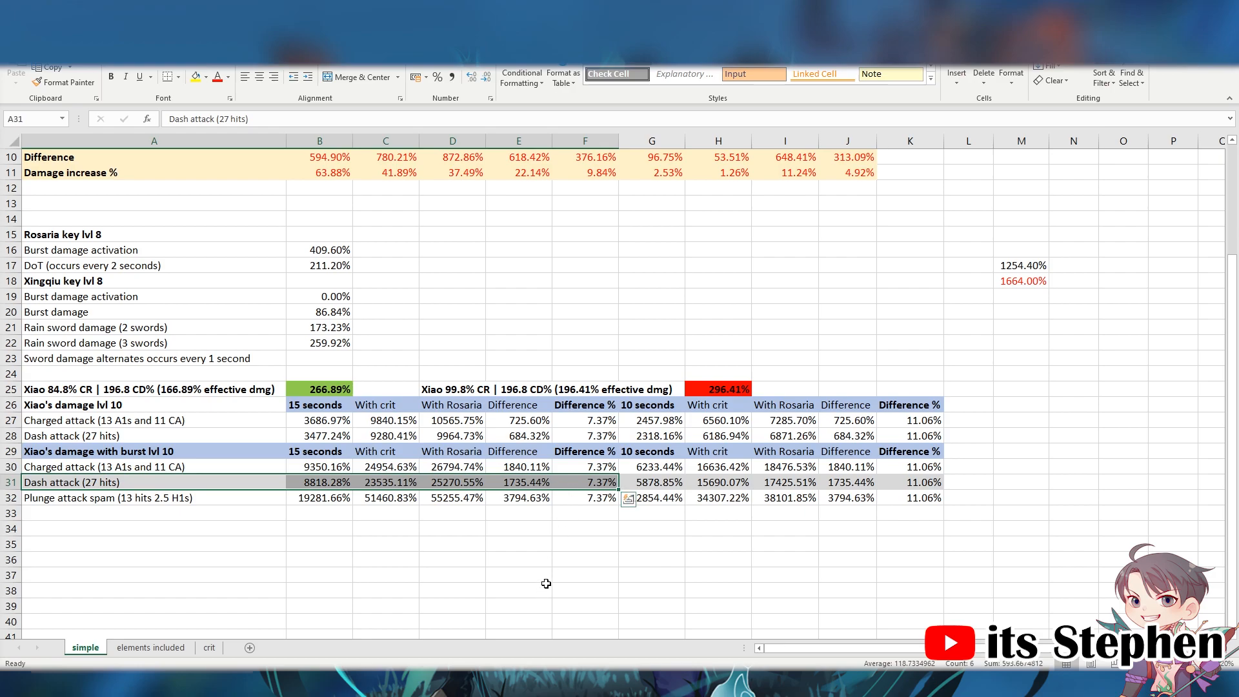
left_click(518, 573)
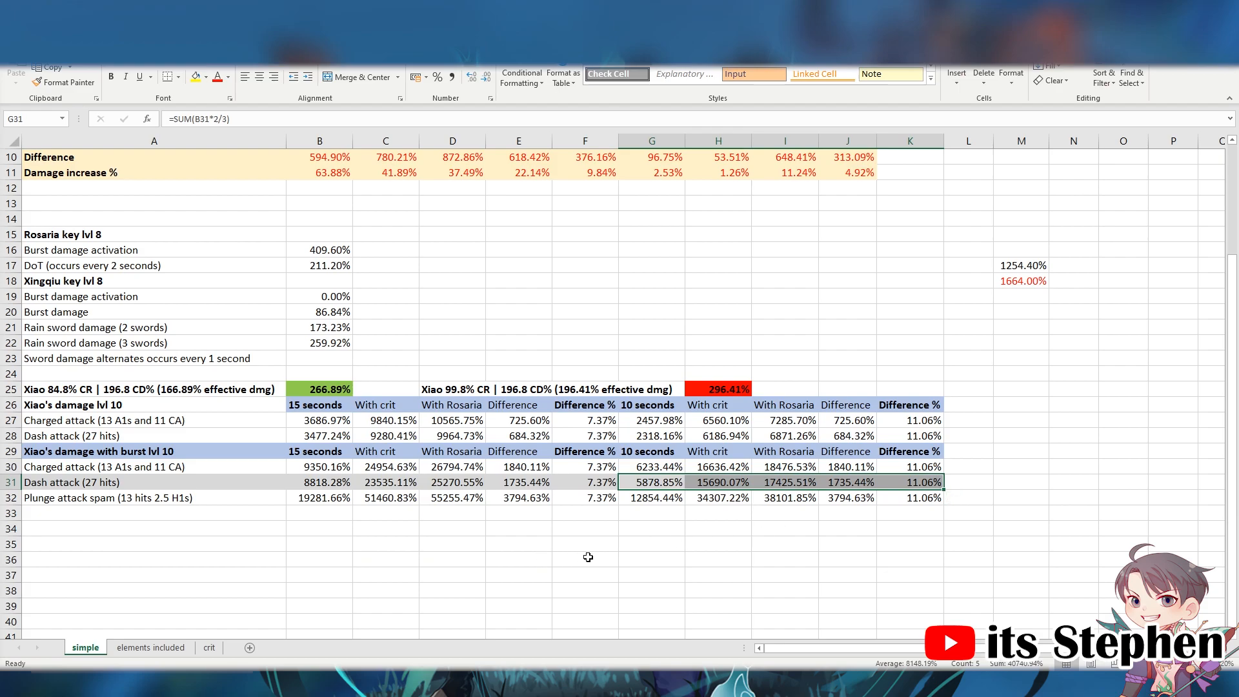
left_click(785, 482)
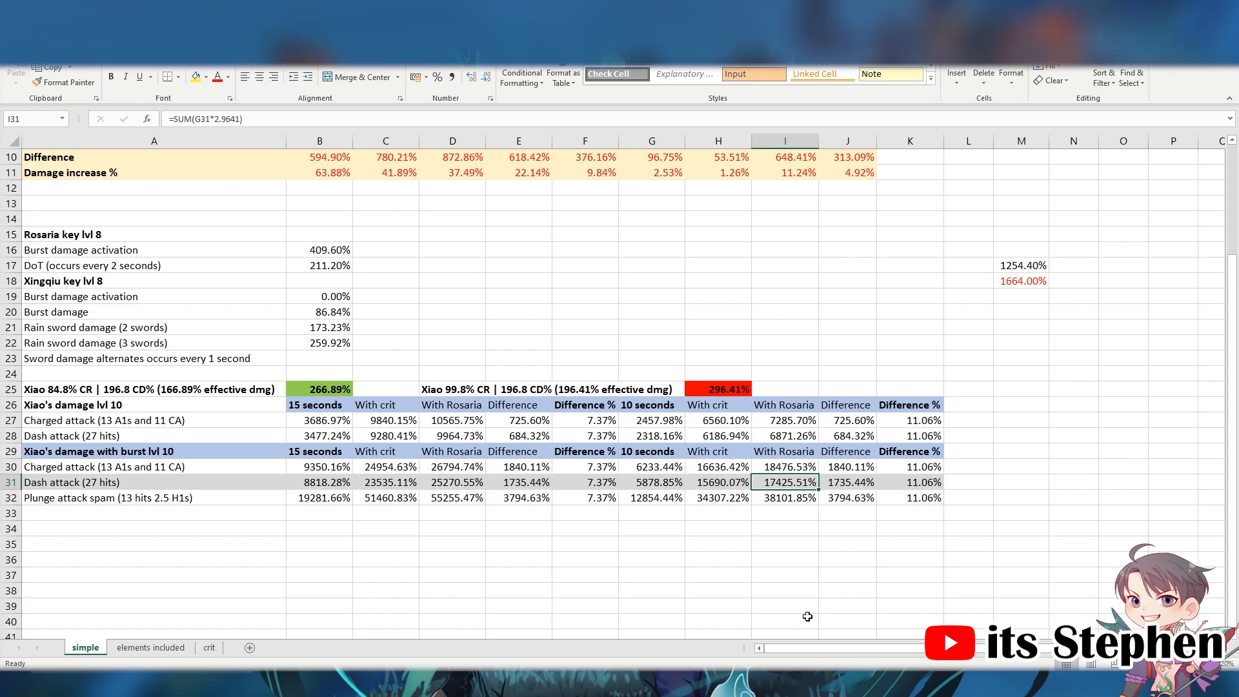
left_click(847, 482)
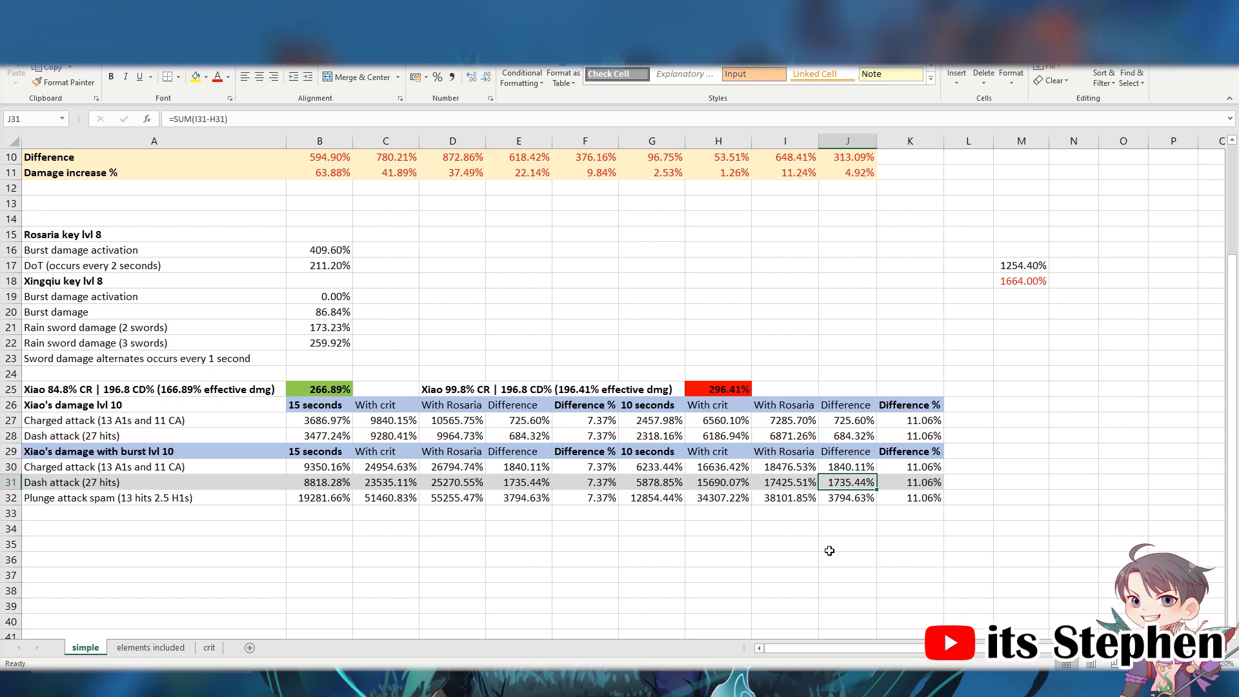
left_click(909, 482)
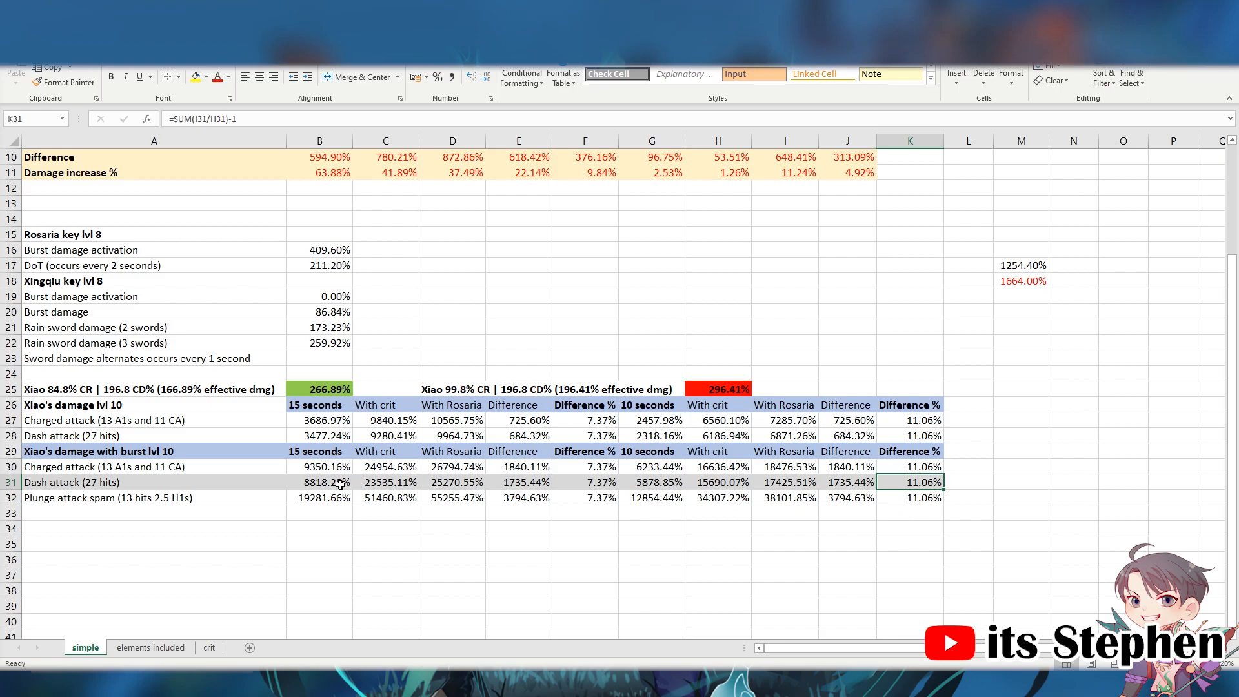
Inspect the 15-second Dash attack With Rosaria and Difference formulas, checking the 296.41% figure.
left_click(452, 482)
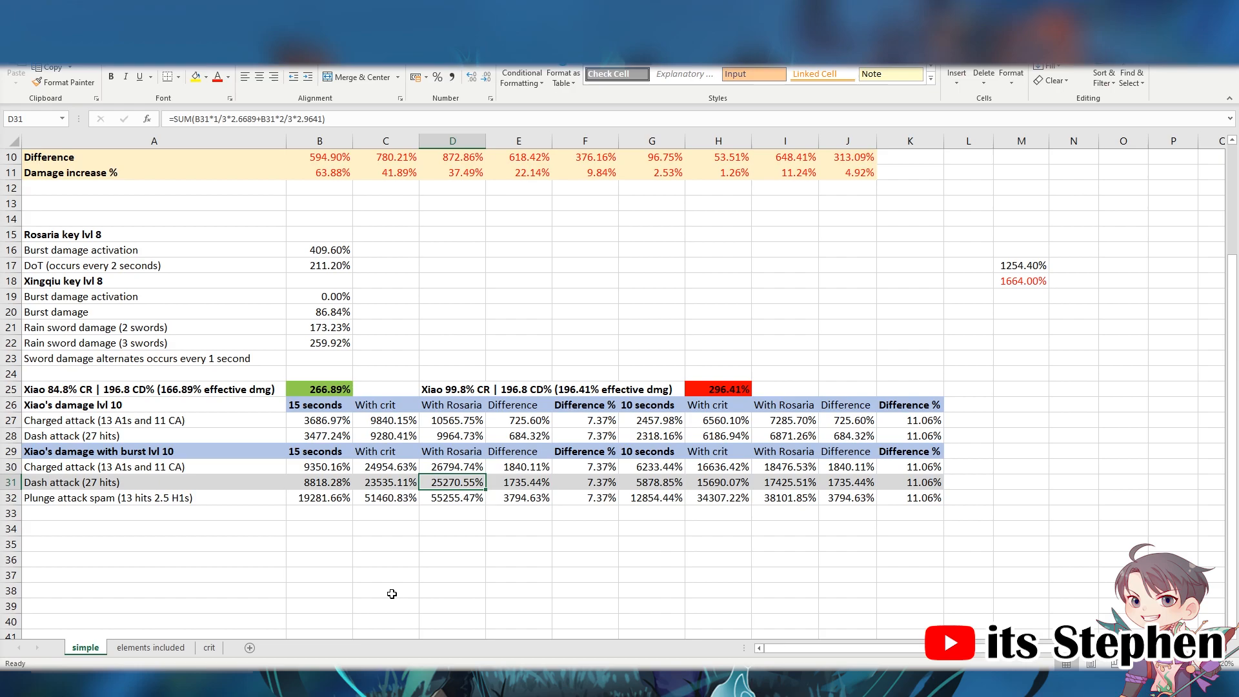
left_click(718, 389)
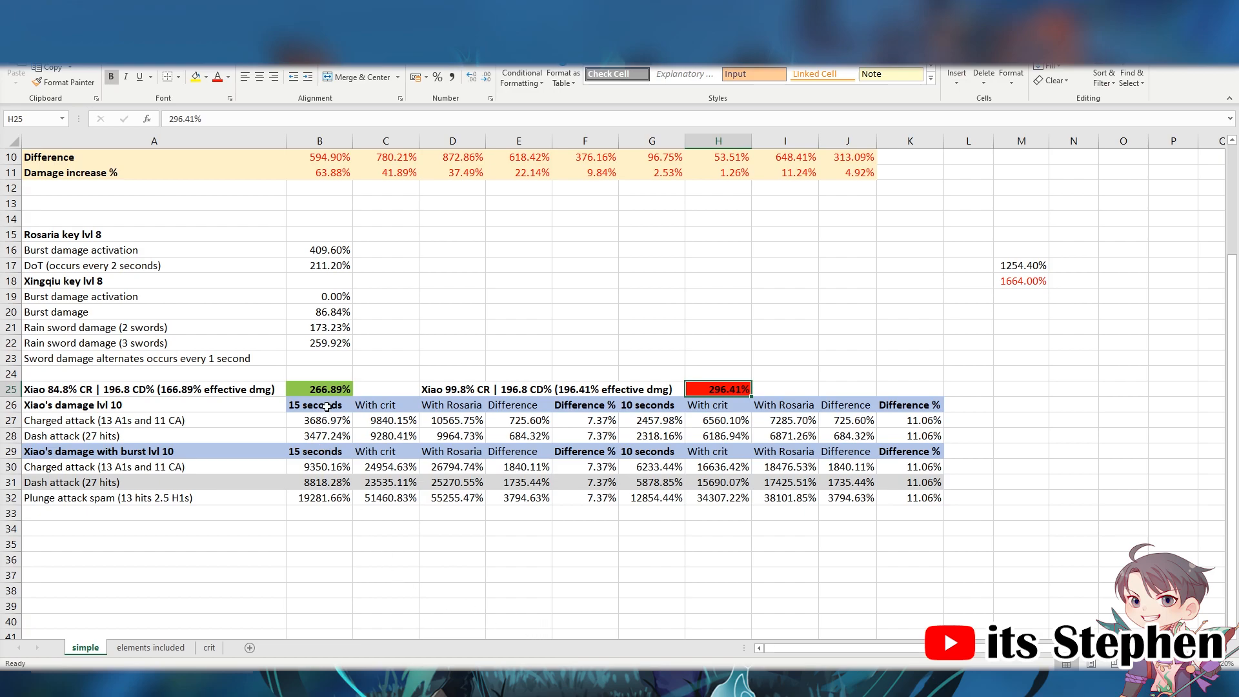
left_click(451, 482)
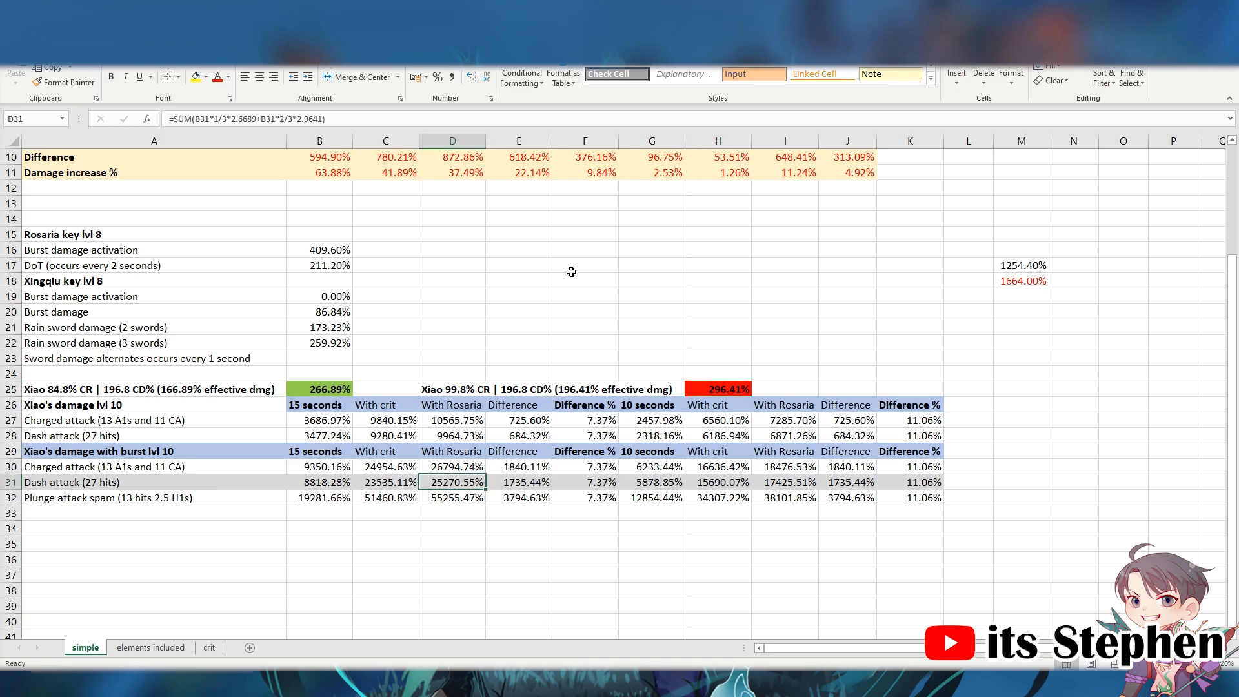
mouse_move(559, 320)
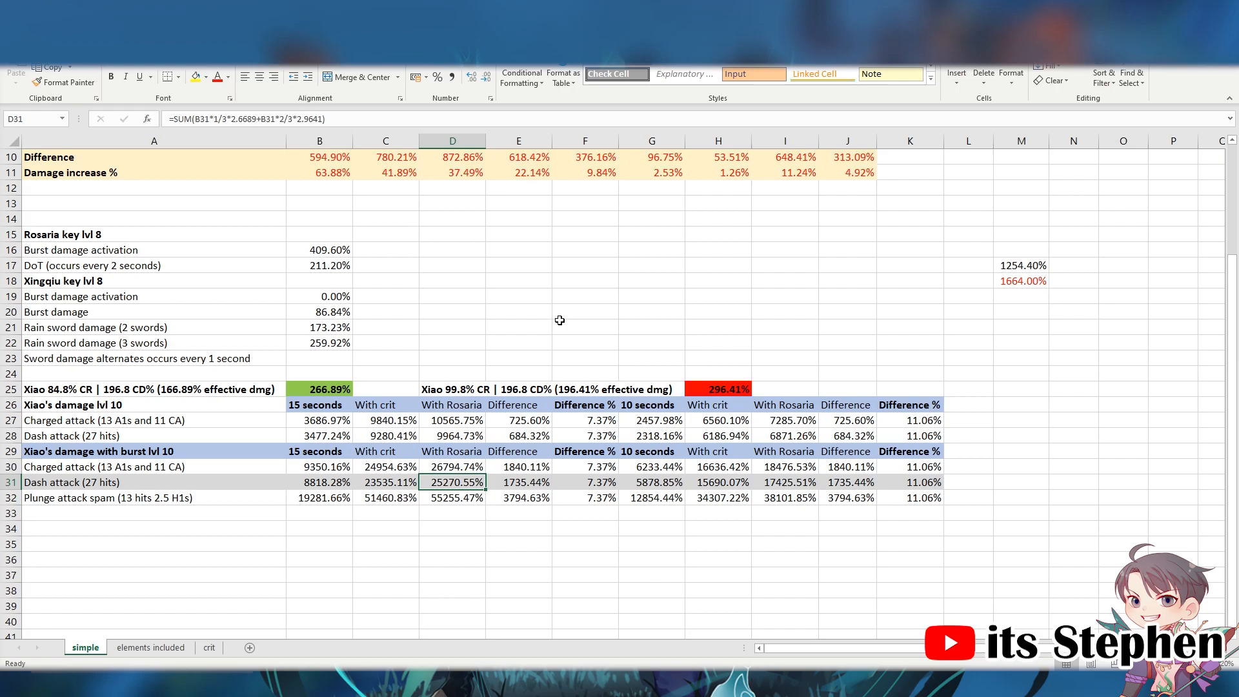
mouse_move(522, 603)
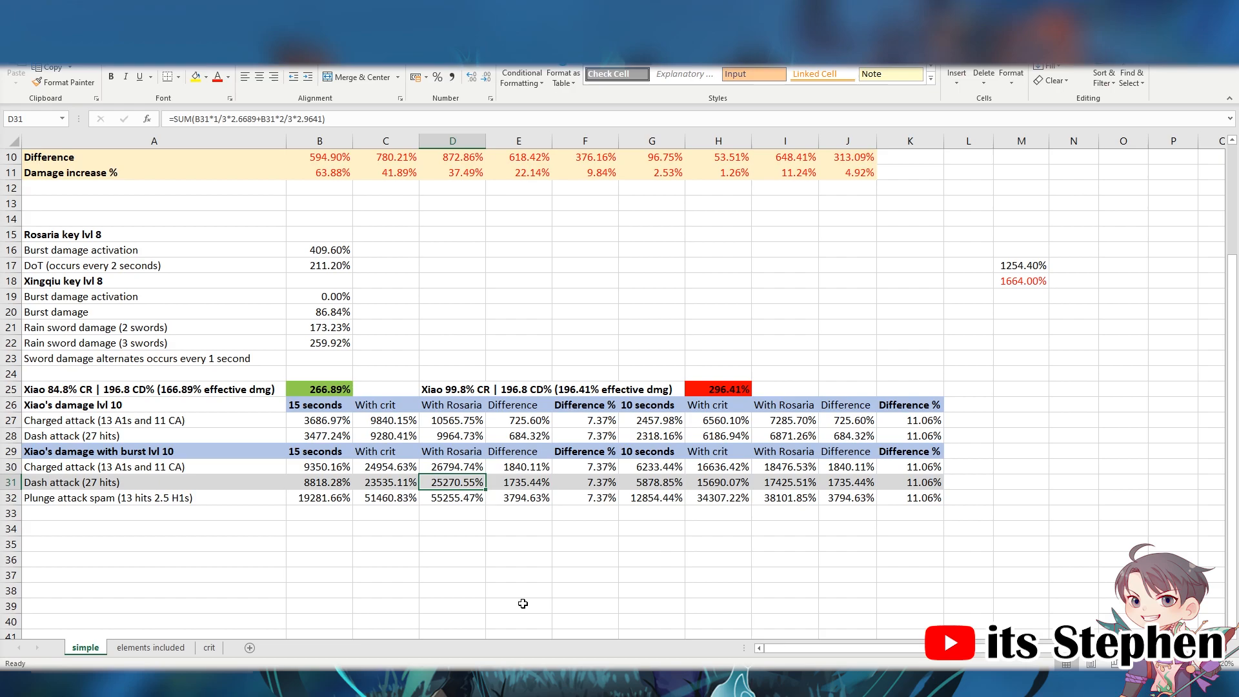
left_click(518, 482)
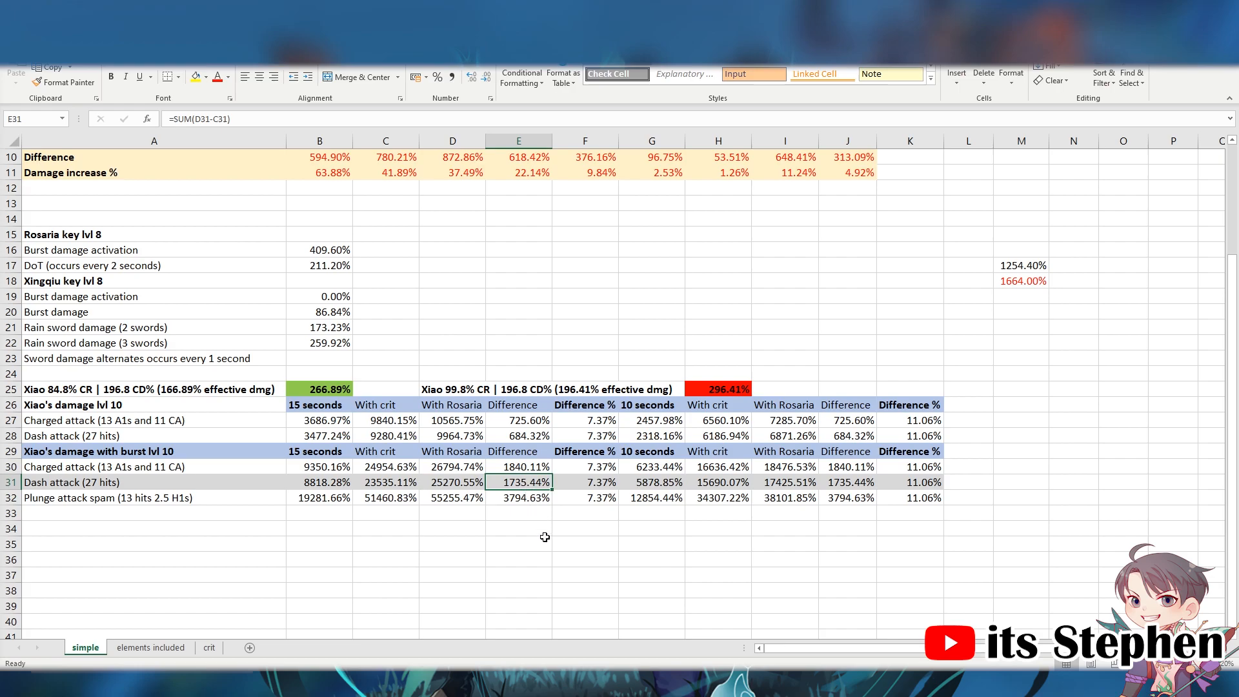
mouse_move(847, 475)
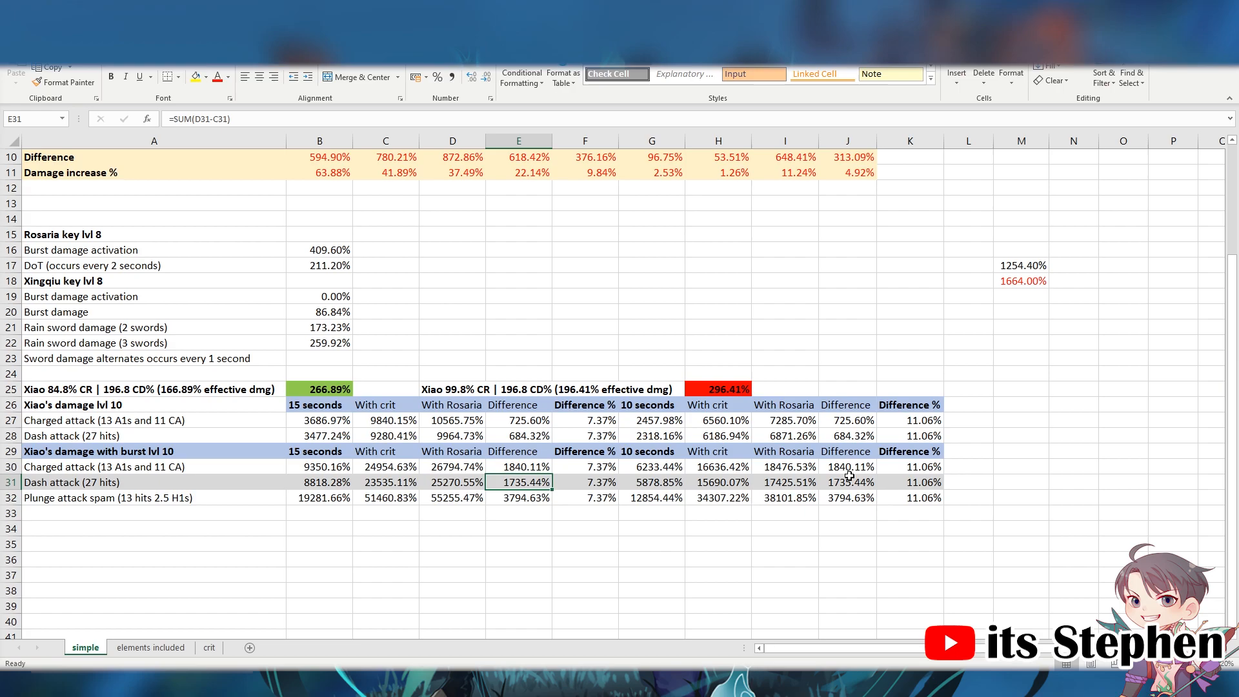
left_click(846, 482)
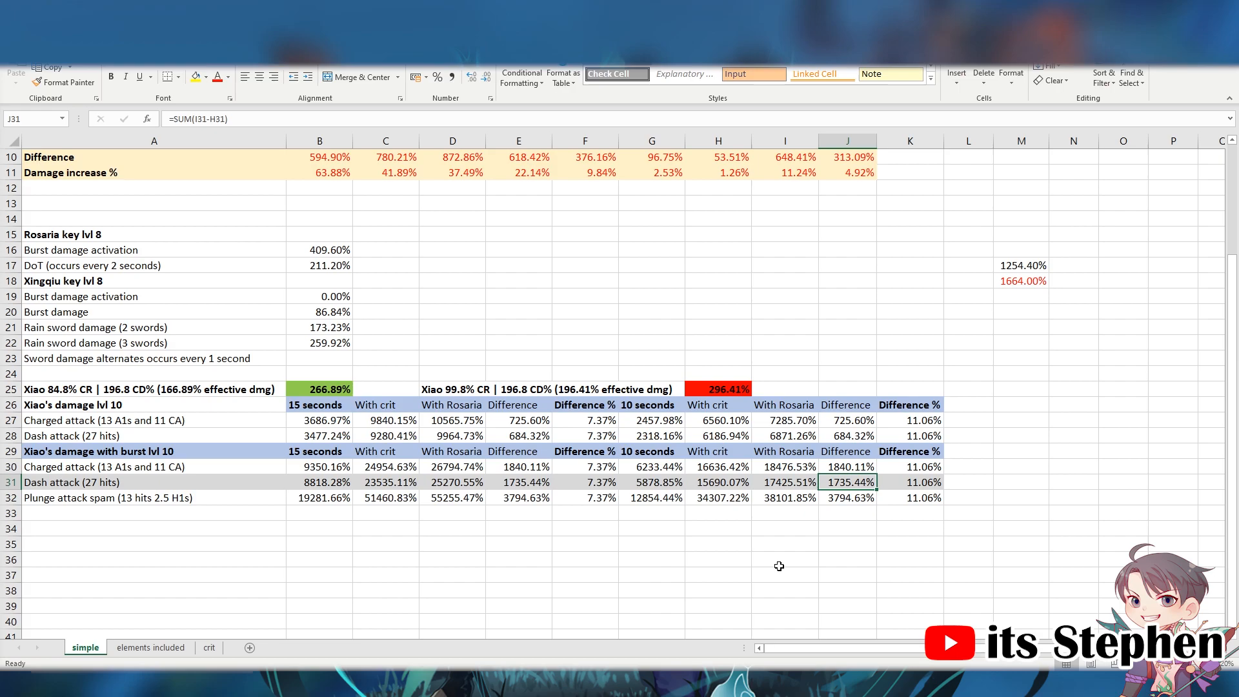
mouse_move(449, 412)
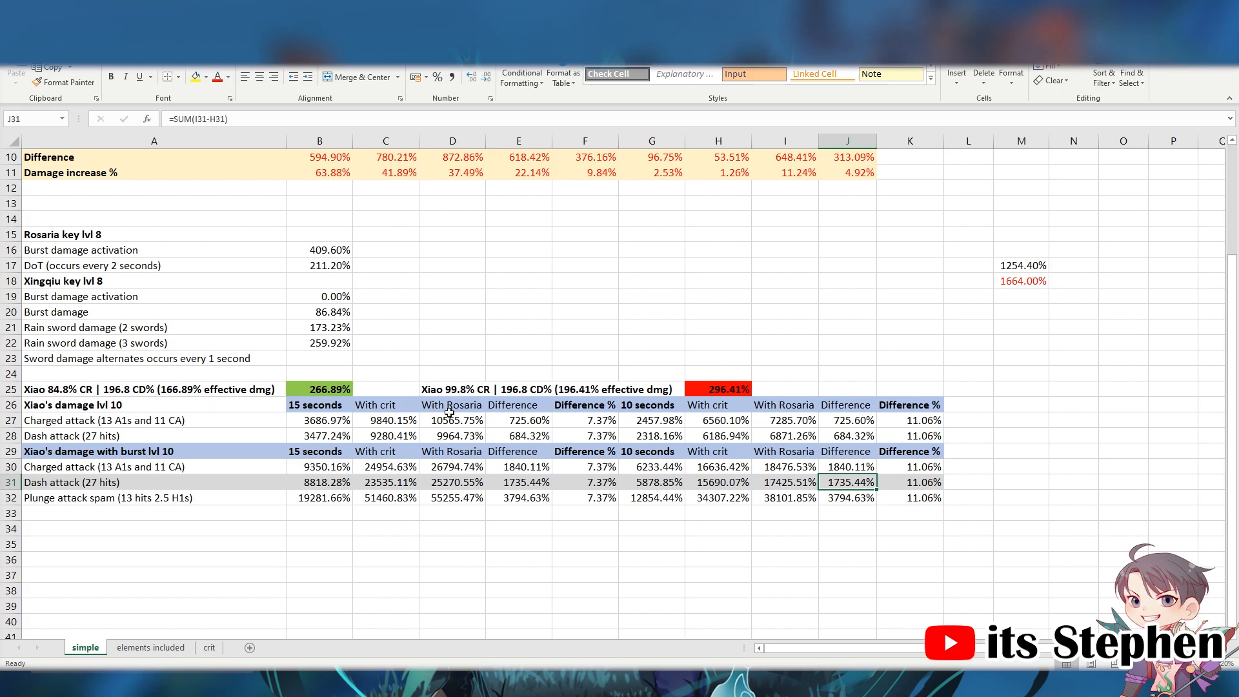
scroll("up", 3)
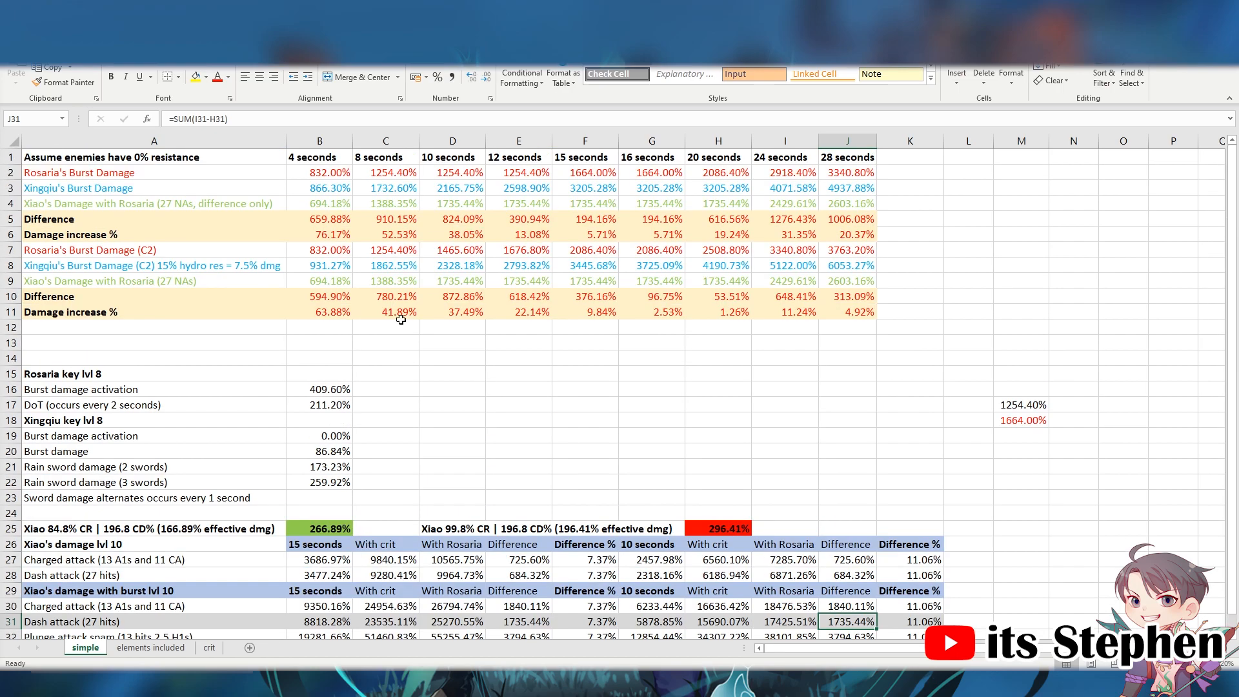
mouse_move(400, 311)
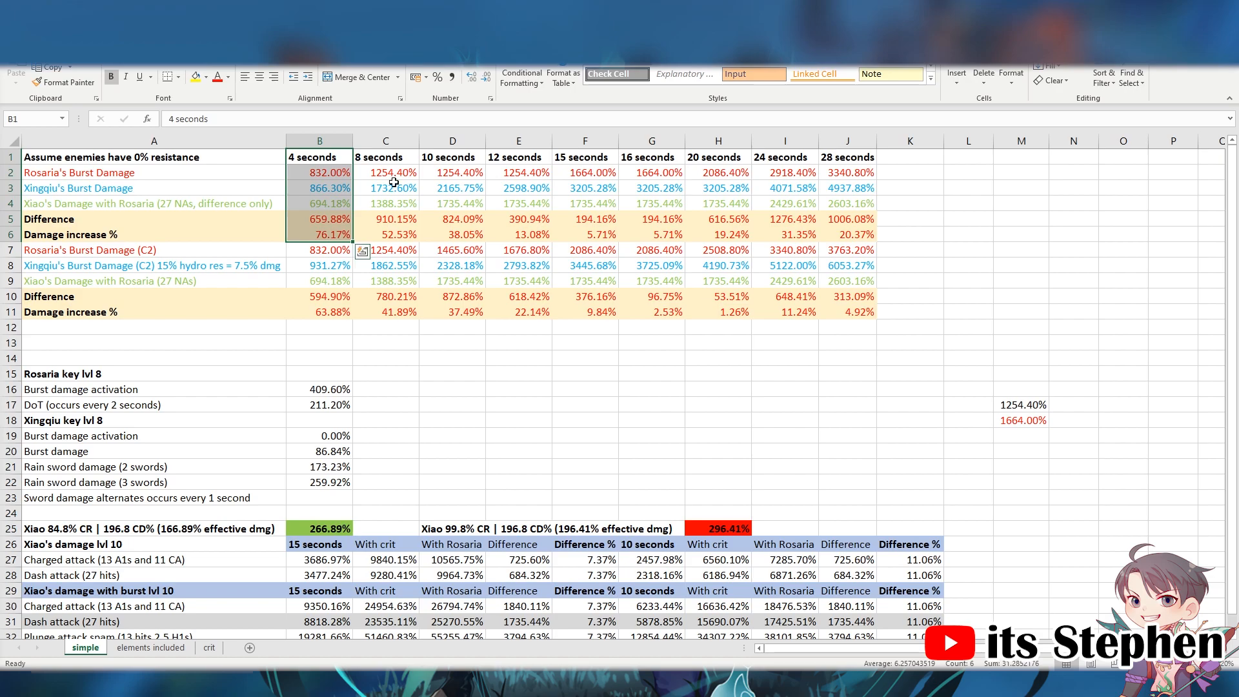
left_click(386, 187)
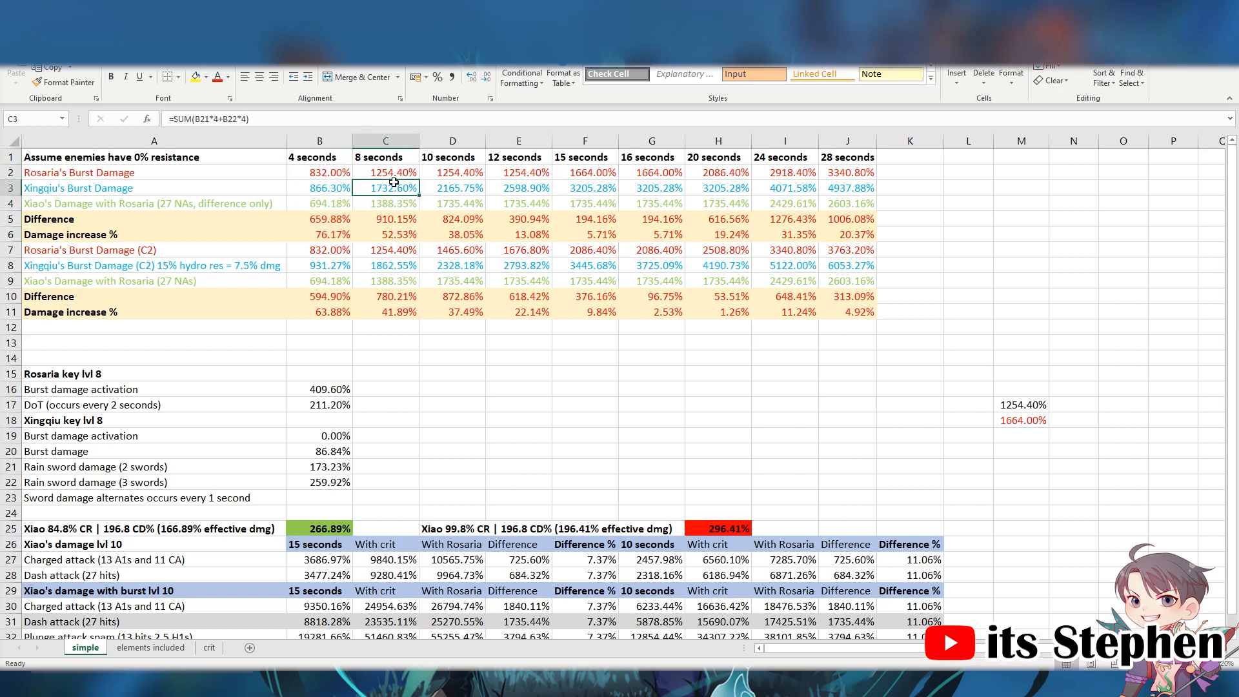
mouse_move(426, 203)
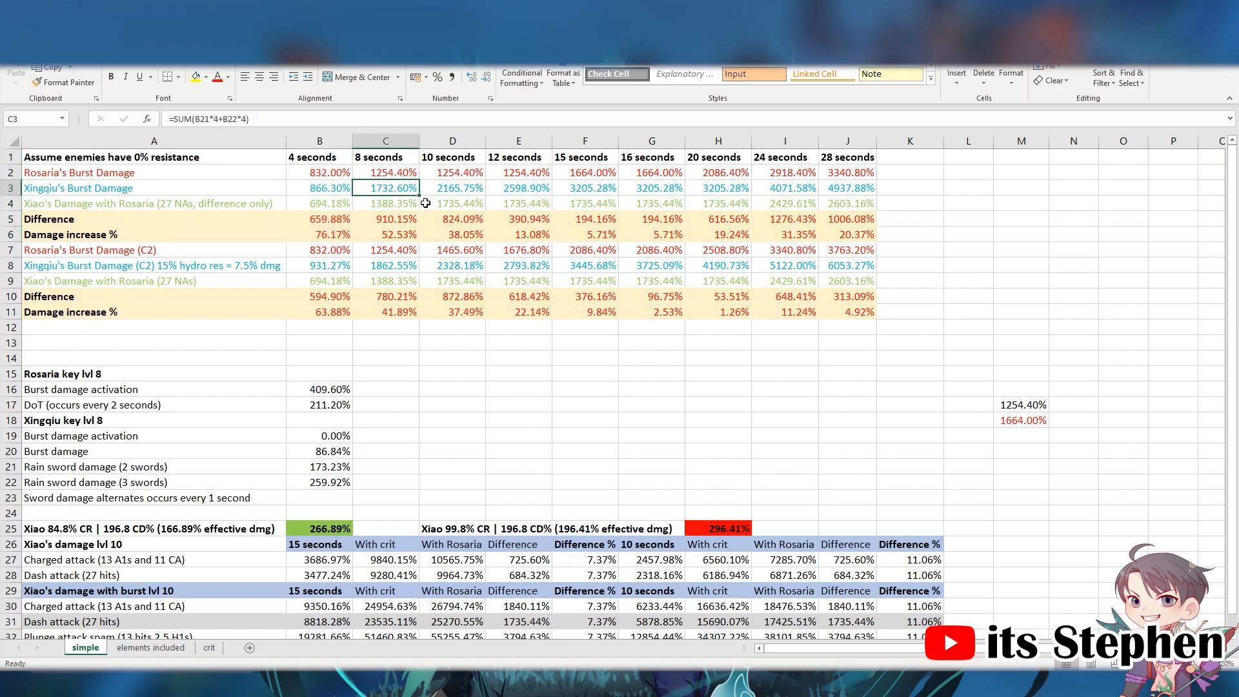
left_click(385, 172)
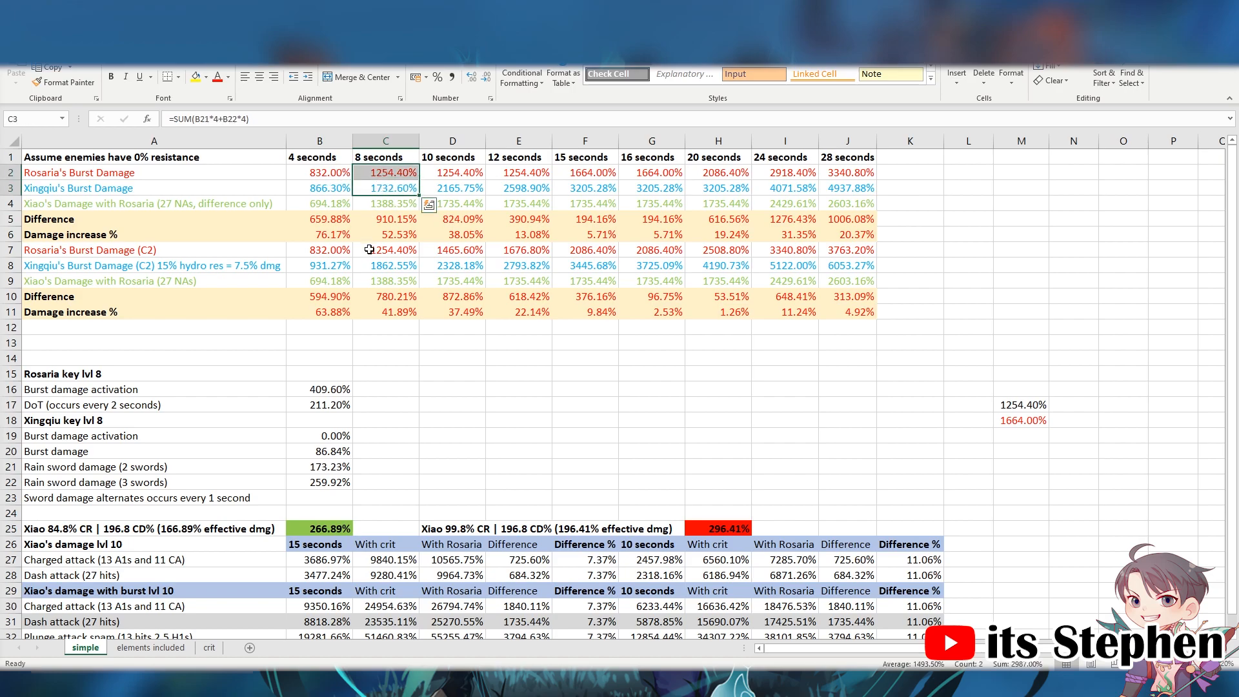
left_click(384, 203)
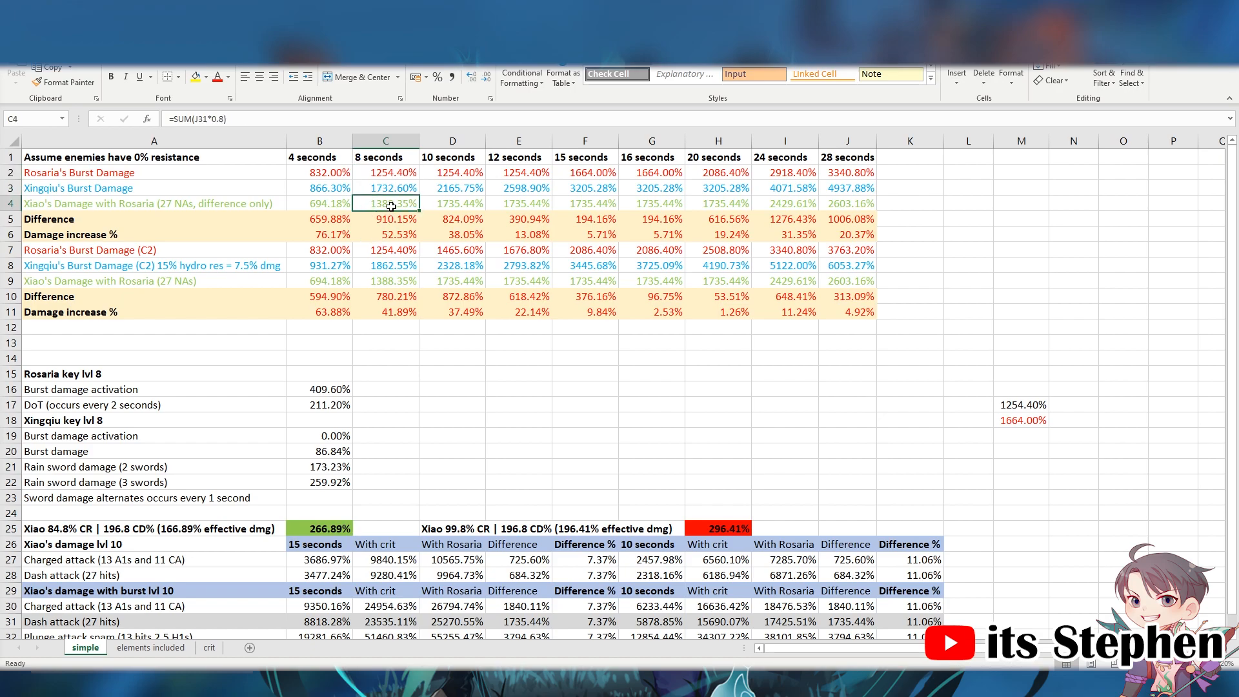
mouse_move(409, 187)
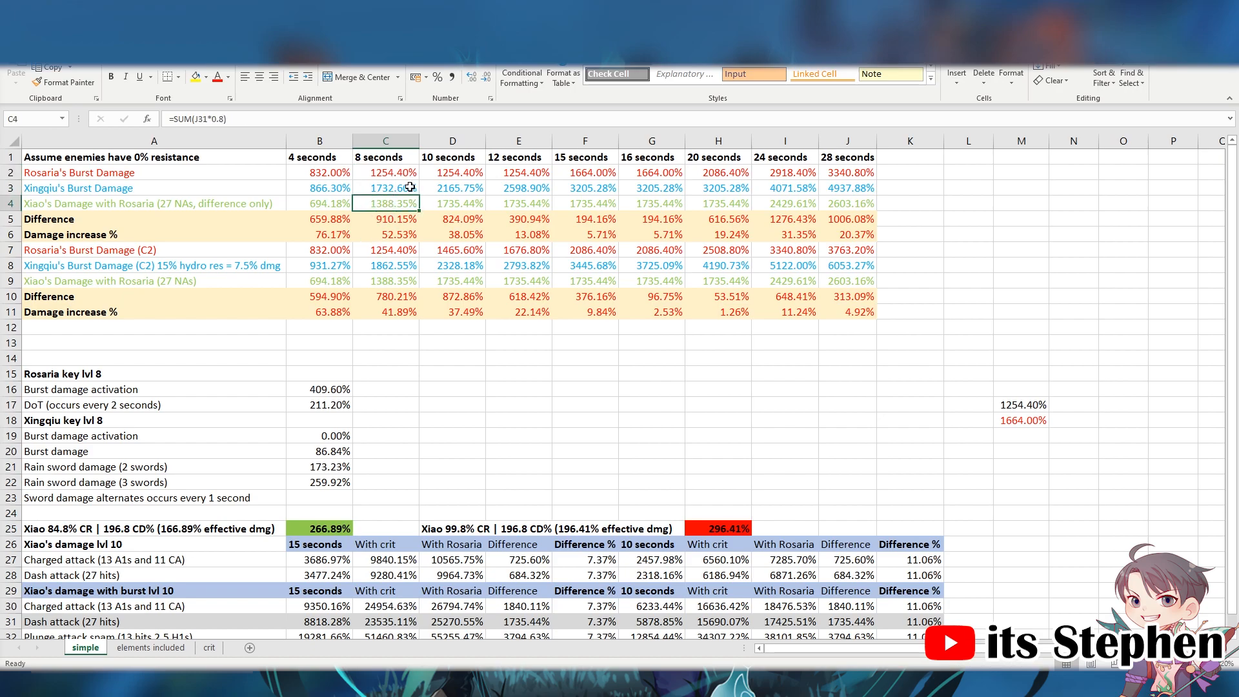
mouse_move(450, 233)
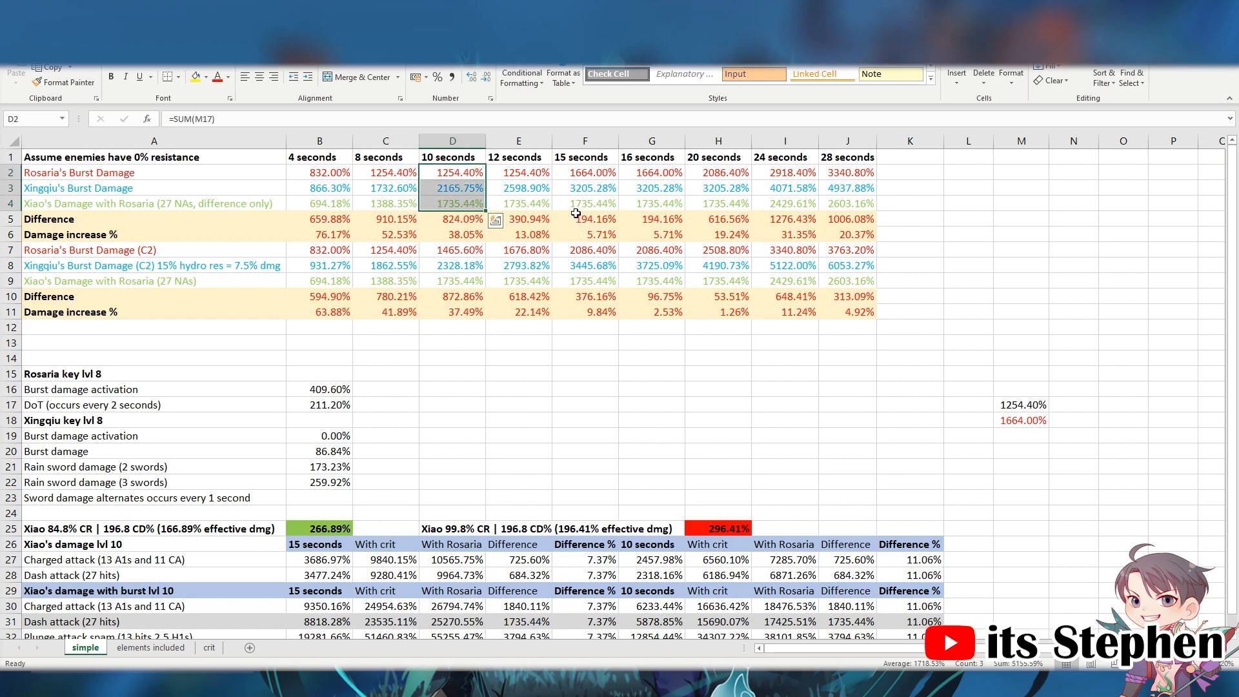
left_click(517, 187)
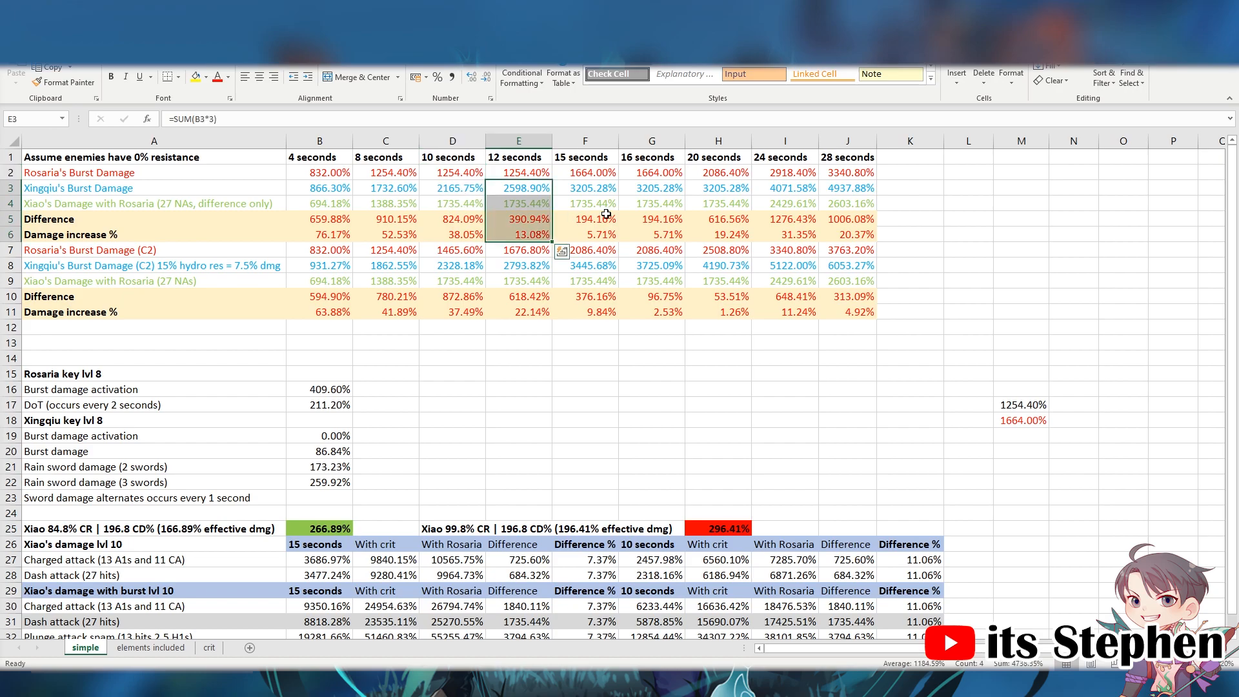
mouse_move(600, 245)
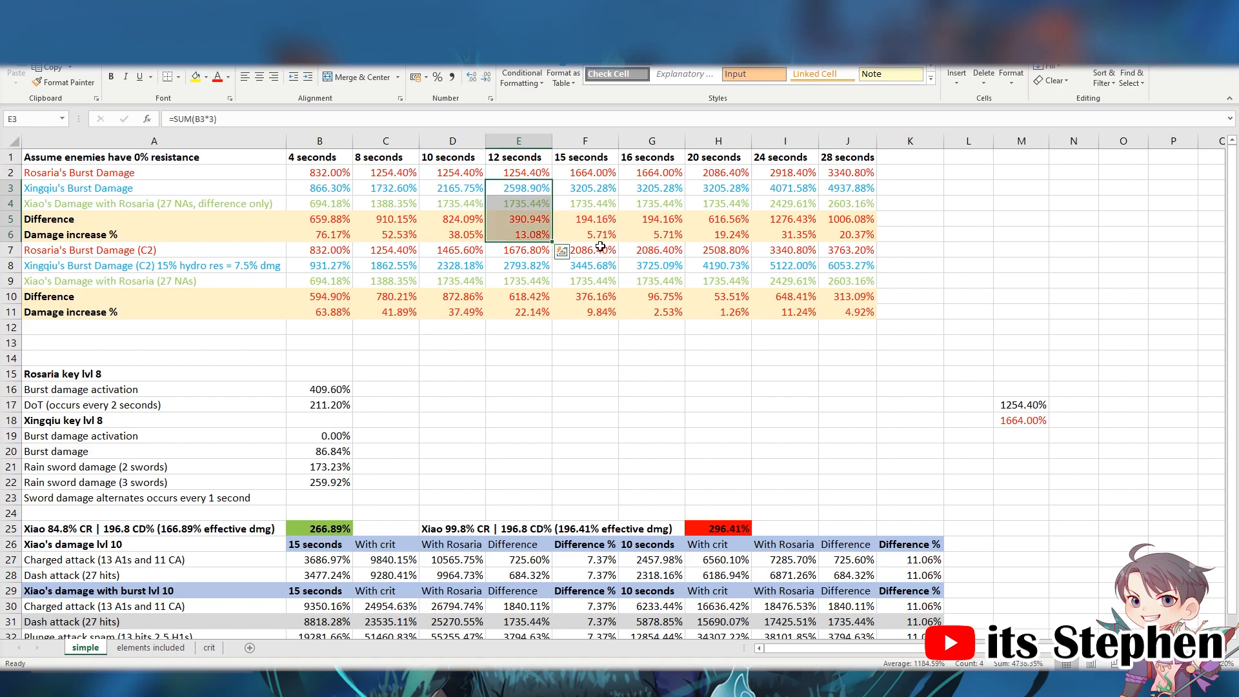
mouse_move(591, 193)
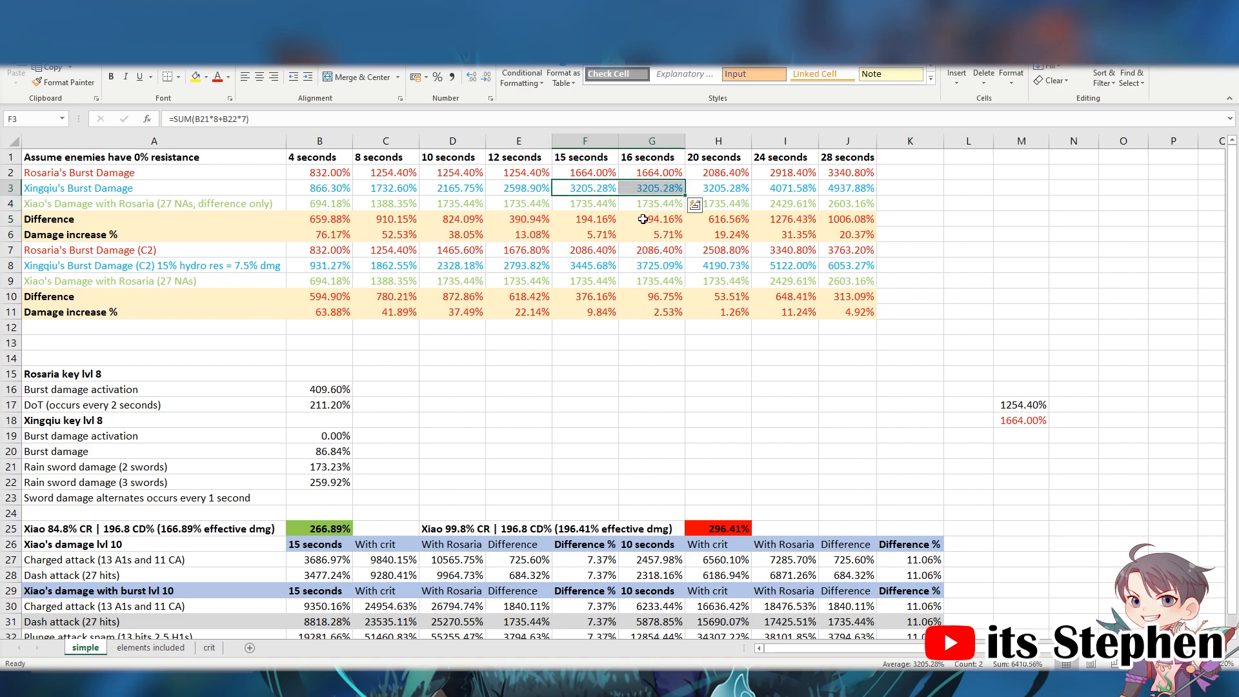
left_click(716, 187)
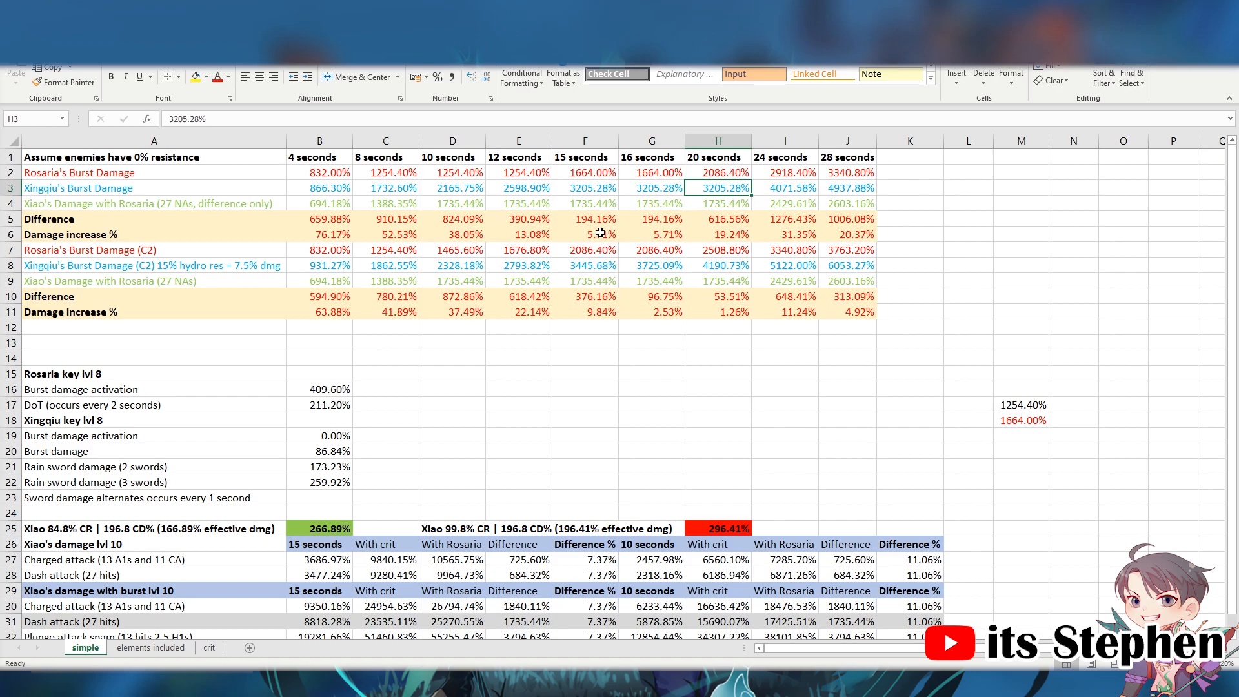
mouse_move(591, 224)
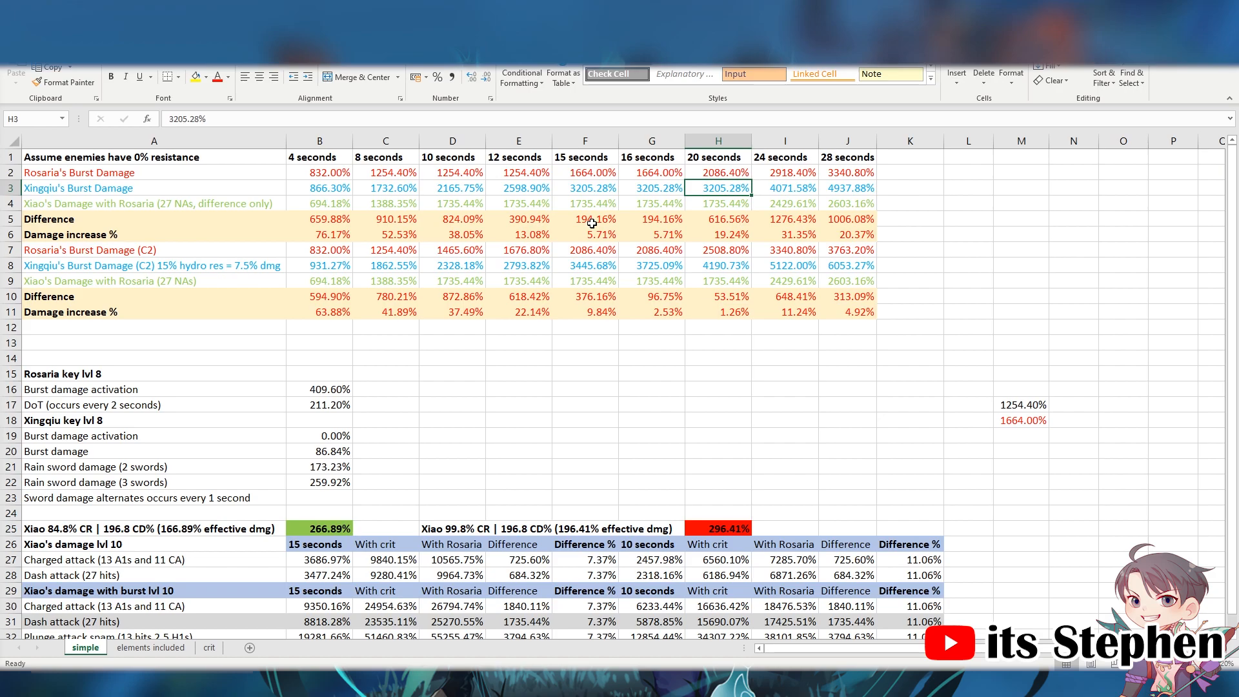
mouse_move(666, 187)
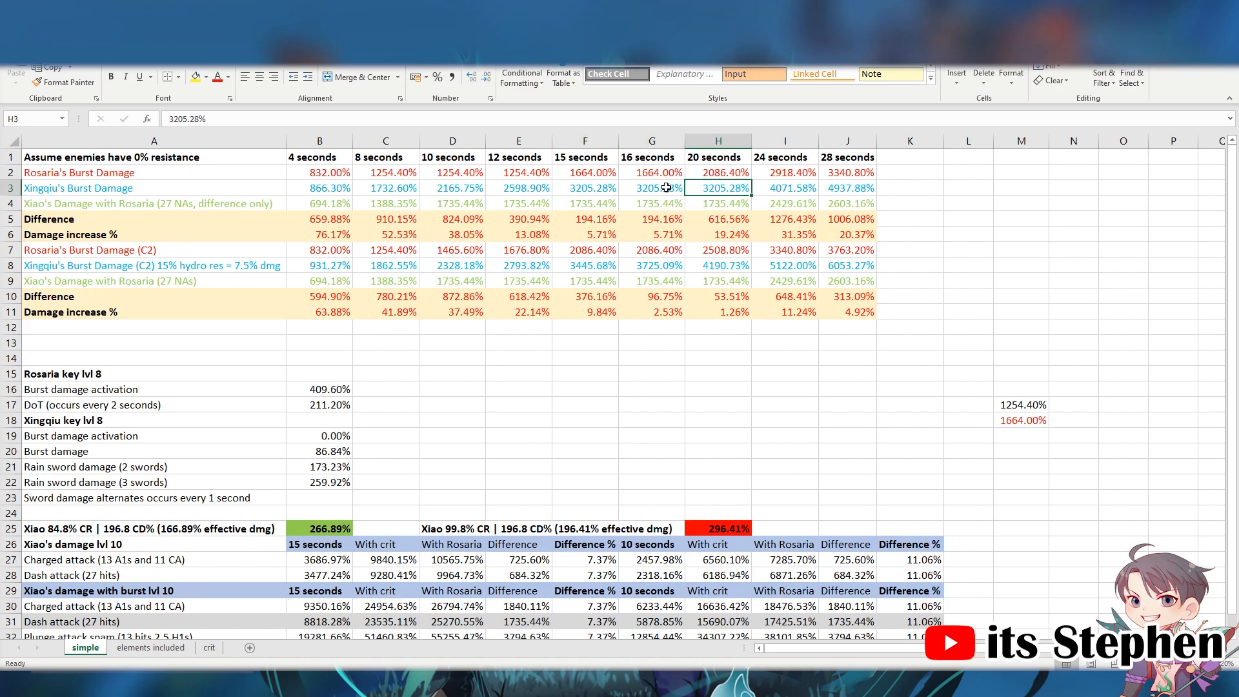
left_click(584, 203)
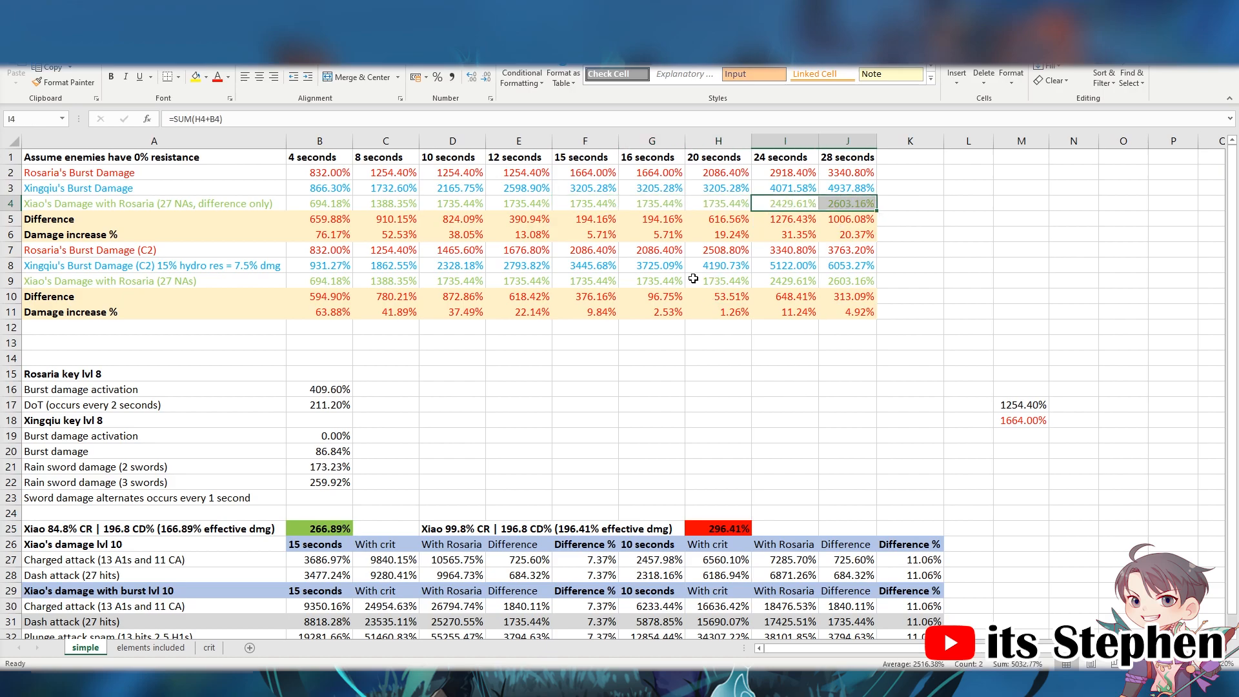
mouse_move(605, 298)
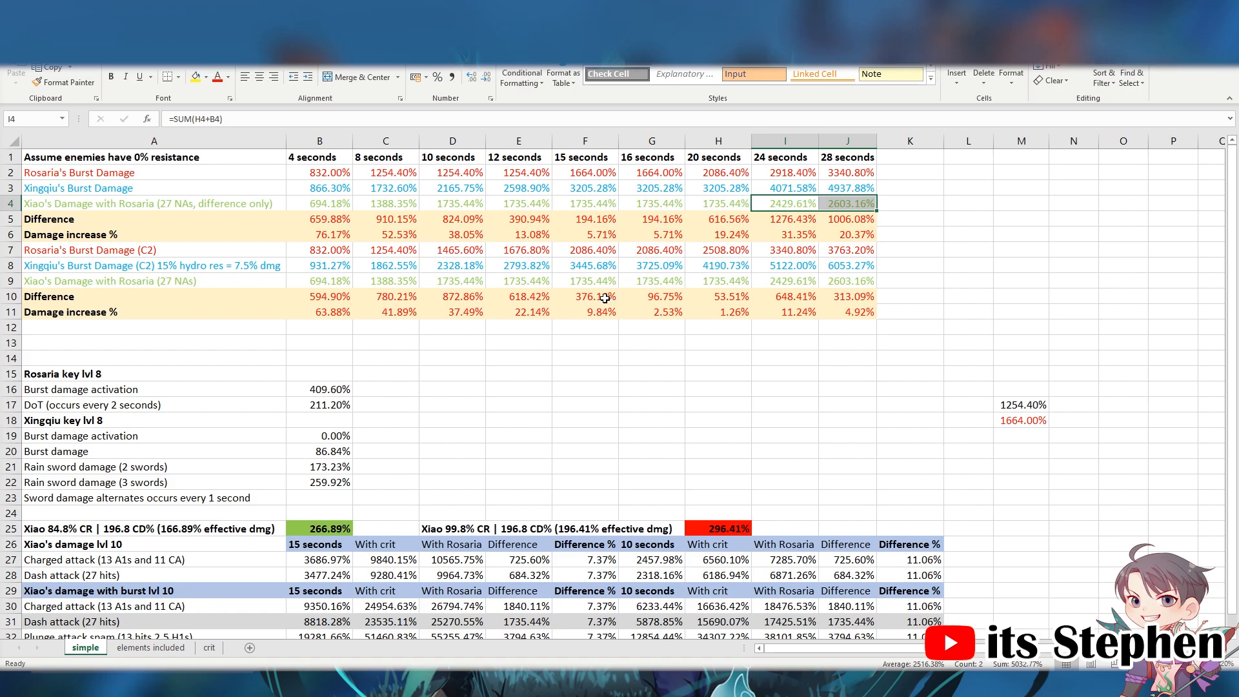
mouse_move(595, 278)
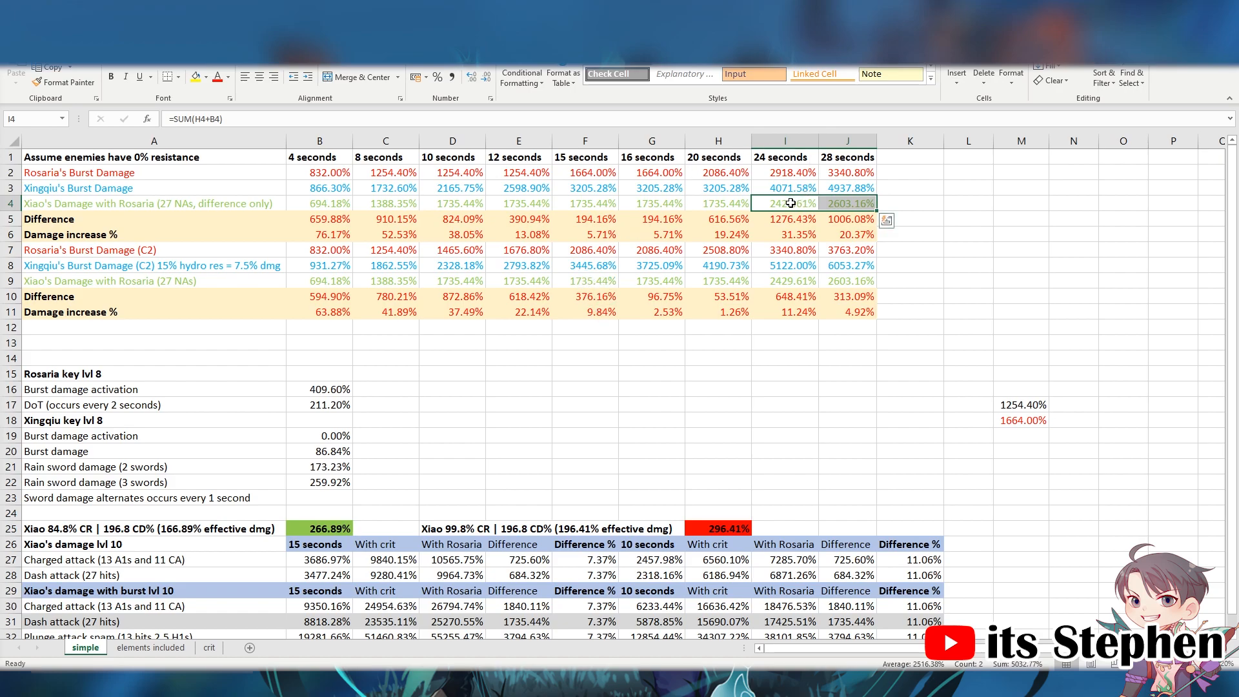
mouse_move(731, 202)
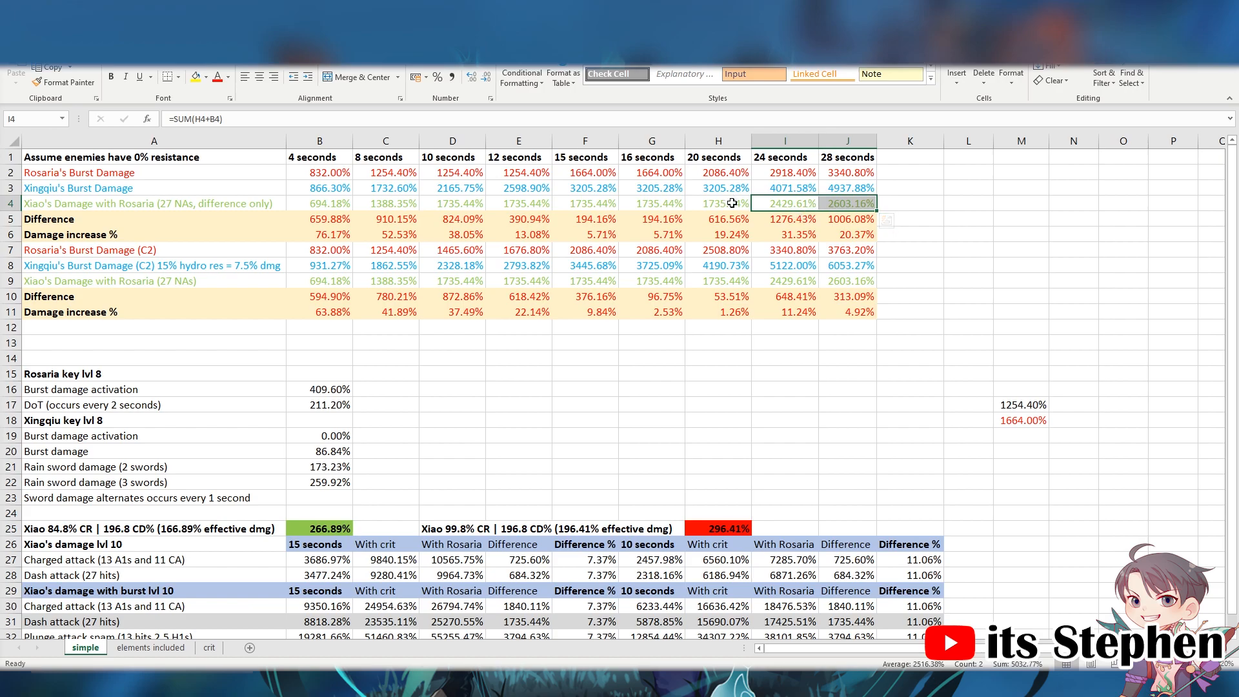
mouse_move(700, 278)
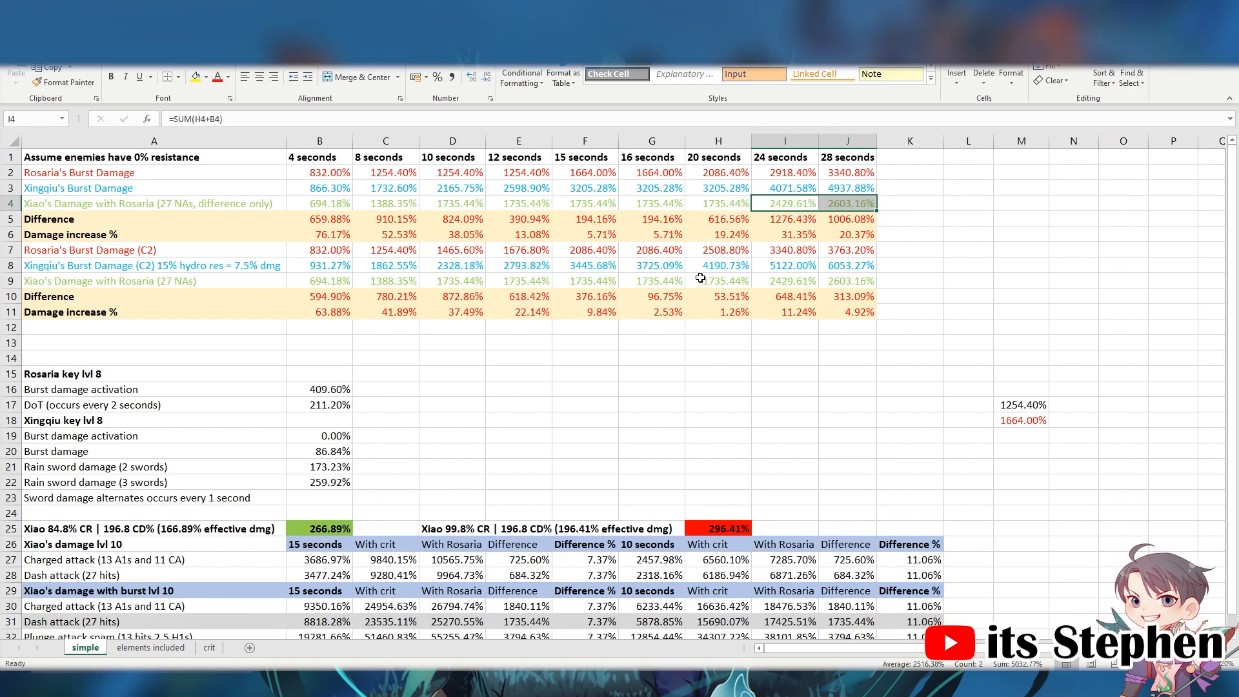
mouse_move(616, 283)
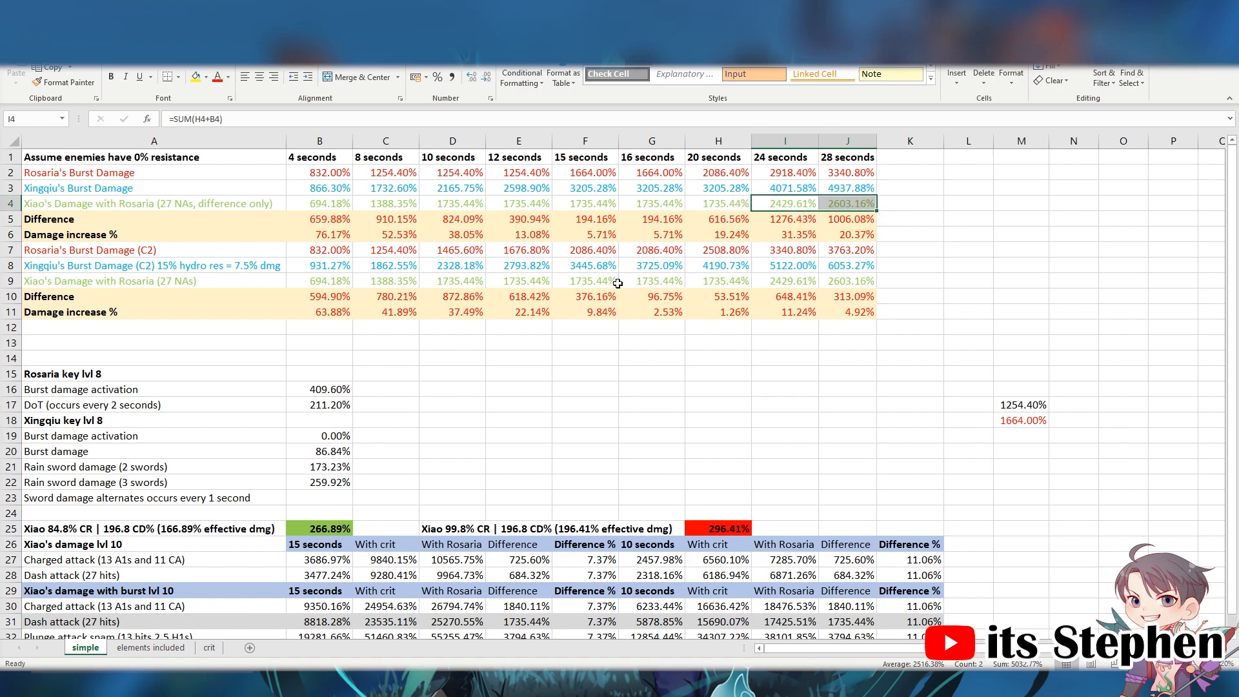
mouse_move(570, 282)
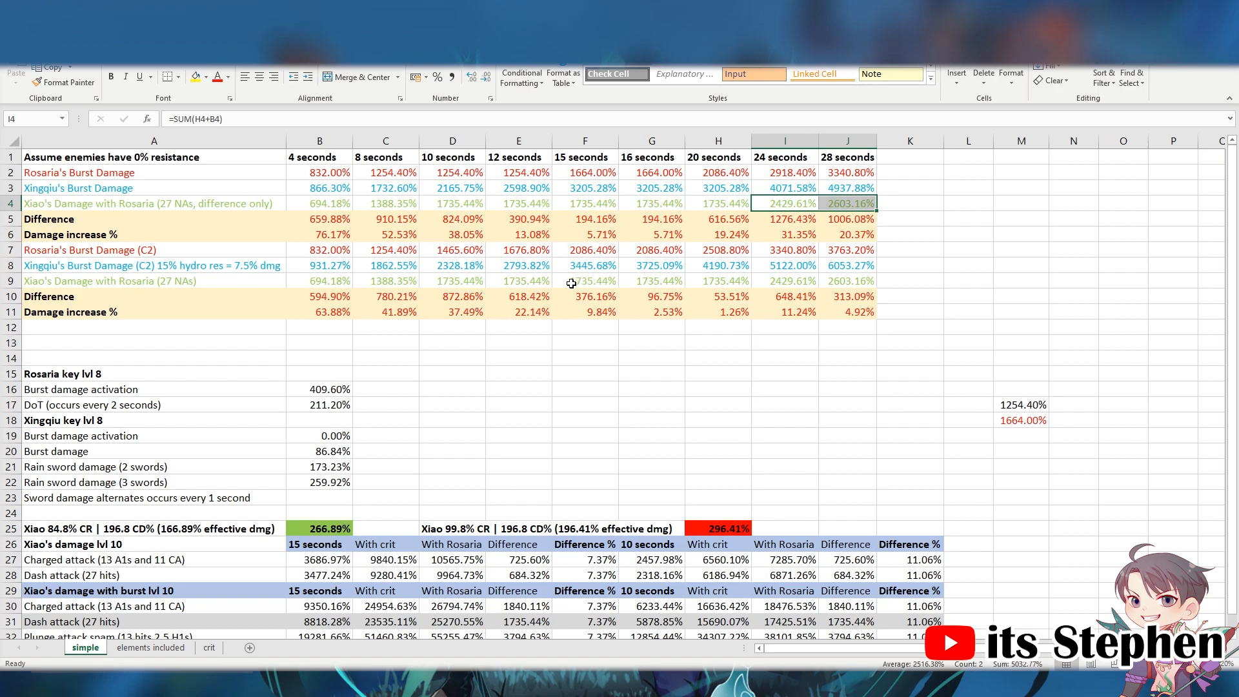
left_click(320, 233)
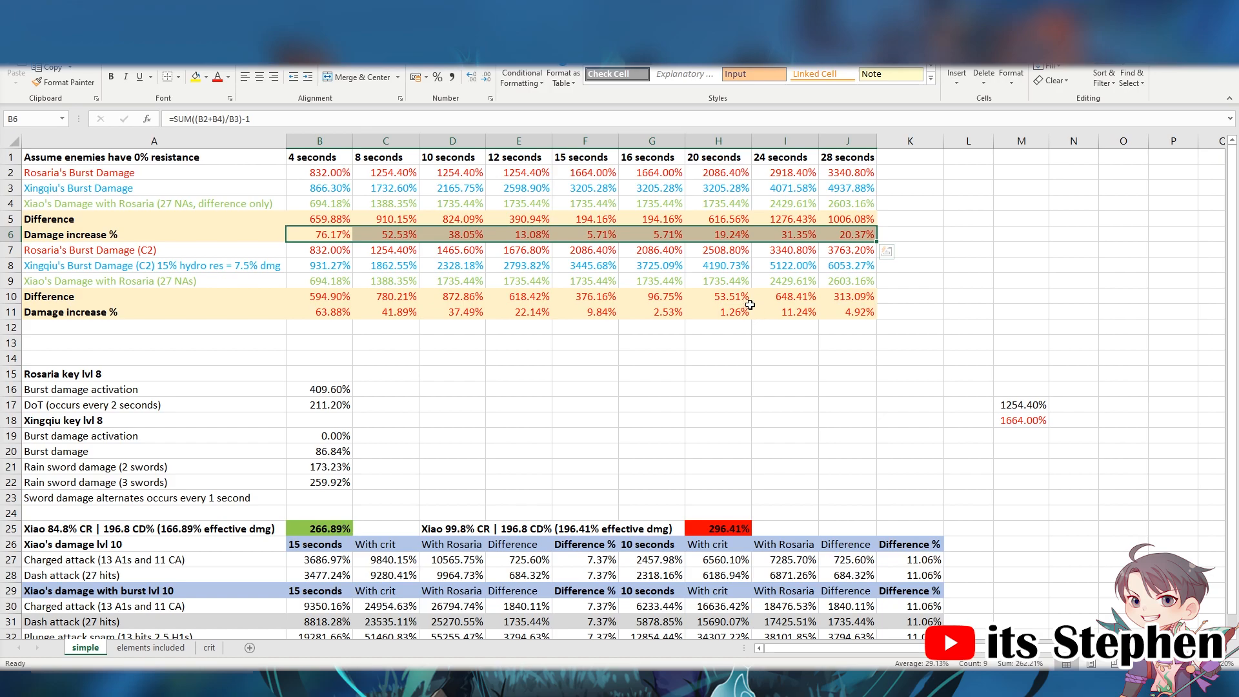
mouse_move(674, 294)
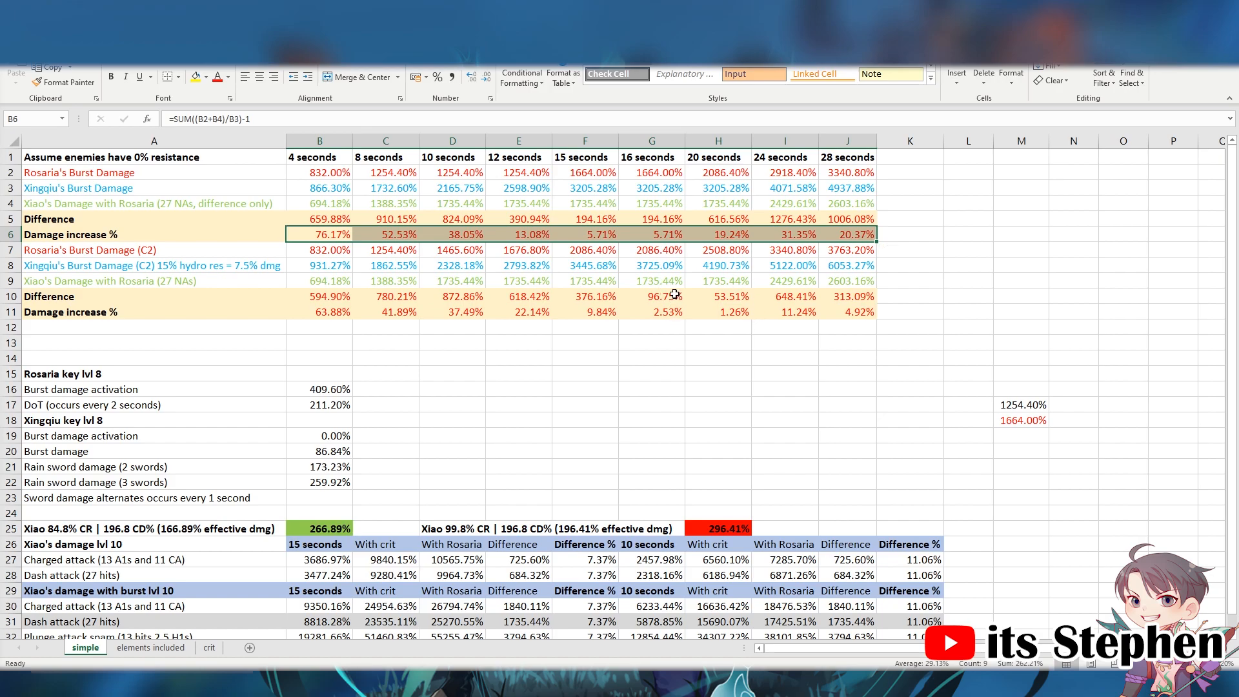
mouse_move(625, 311)
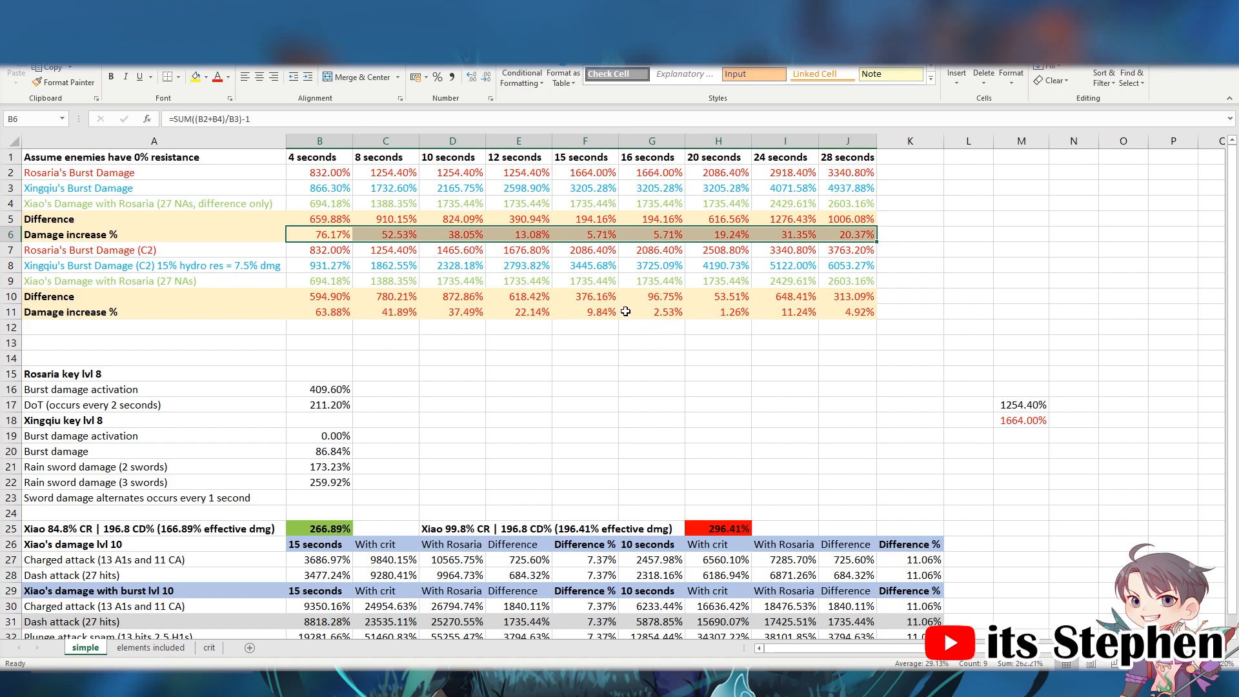
left_click(319, 326)
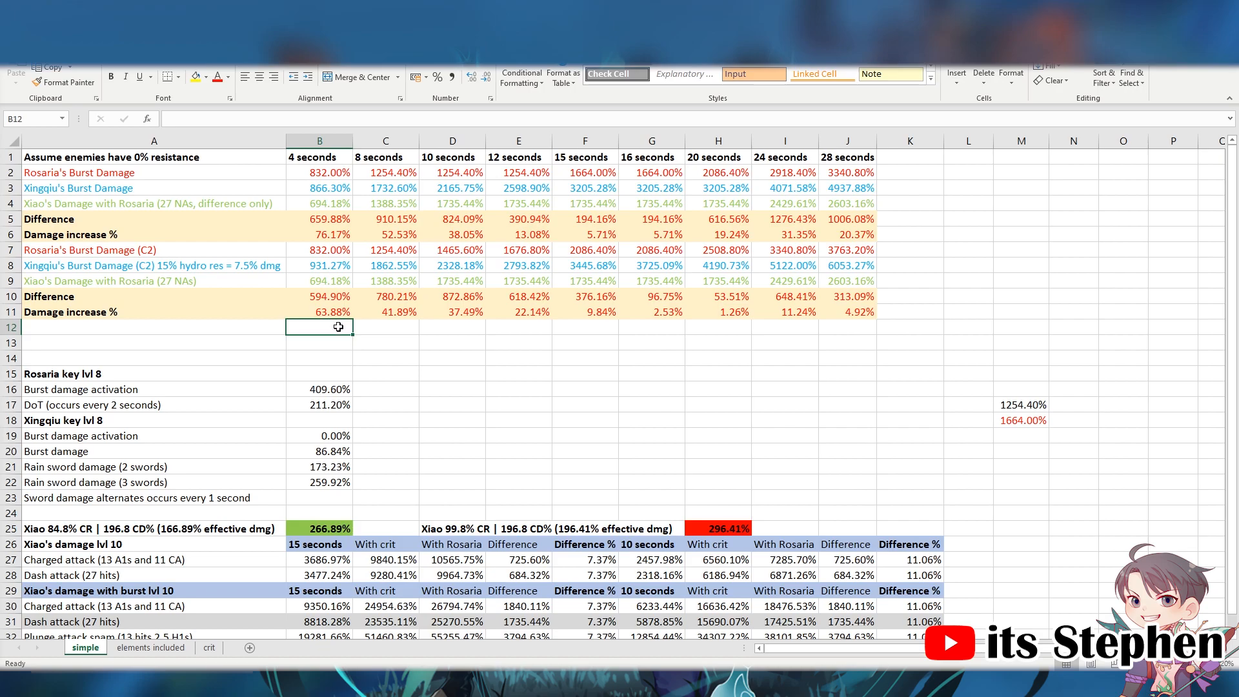
mouse_move(464, 306)
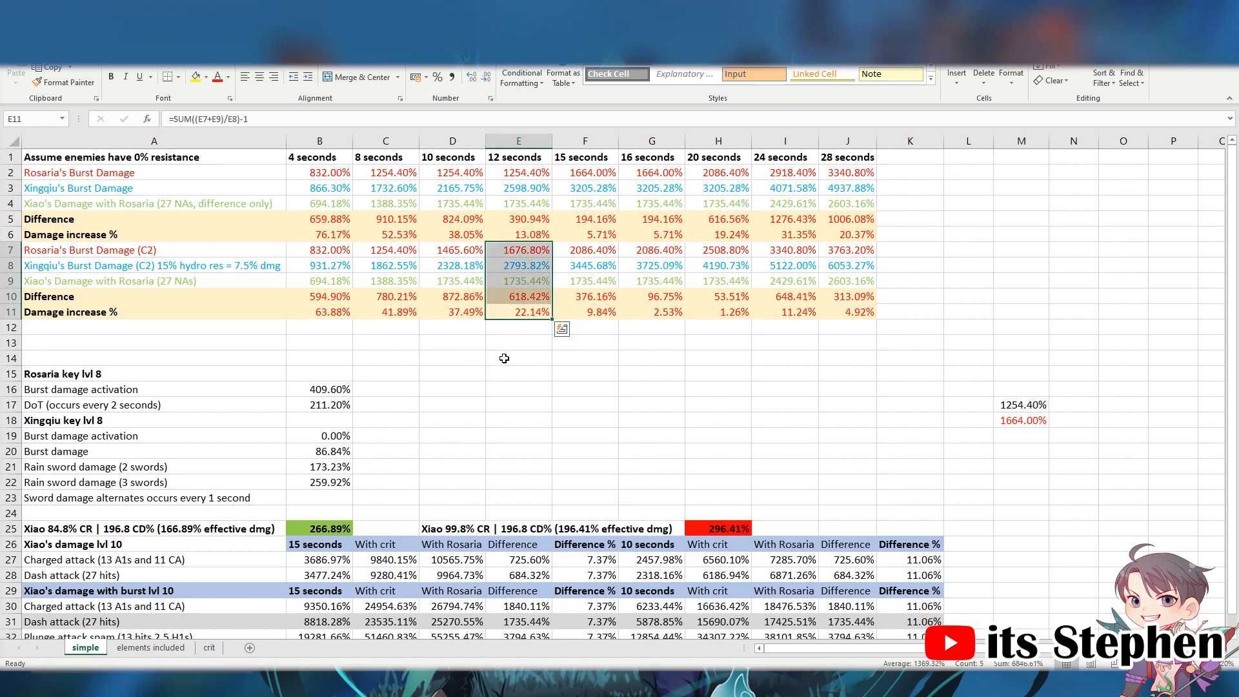
mouse_move(525, 401)
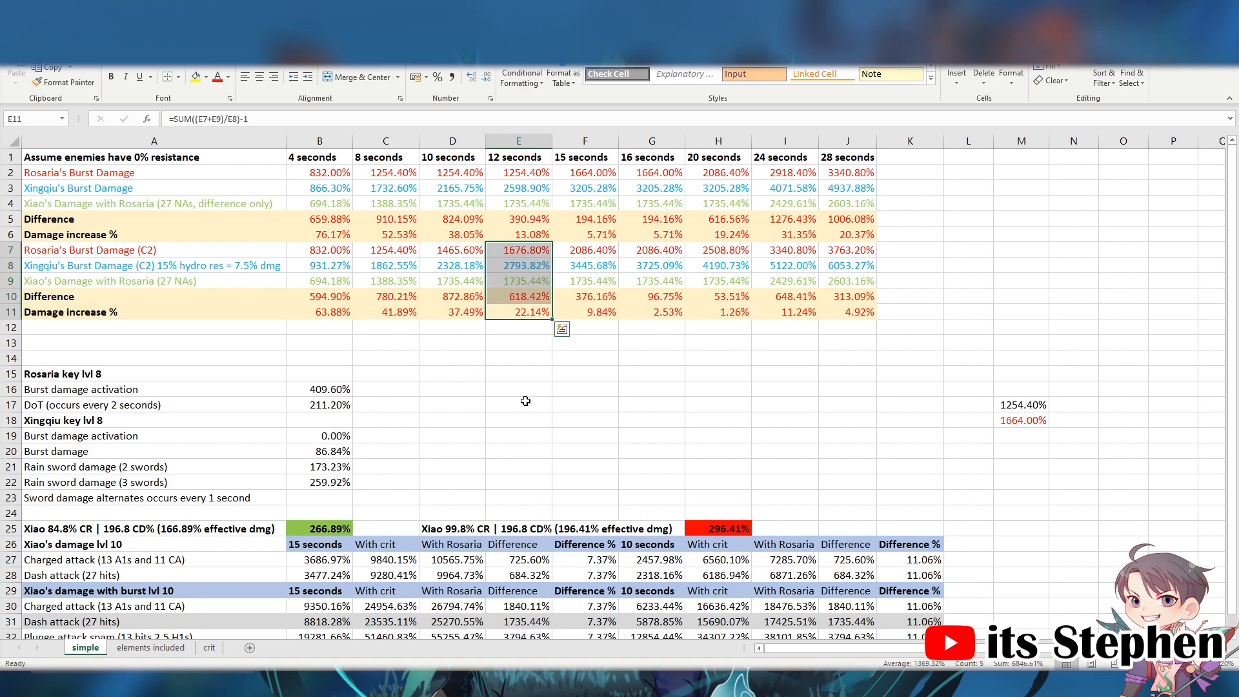
mouse_move(503, 454)
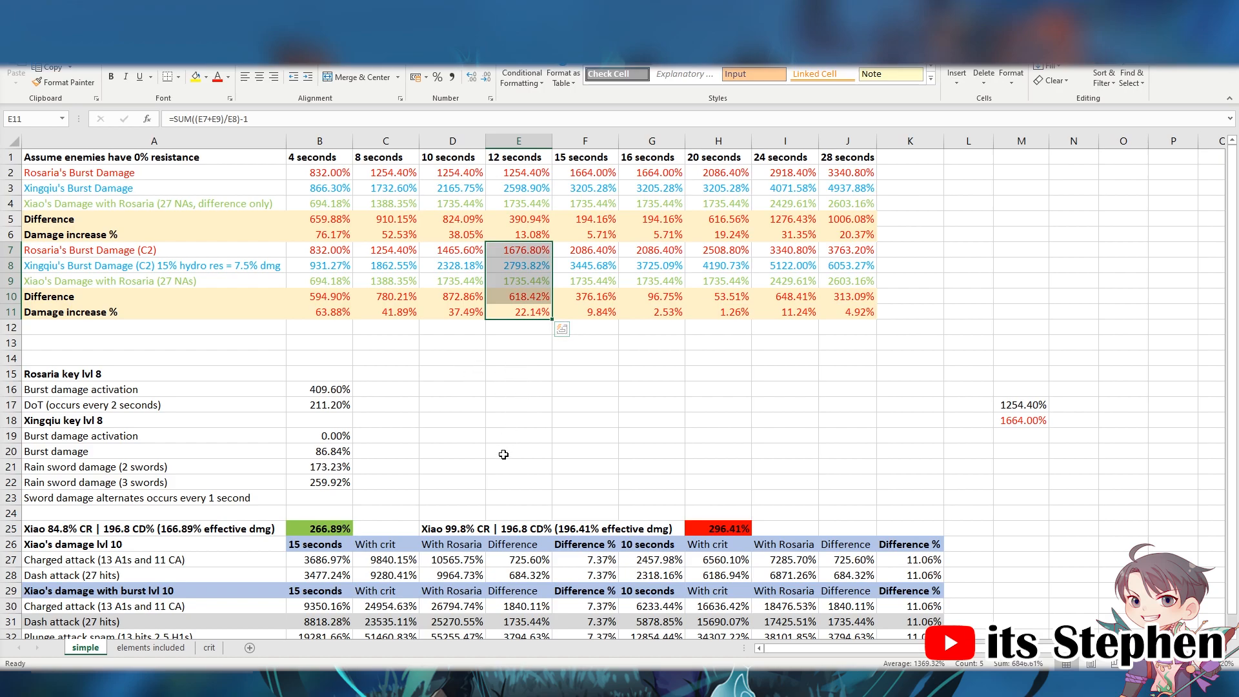
mouse_move(488, 425)
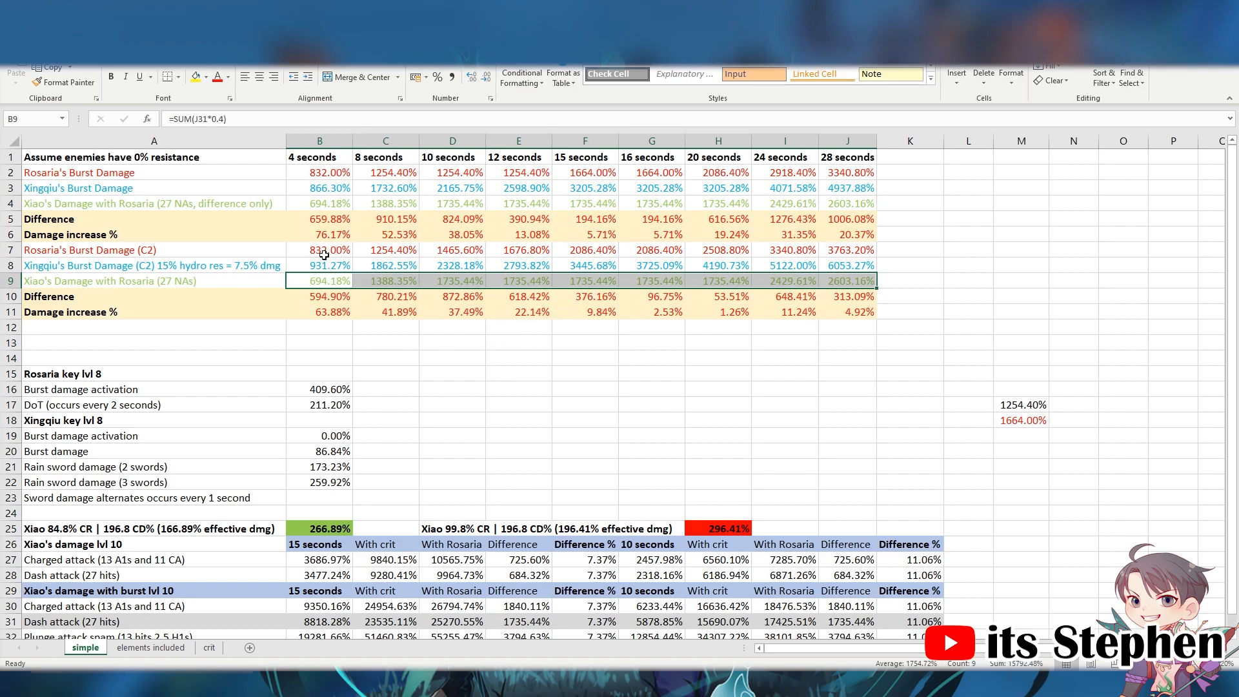
left_click(318, 249)
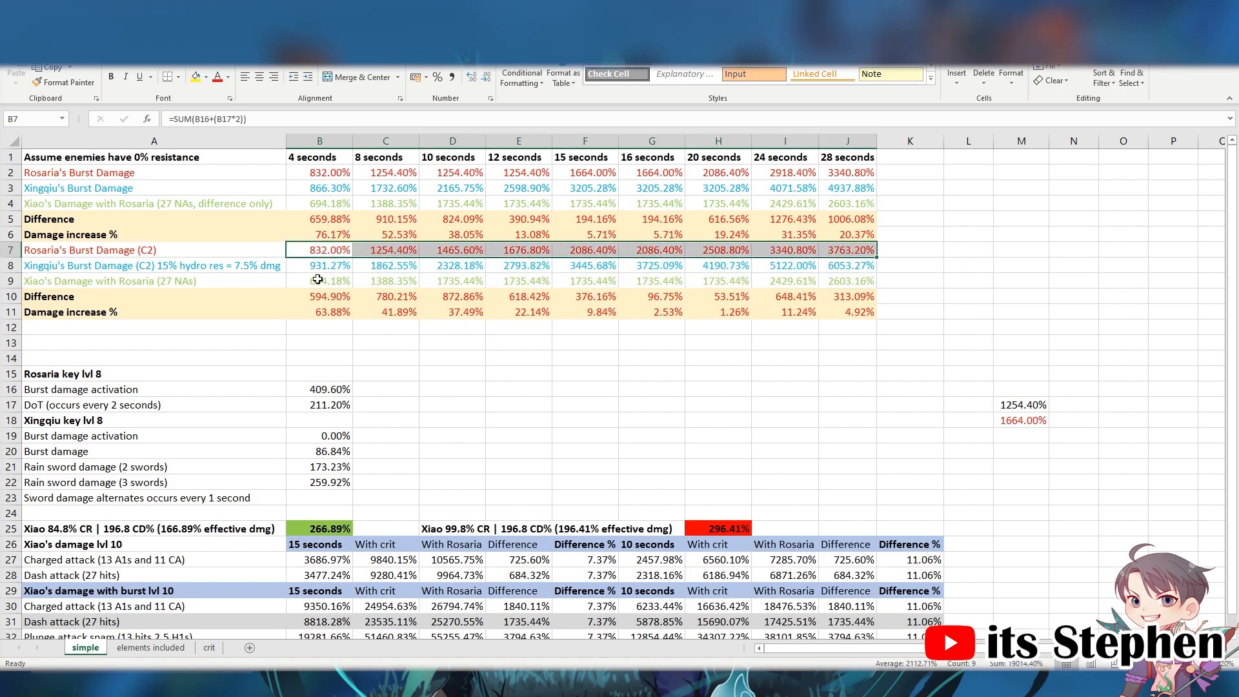
left_click(319, 281)
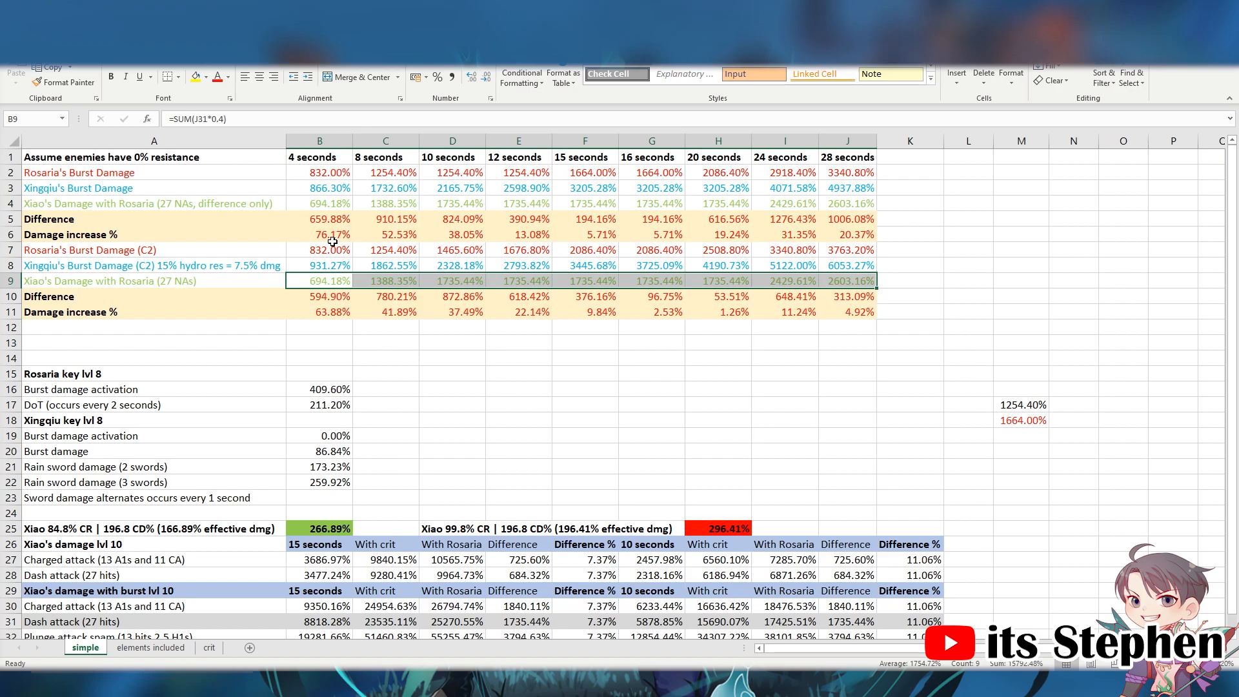
left_click(318, 250)
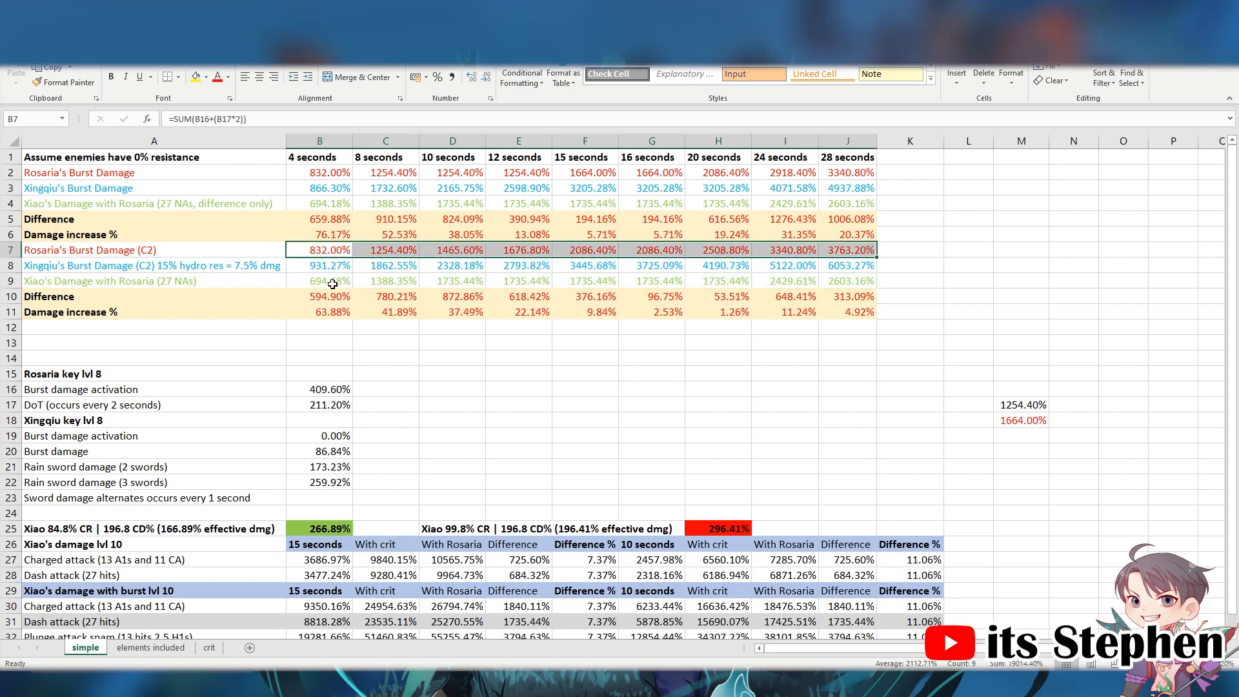
left_click(319, 281)
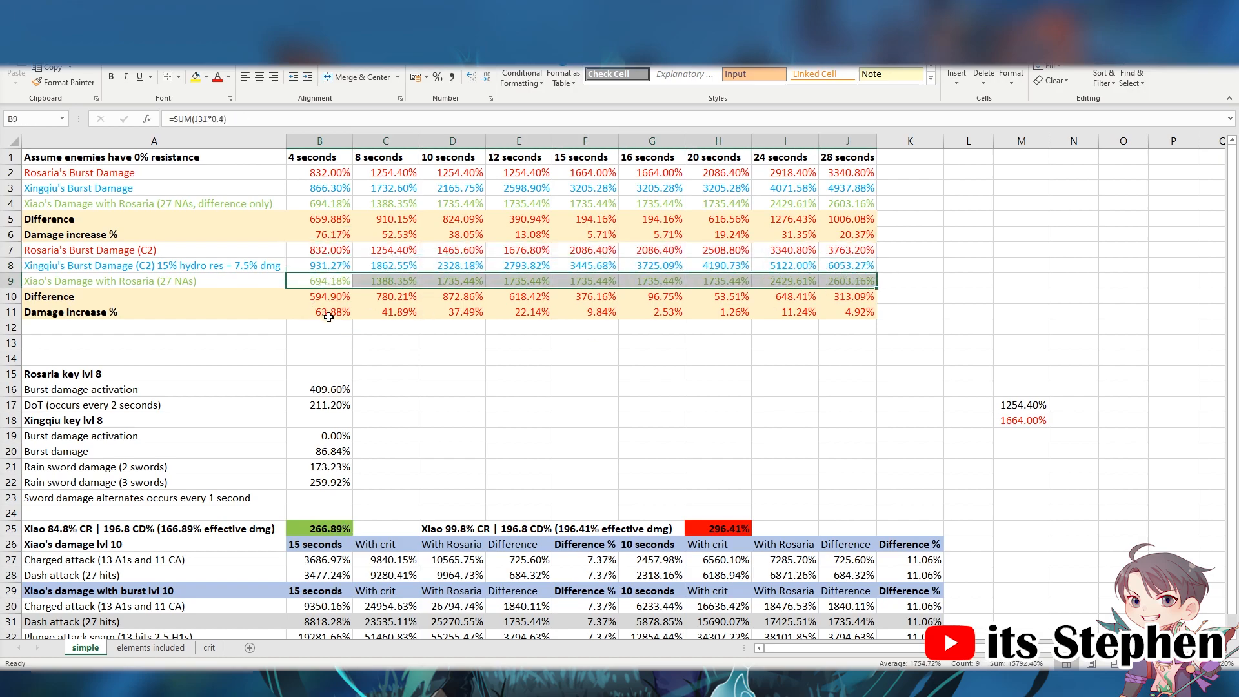
mouse_move(467, 381)
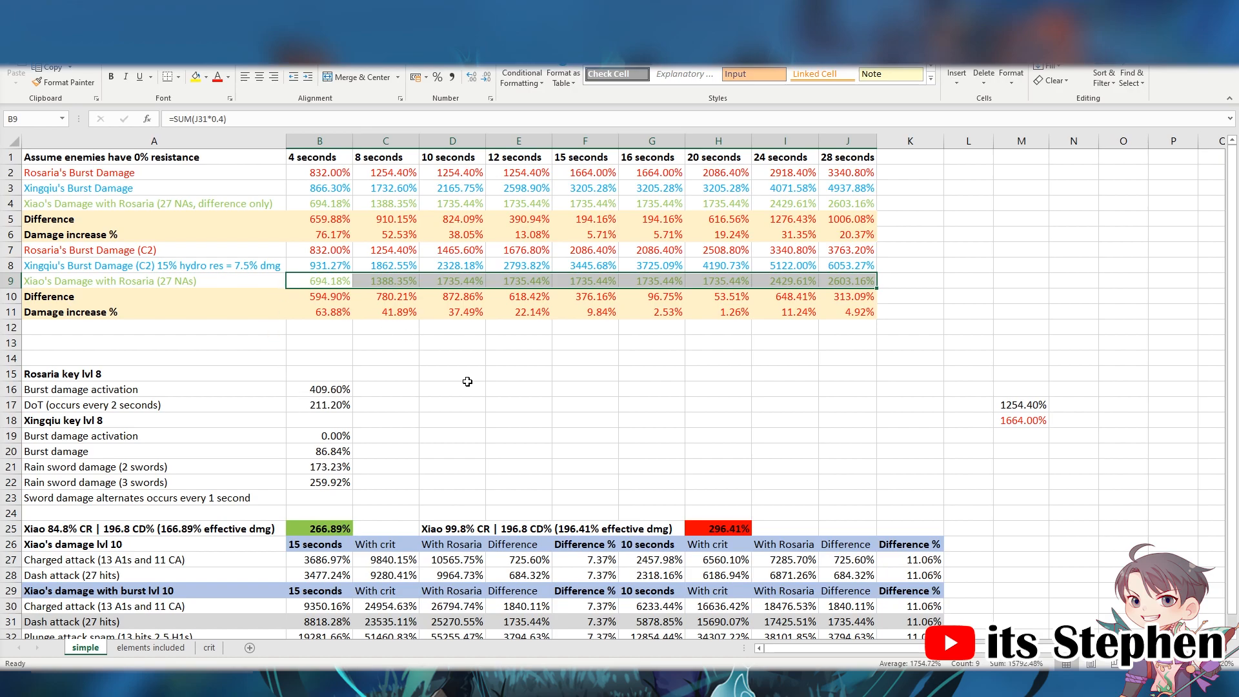
mouse_move(449, 381)
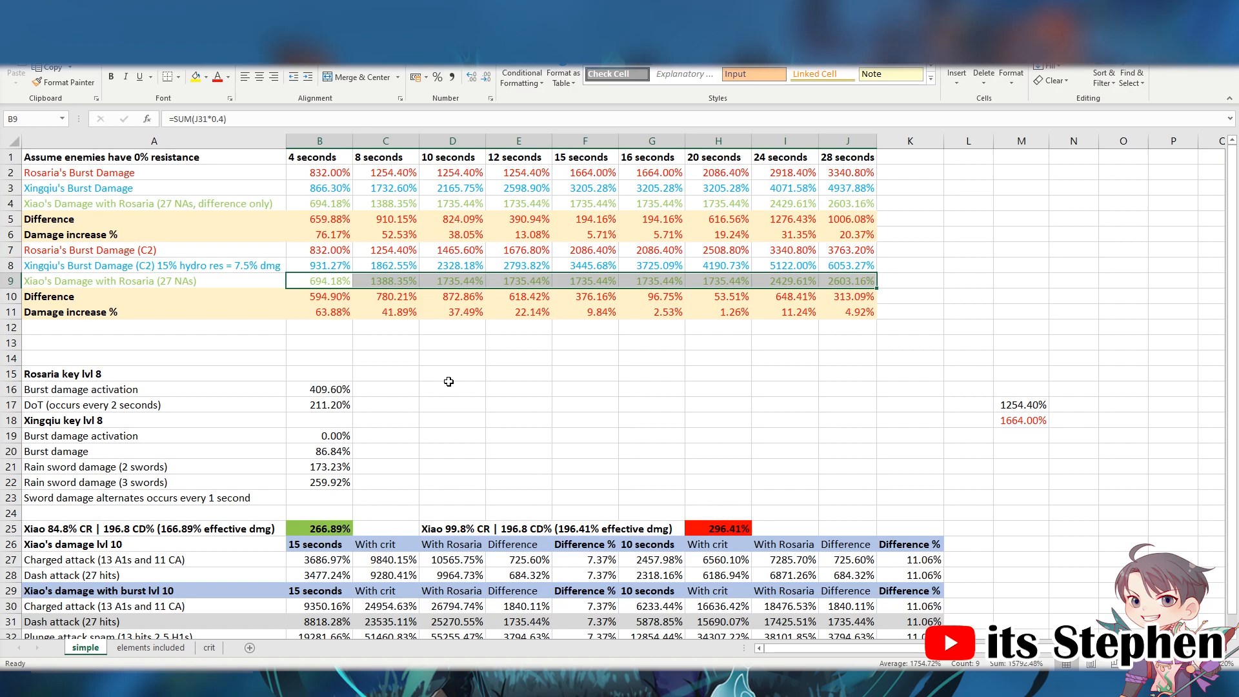
mouse_move(499, 368)
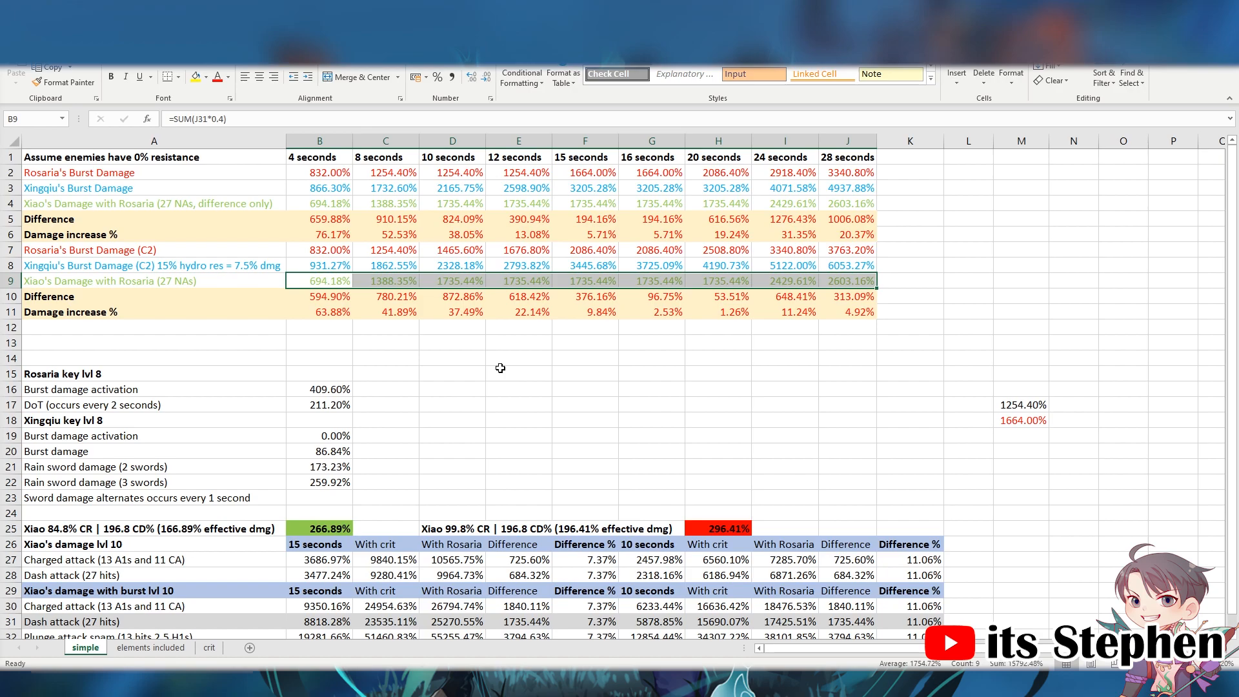
Open the elements included sheet and inspect Xingqiu's burst damage formula (rain sword × 1.666).
left_click(149, 647)
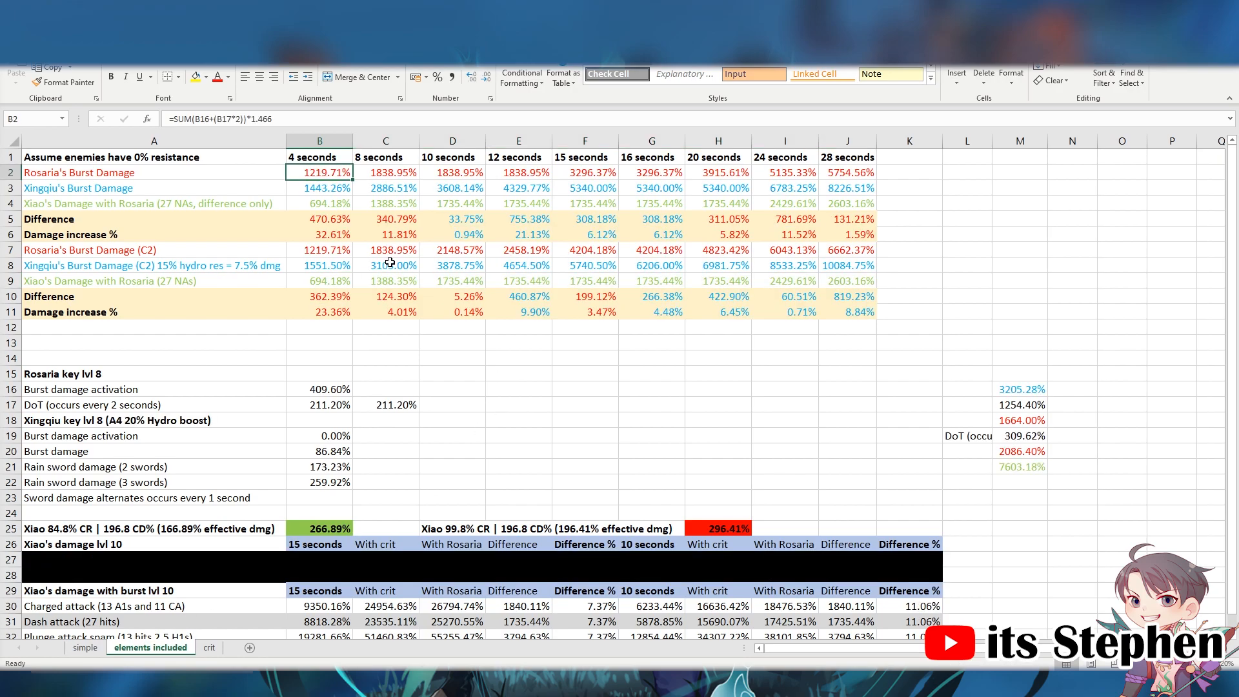
mouse_move(520, 307)
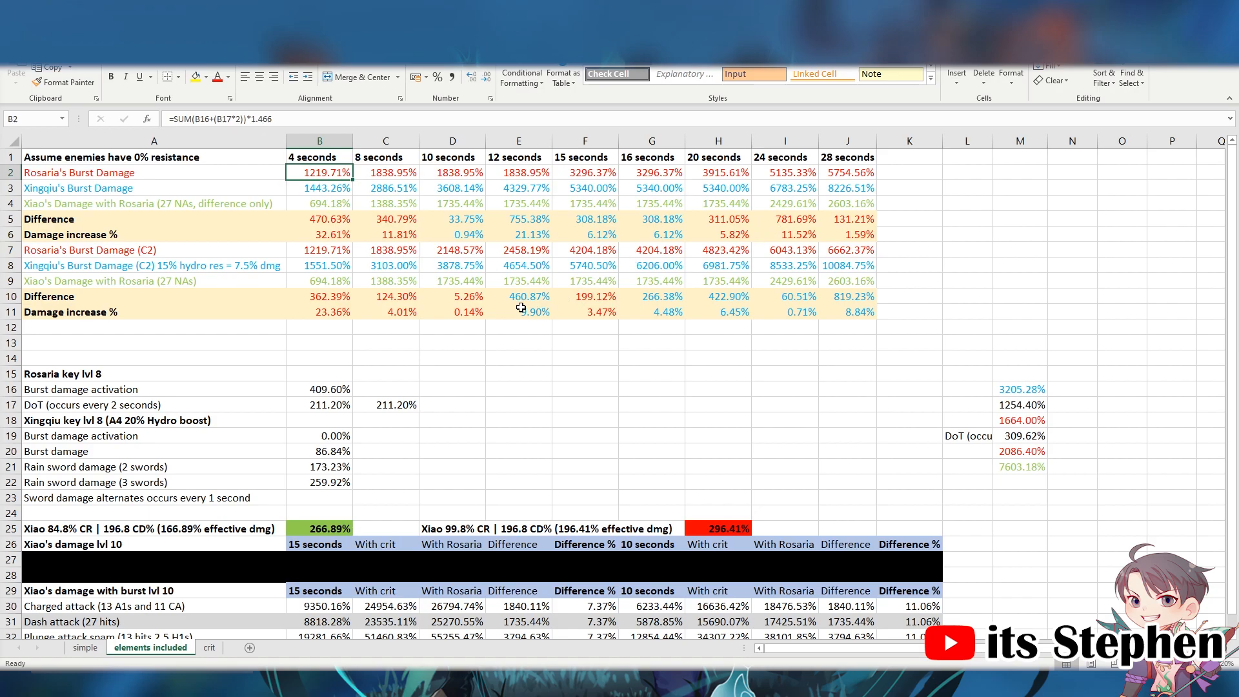
mouse_move(247, 120)
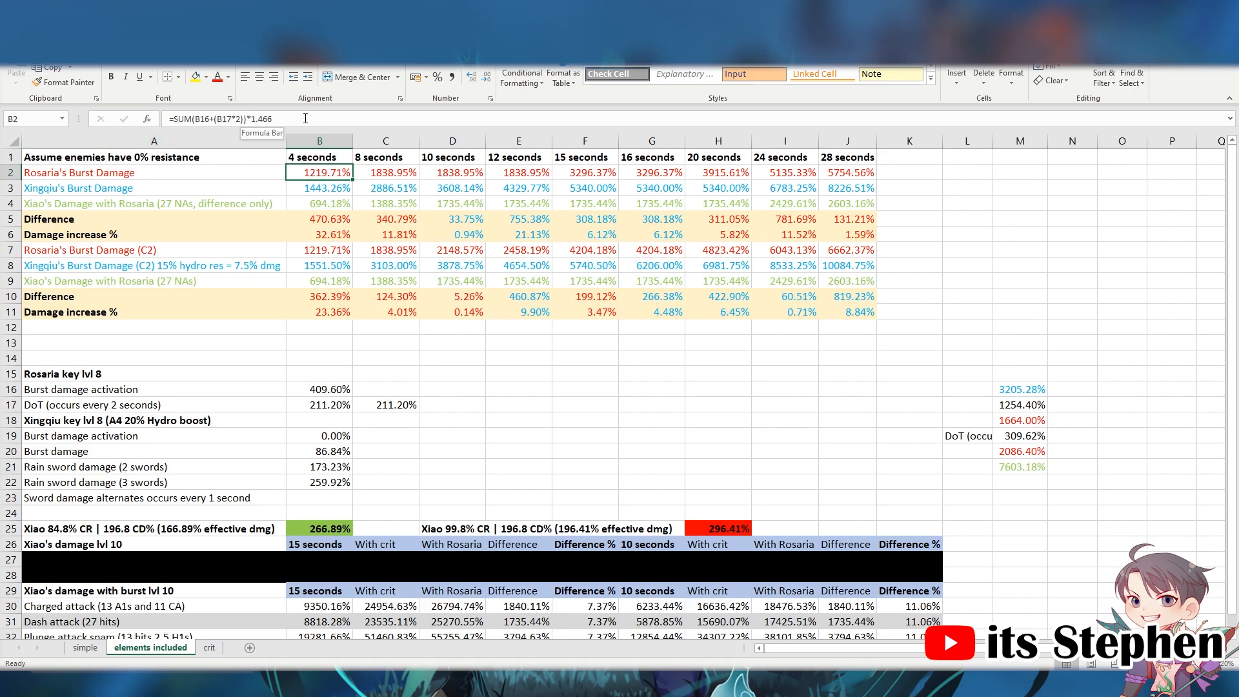
left_click(319, 187)
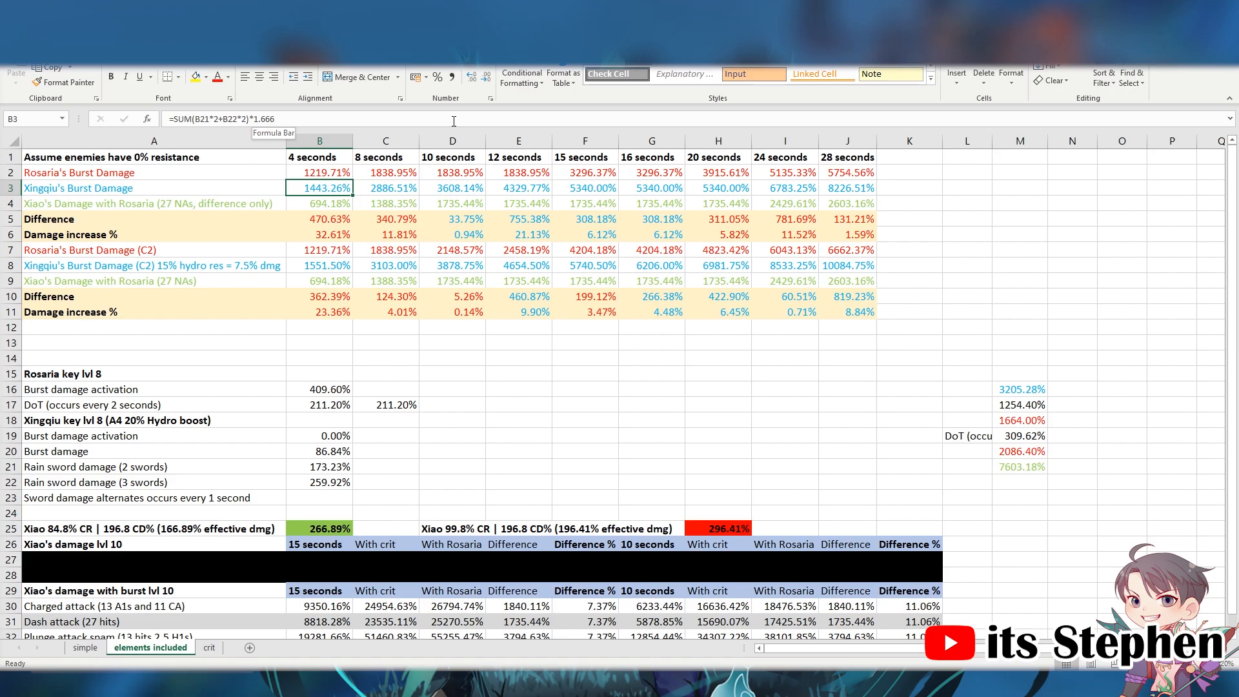
mouse_move(410, 196)
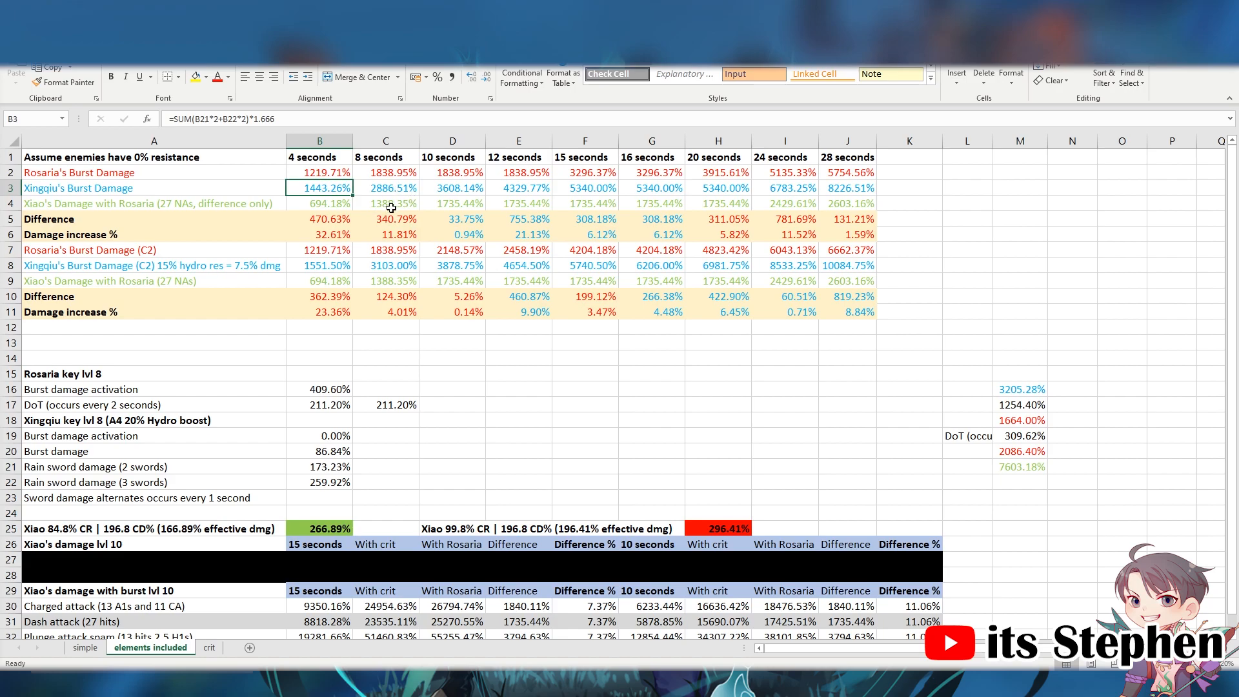
mouse_move(449, 188)
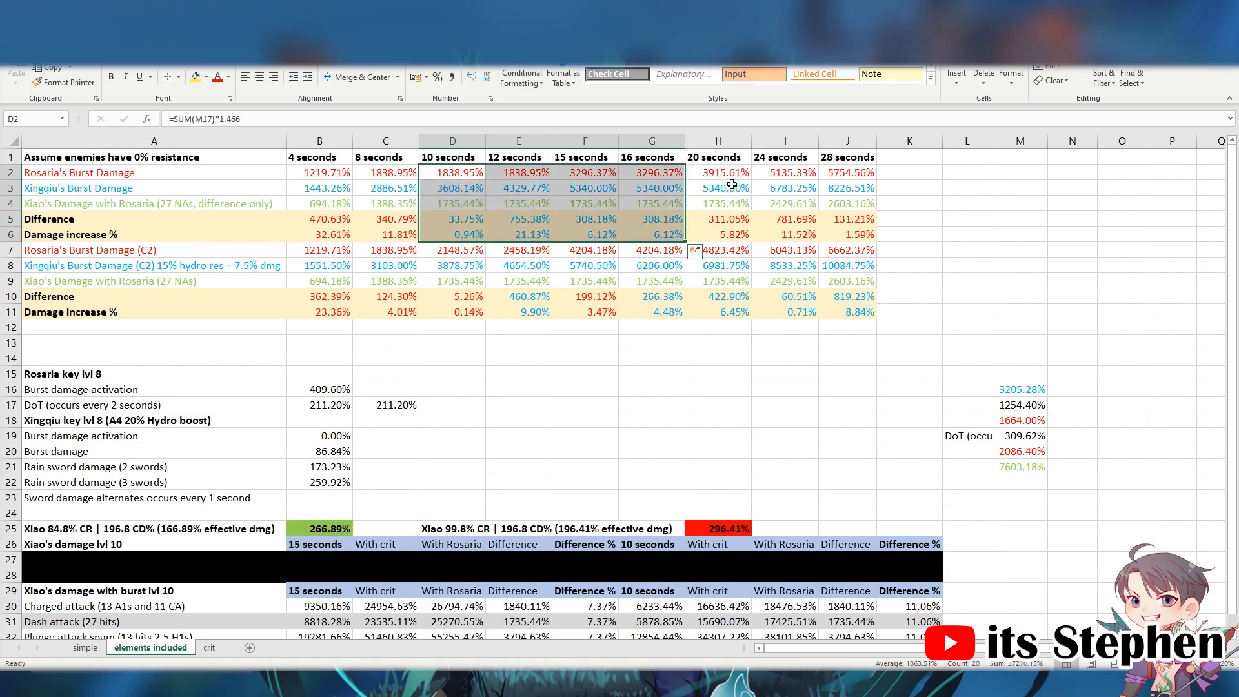
left_click(717, 187)
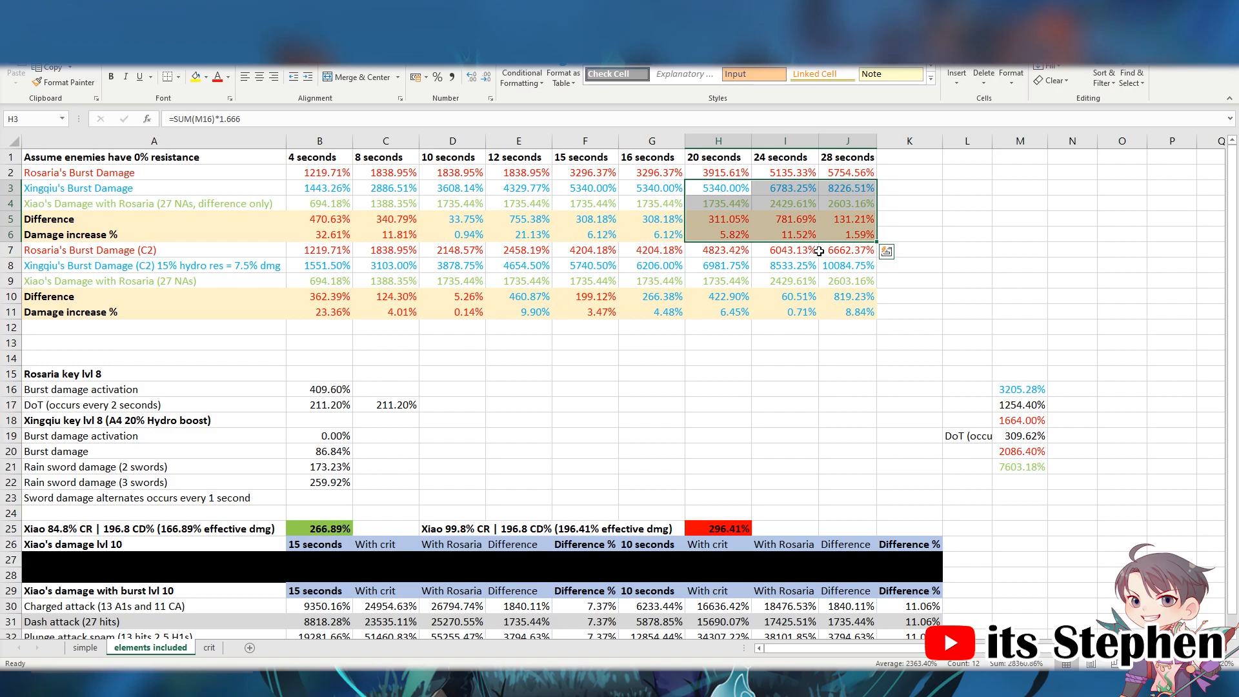
left_click(716, 342)
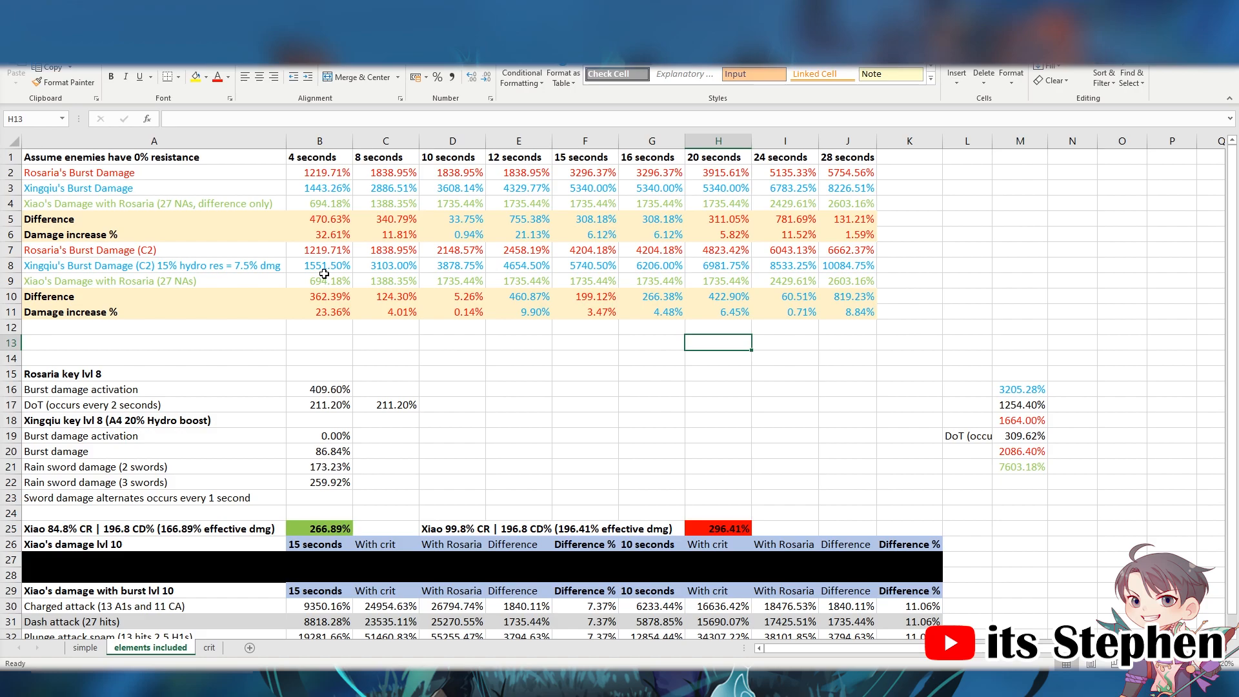
left_click(584, 357)
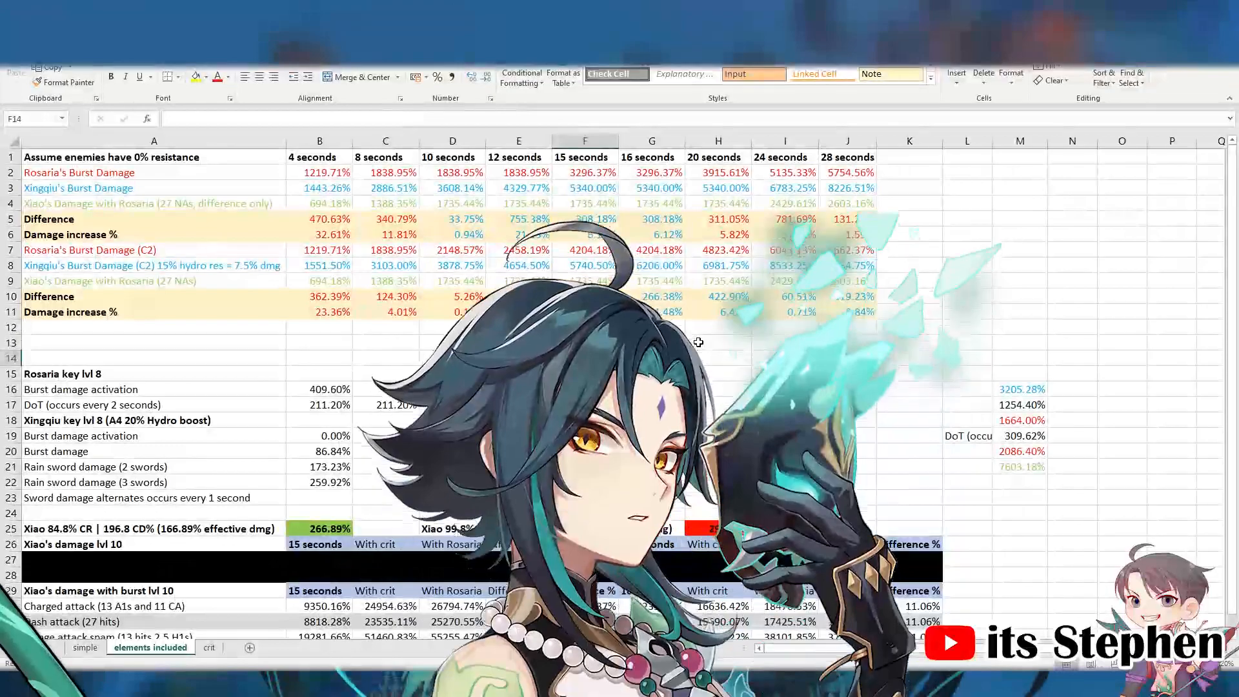
left_click(584, 358)
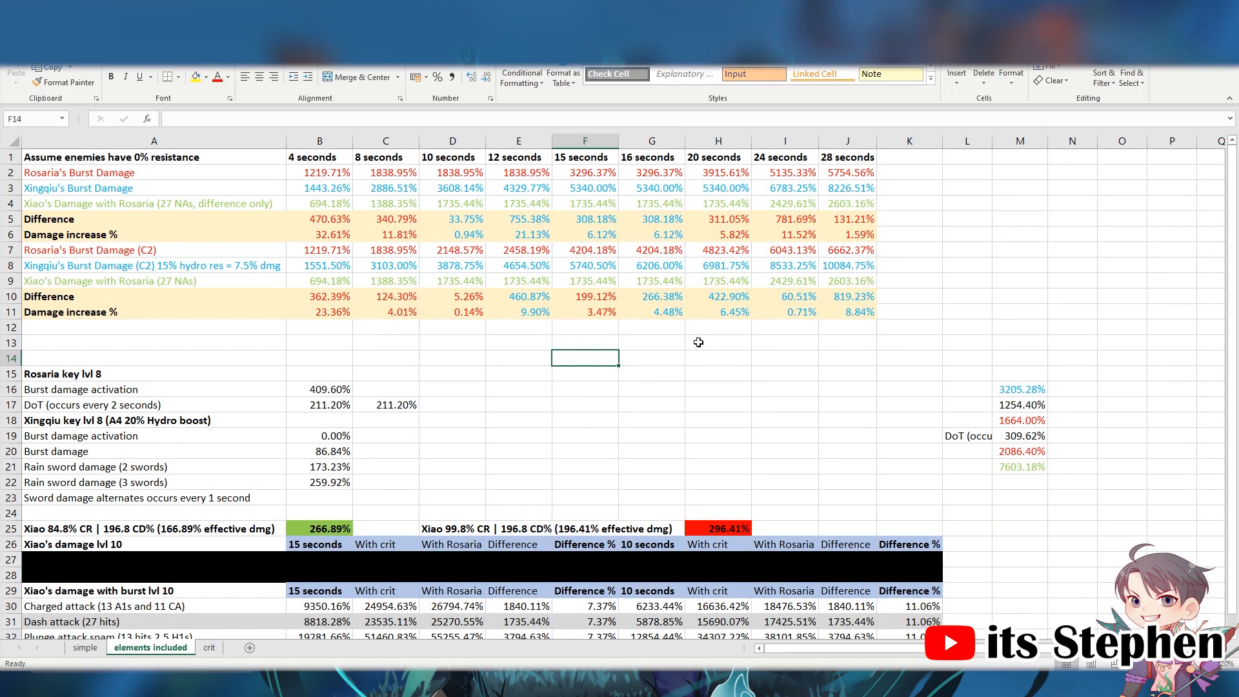